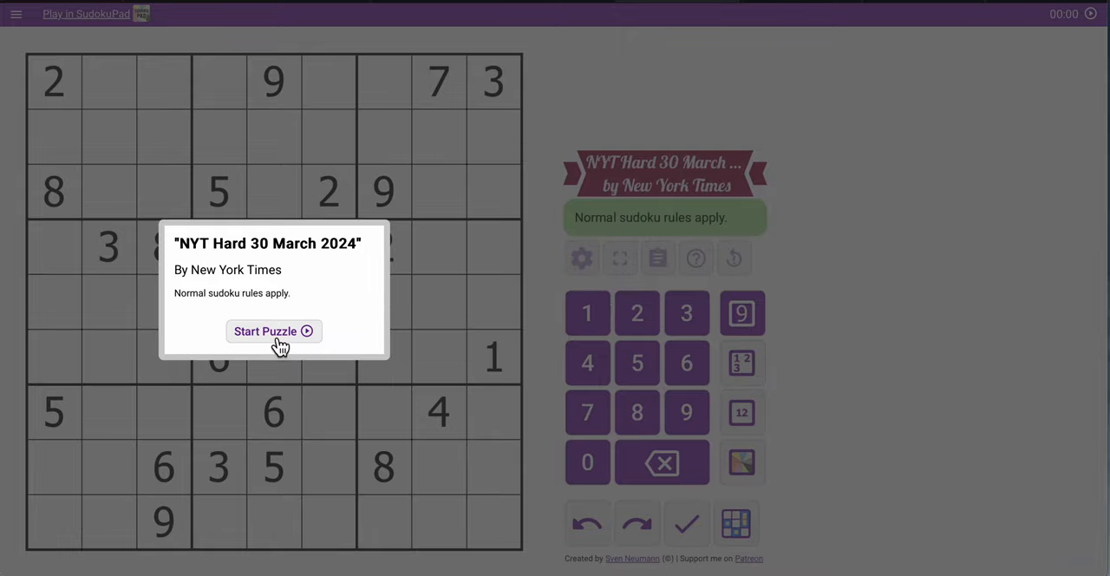
Start the puzzle and pencil a corner 2 into row 2's two rightmost cells
click(273, 331)
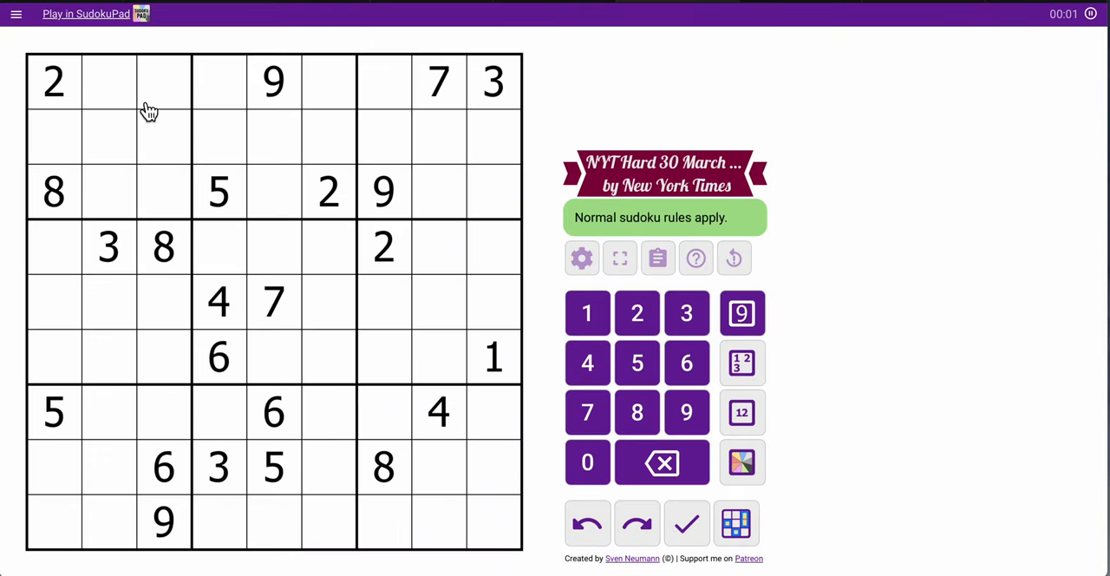
click(383, 141)
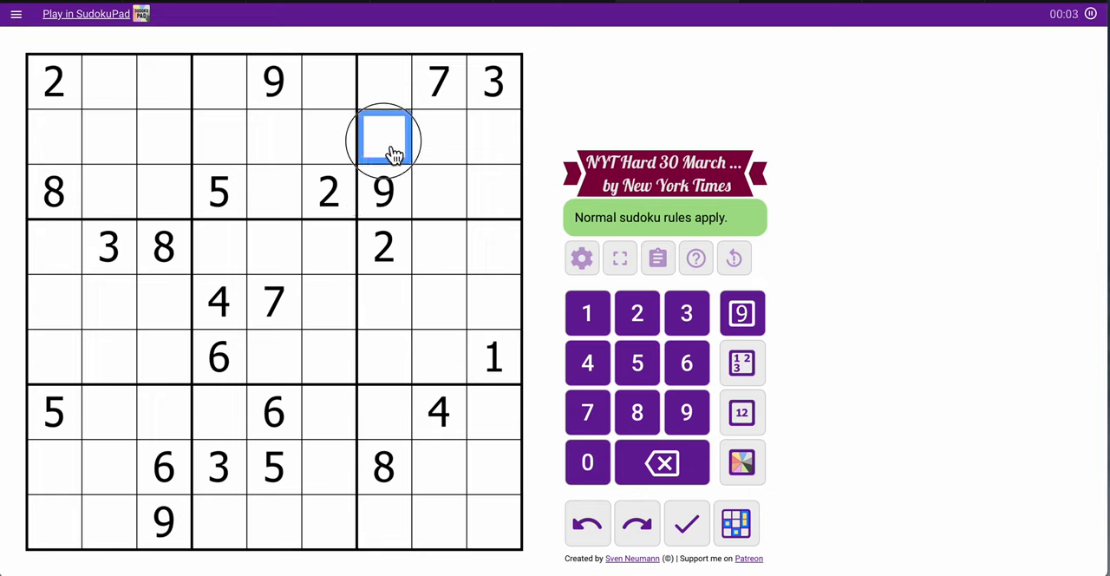
click(467, 137)
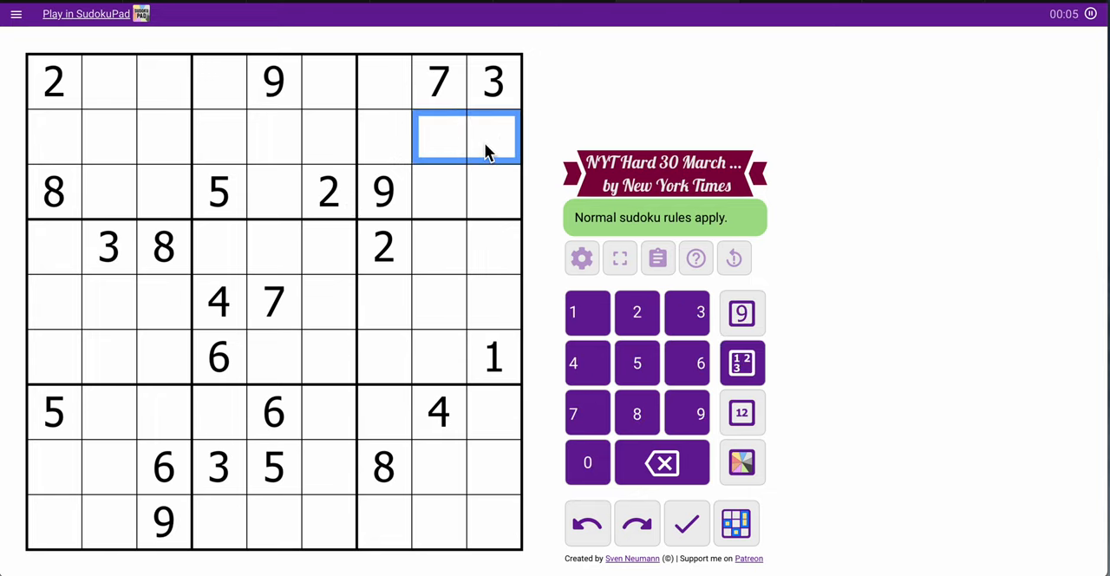
click(636, 312)
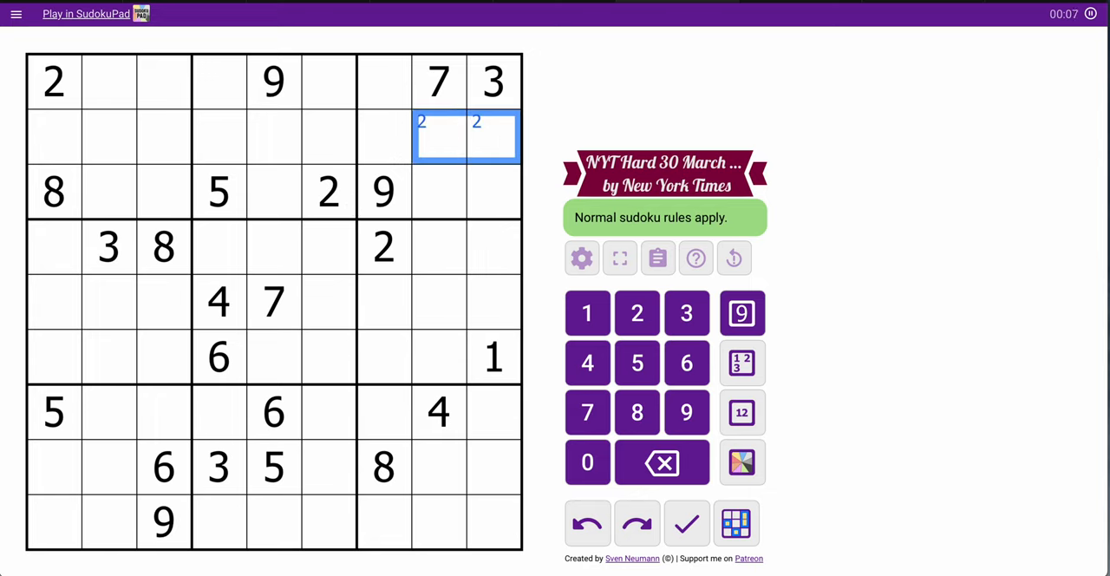
mouse_move(31, 147)
text(9)
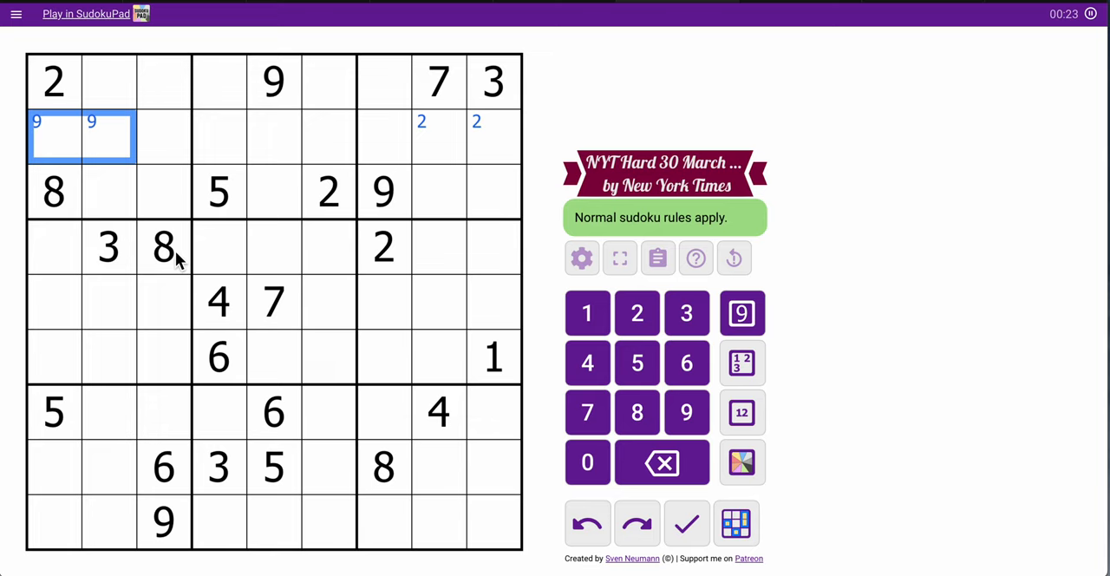
mouse_move(246, 524)
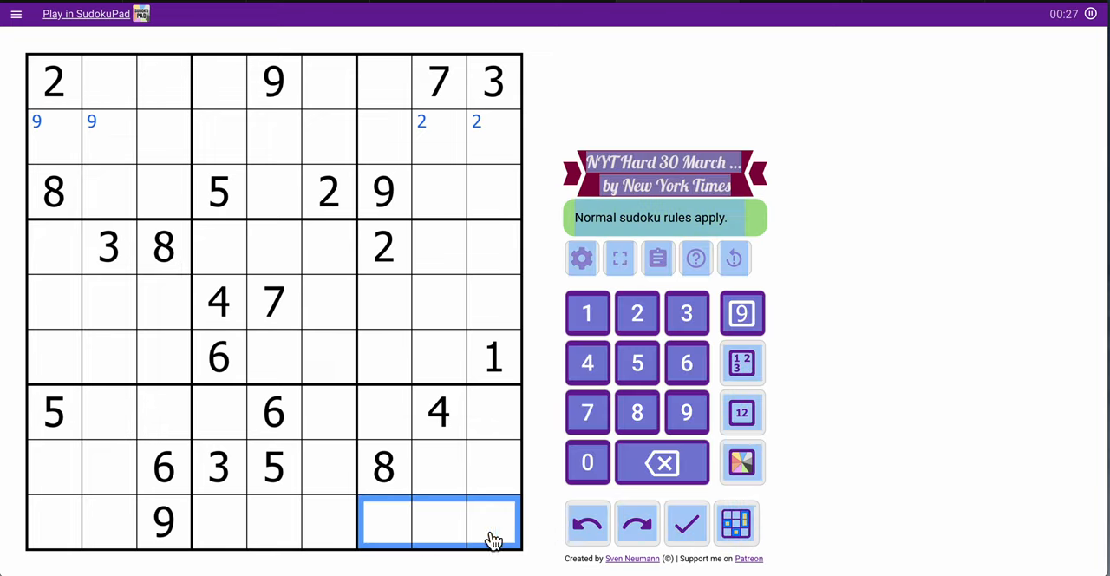
Add corner candidates 5 and 6 to row 9's right cells, with 8 in column 2 and 6/5 in column 6
click(686, 361)
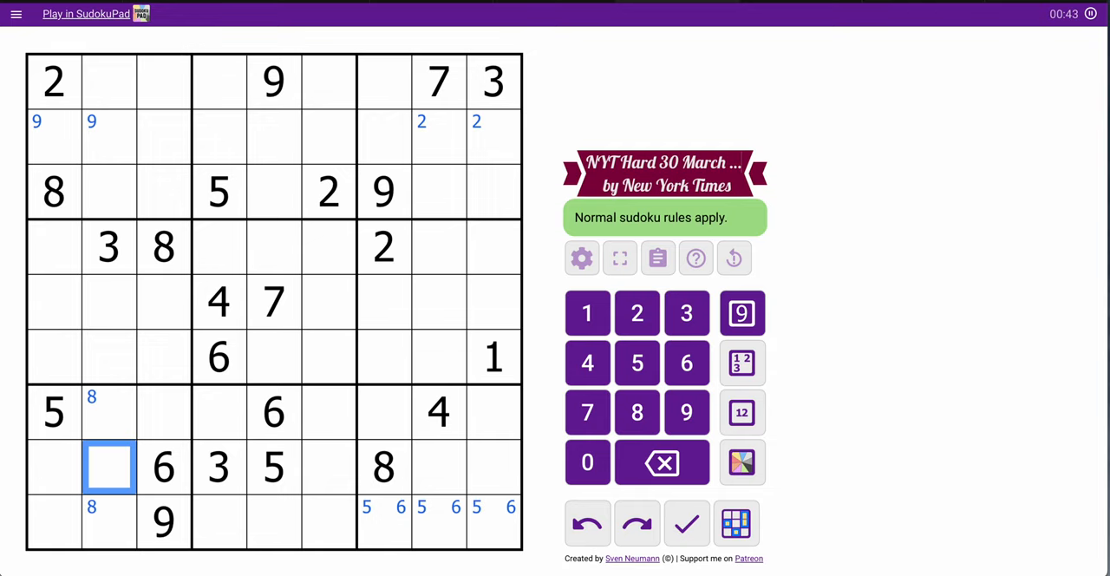
mouse_move(239, 199)
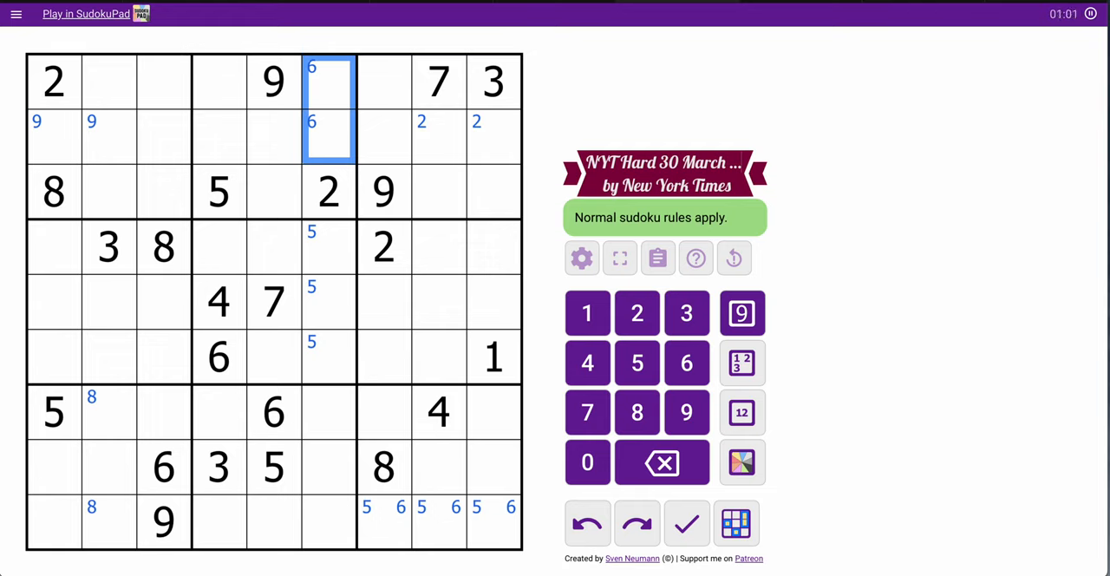
mouse_move(338, 206)
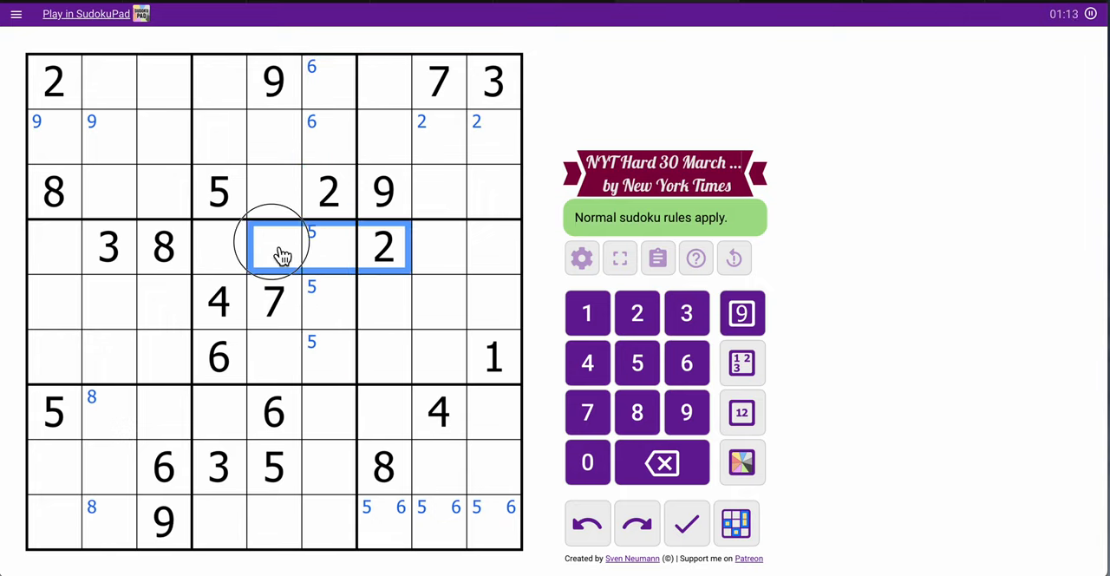
Place 2 at row 6, column 5 and shade that cell green
drag(274, 247, 328, 413)
text(2)
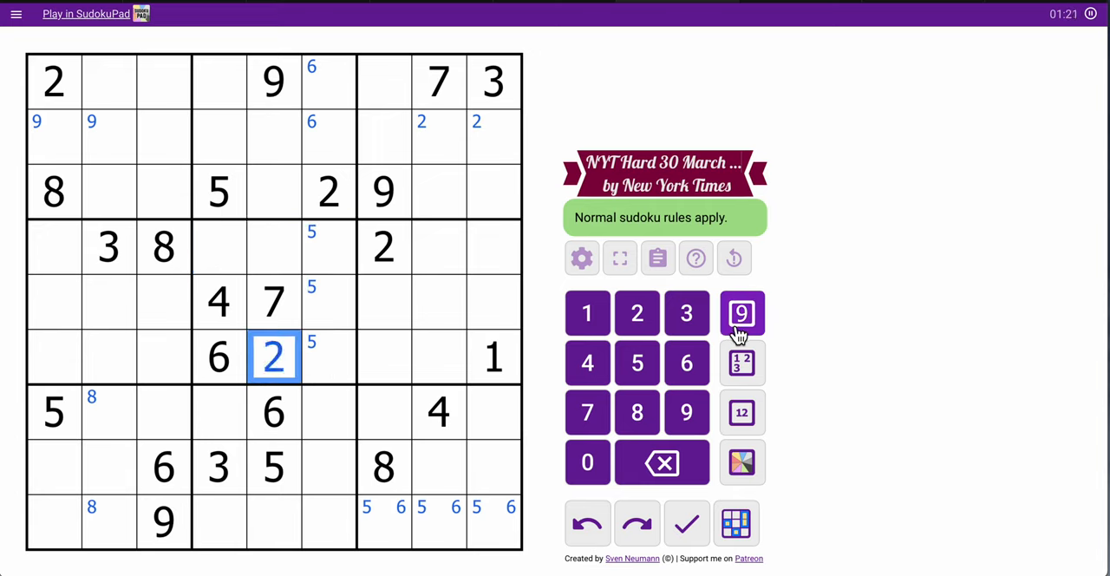
click(742, 461)
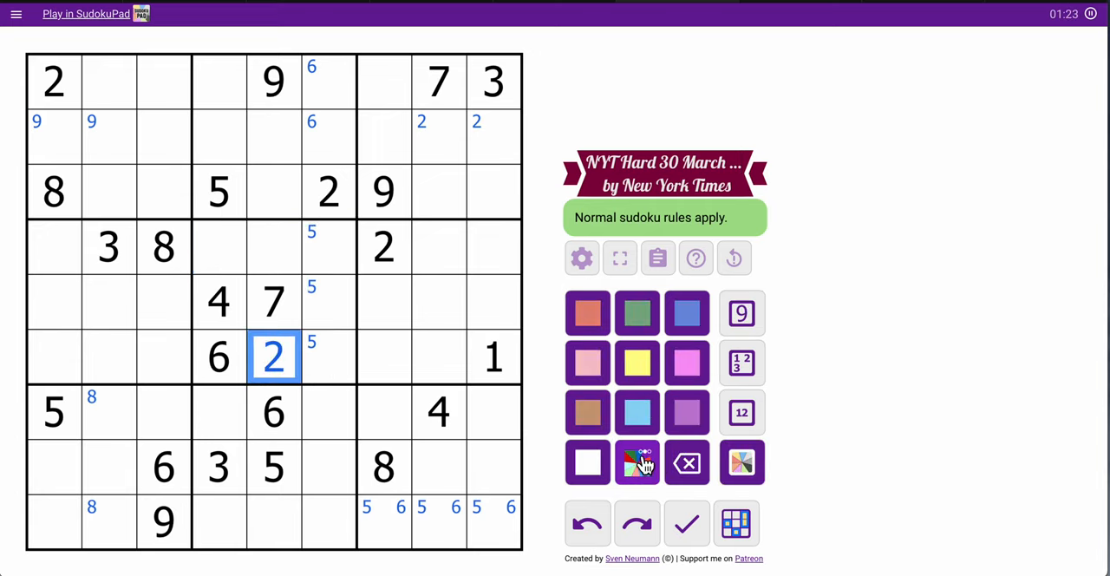
click(638, 461)
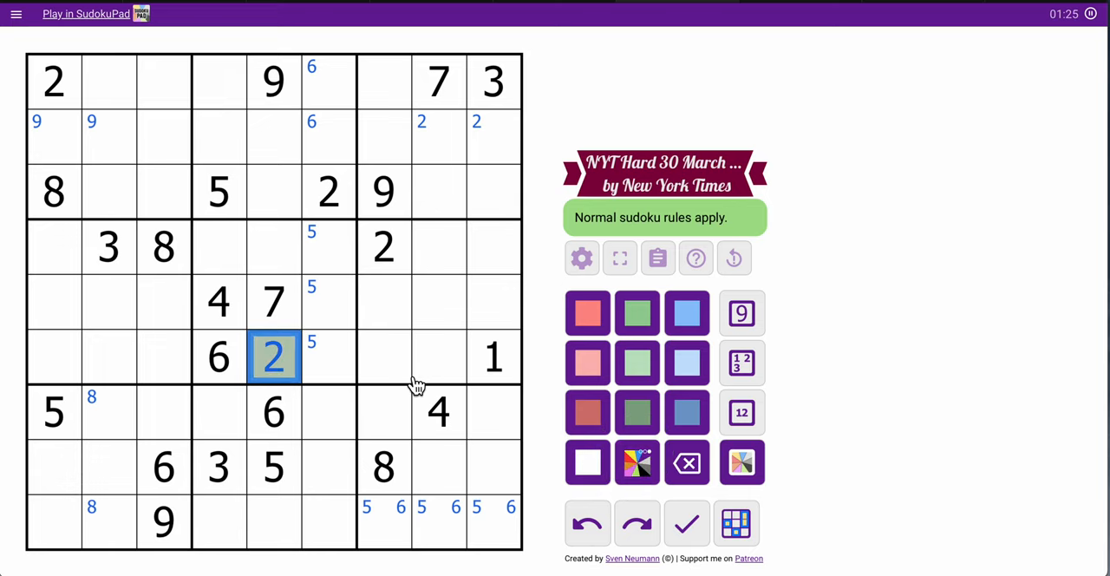
click(54, 300)
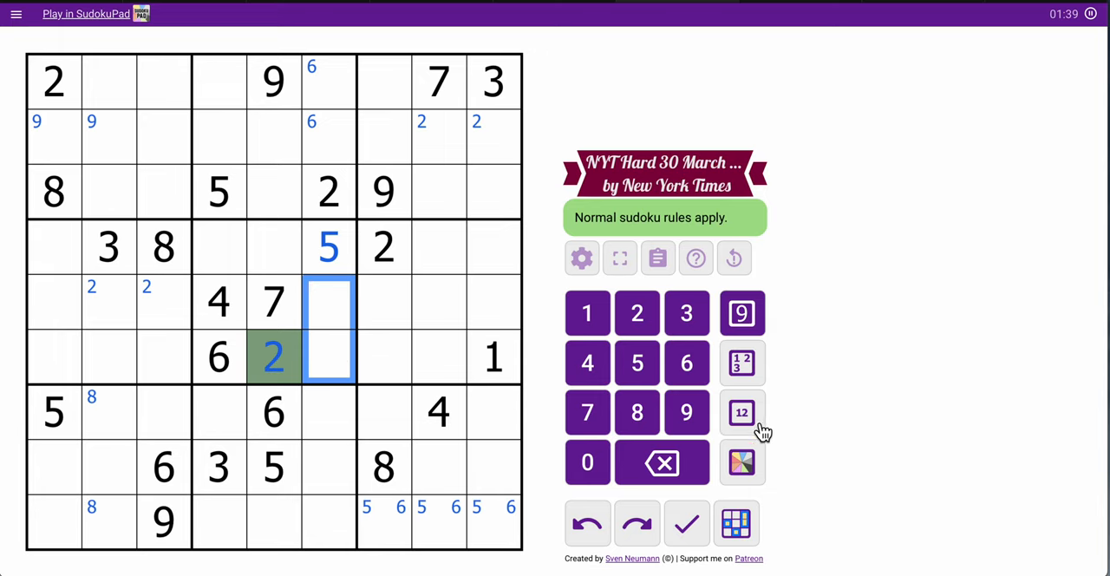
Shade row 4's 5 green and note 3/8 centre candidates in the two cells below it
click(743, 413)
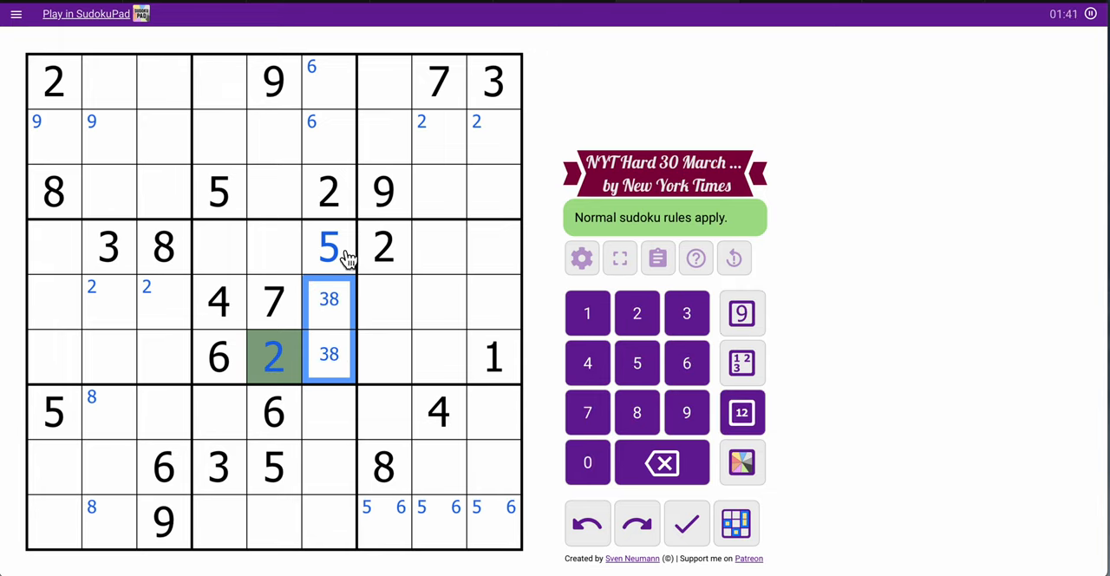
click(742, 461)
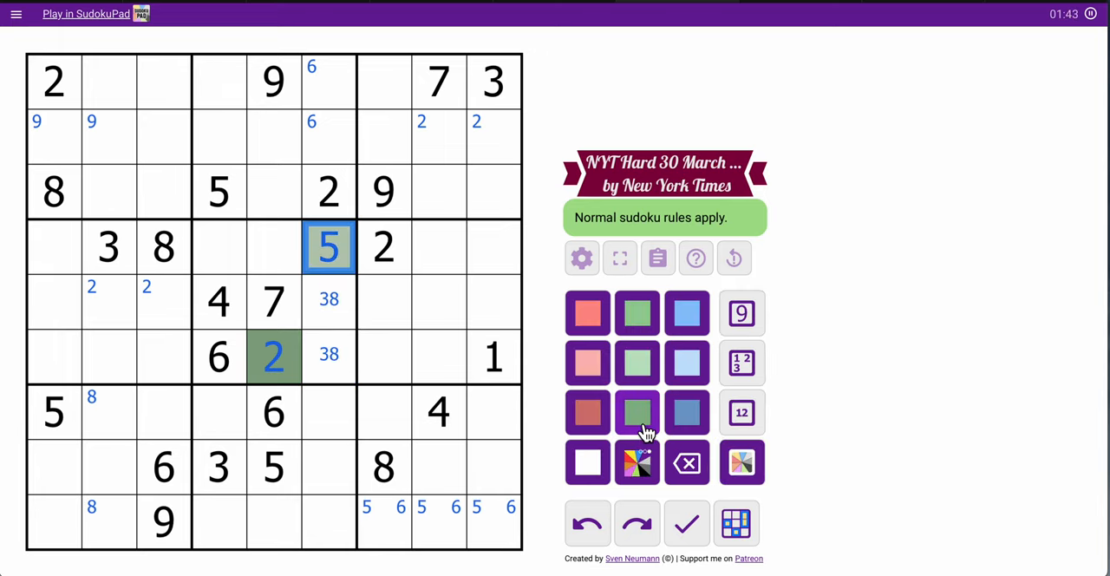
click(637, 413)
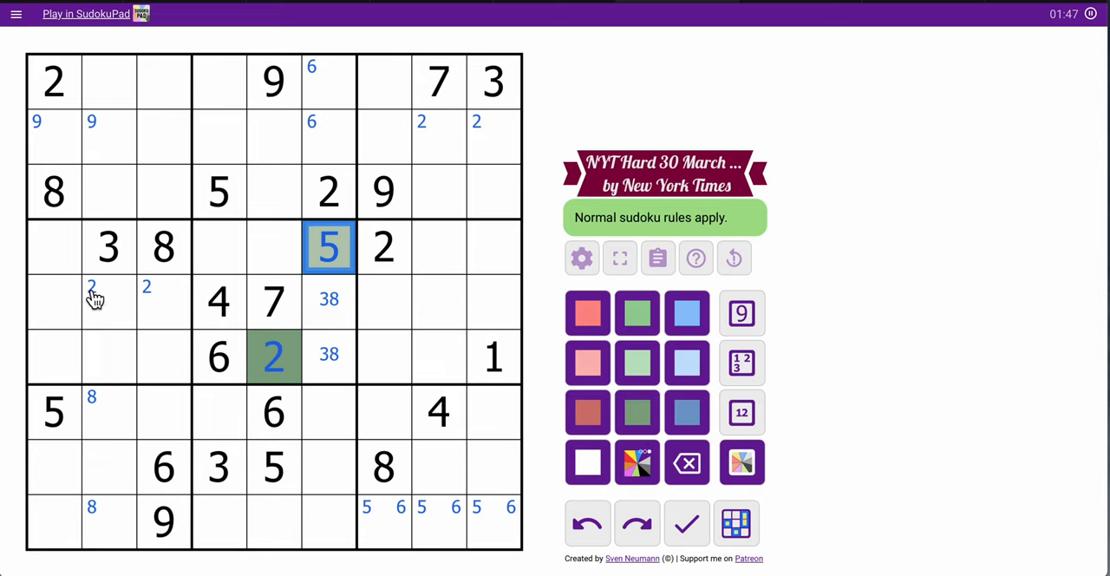
click(53, 357)
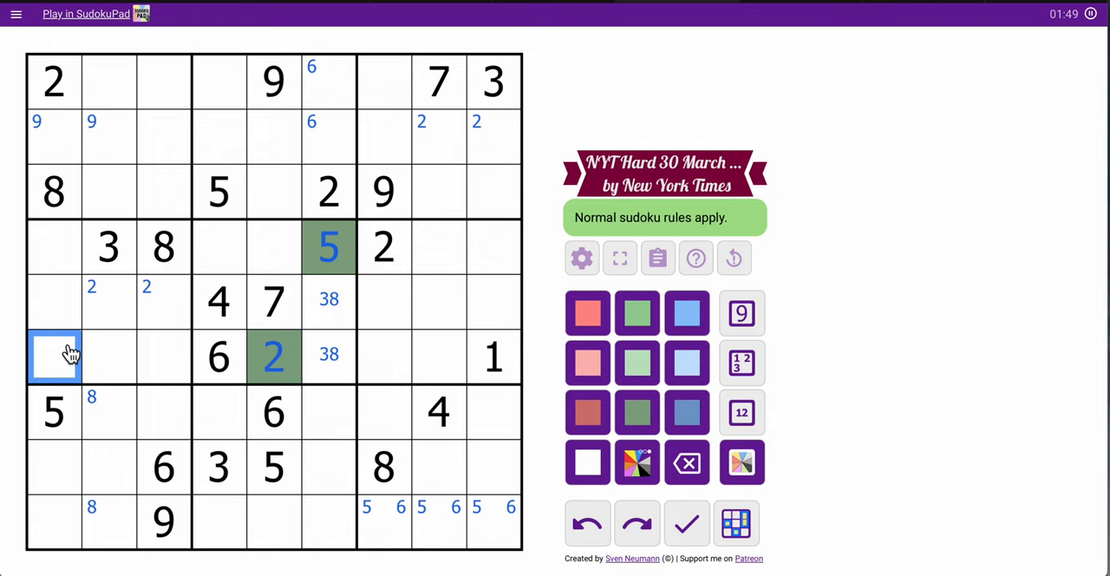
Fill 9, 1 and 6 into row 4, leaving 4/7 candidates in its remaining cells
click(246, 250)
text(1)
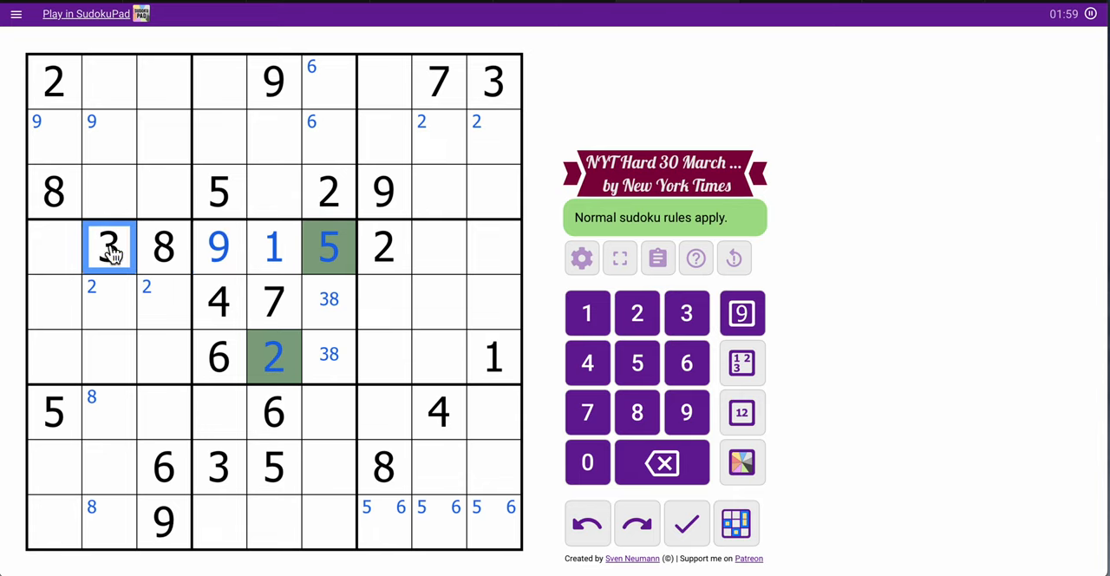
click(494, 247)
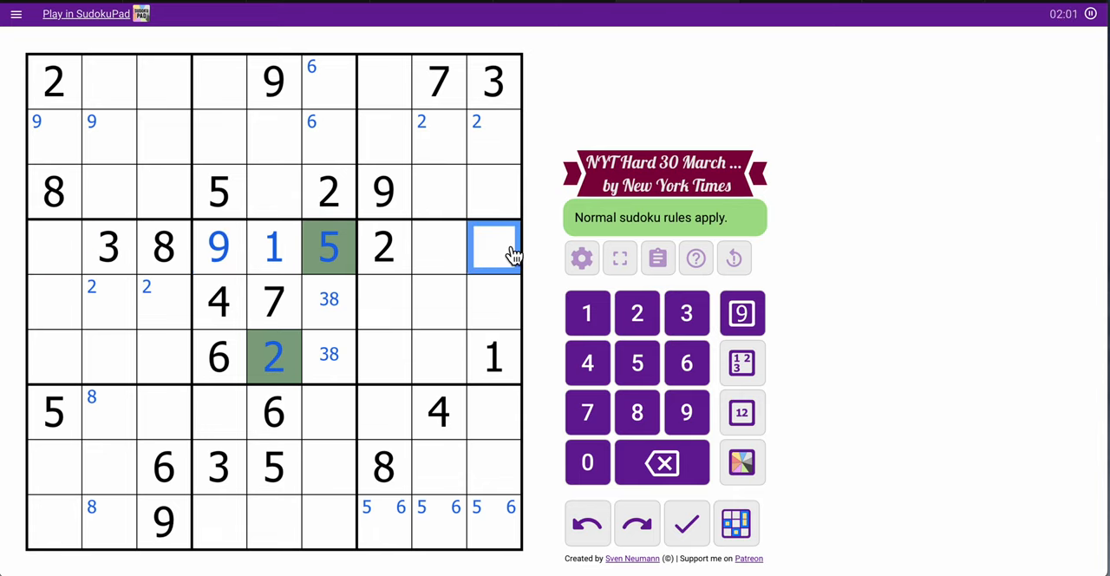
click(437, 246)
text(6)
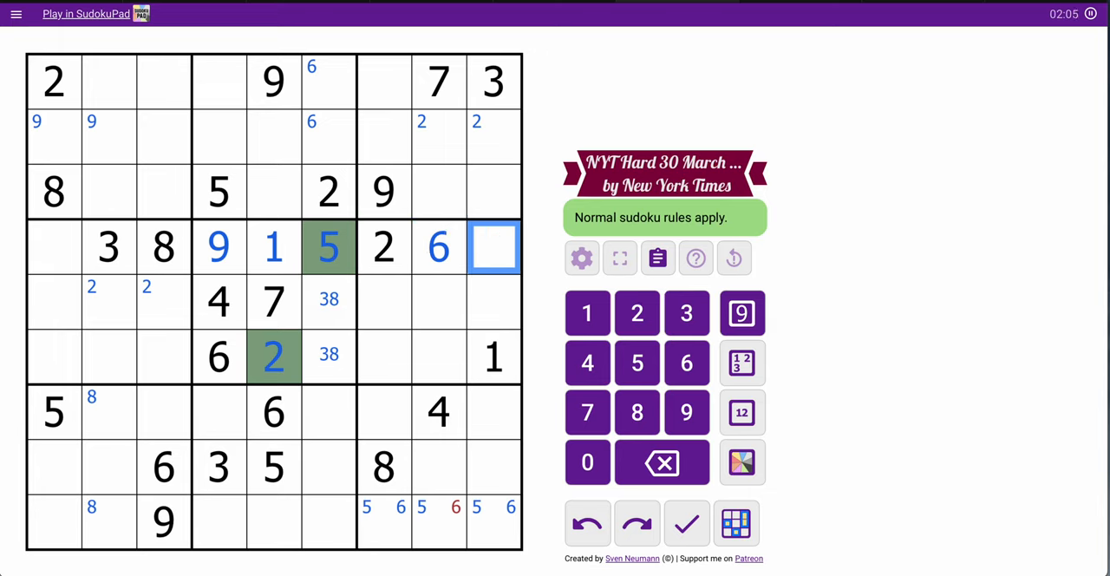
click(742, 412)
text(47)
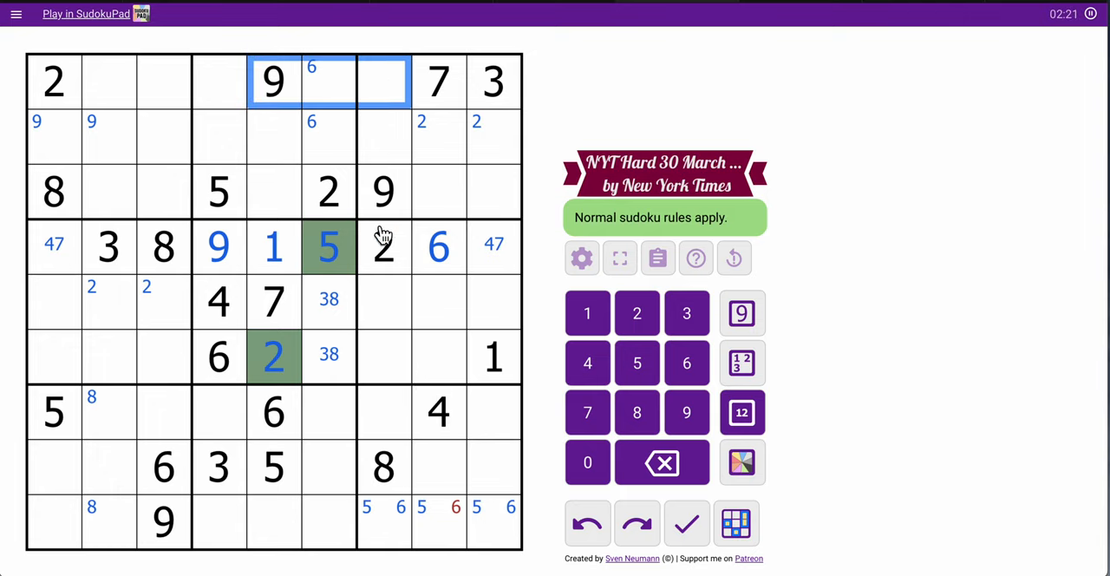
Note 4/7 at both ends of row 4, 9 in column 6 rows 7–8, and remove row 9's clashing 6
click(385, 191)
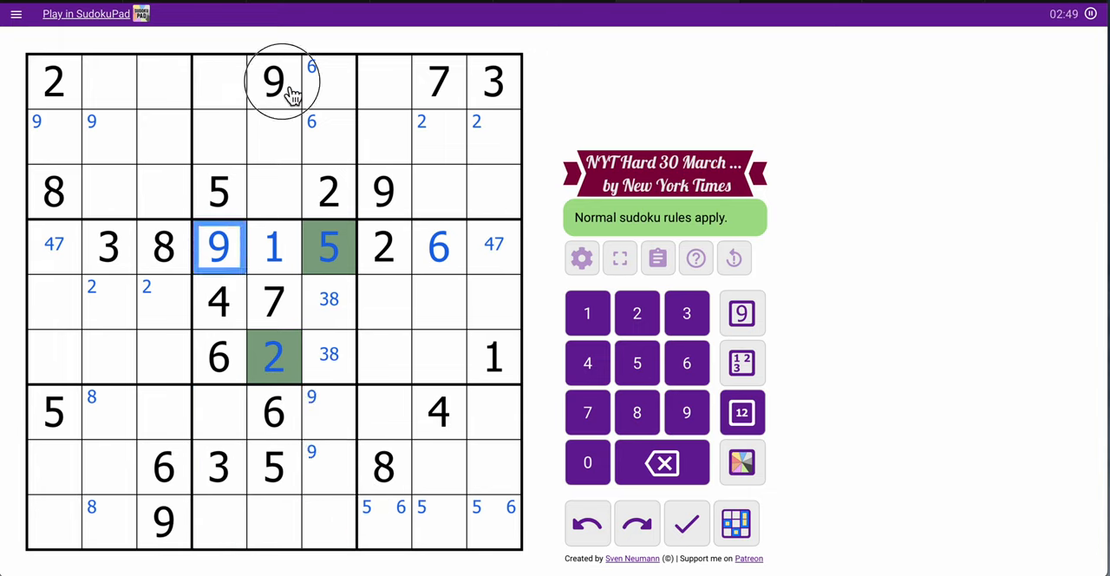
click(274, 80)
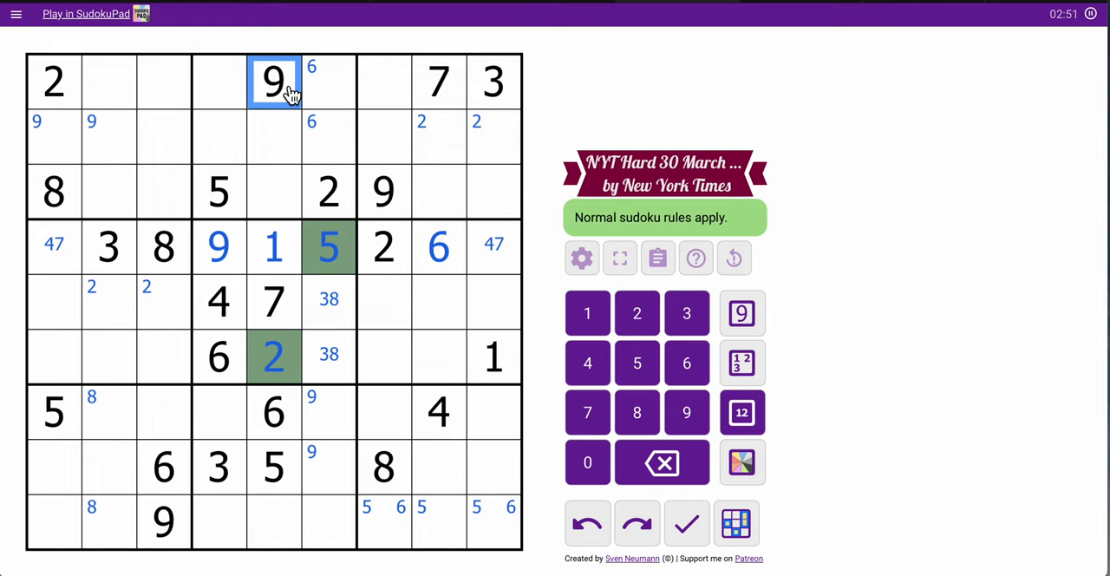
mouse_move(416, 333)
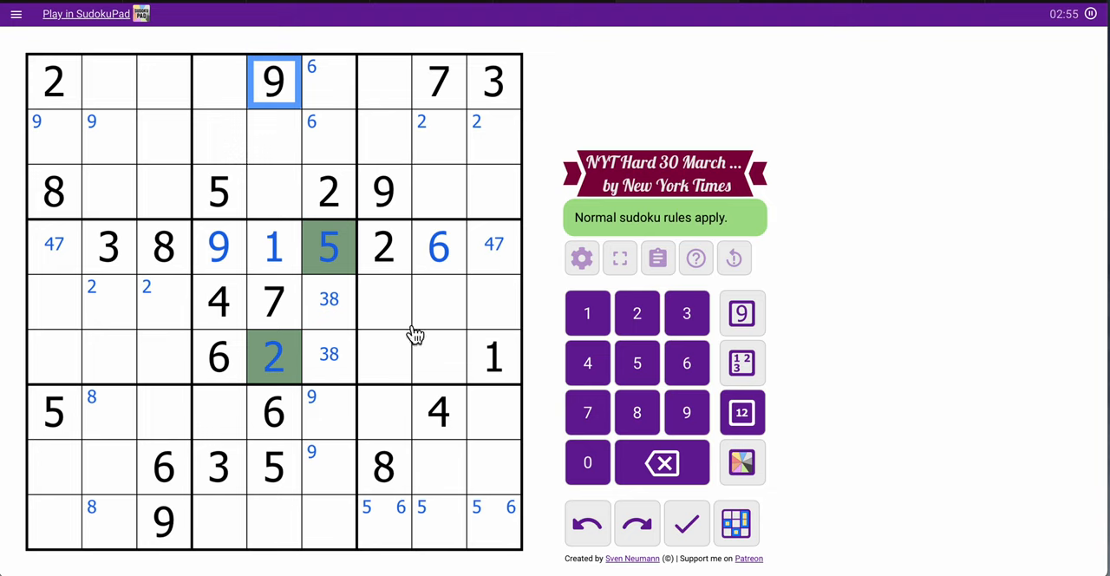
click(328, 357)
text(1467)
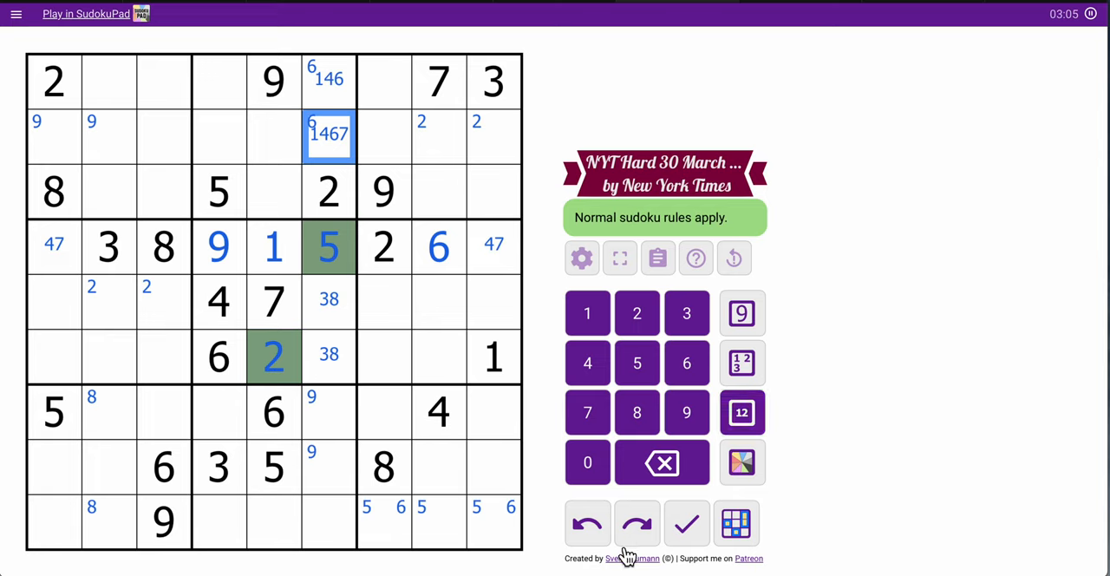
Give column 6's bottom cell candidates 14 and add corner 7 marks in row 2, columns 4 and 6
click(328, 411)
text( 179)
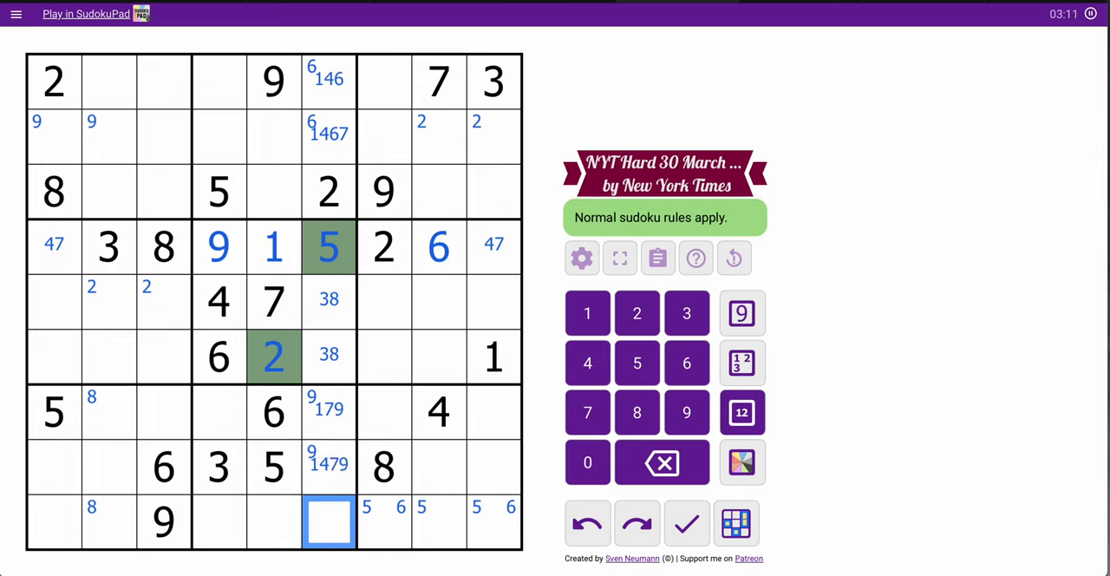
text(147)
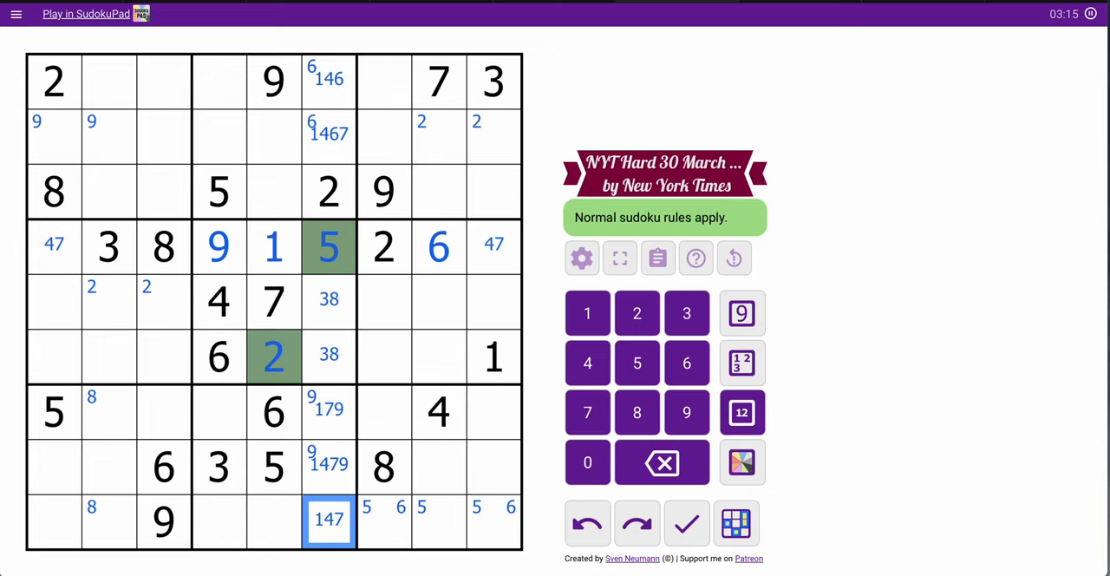
click(329, 132)
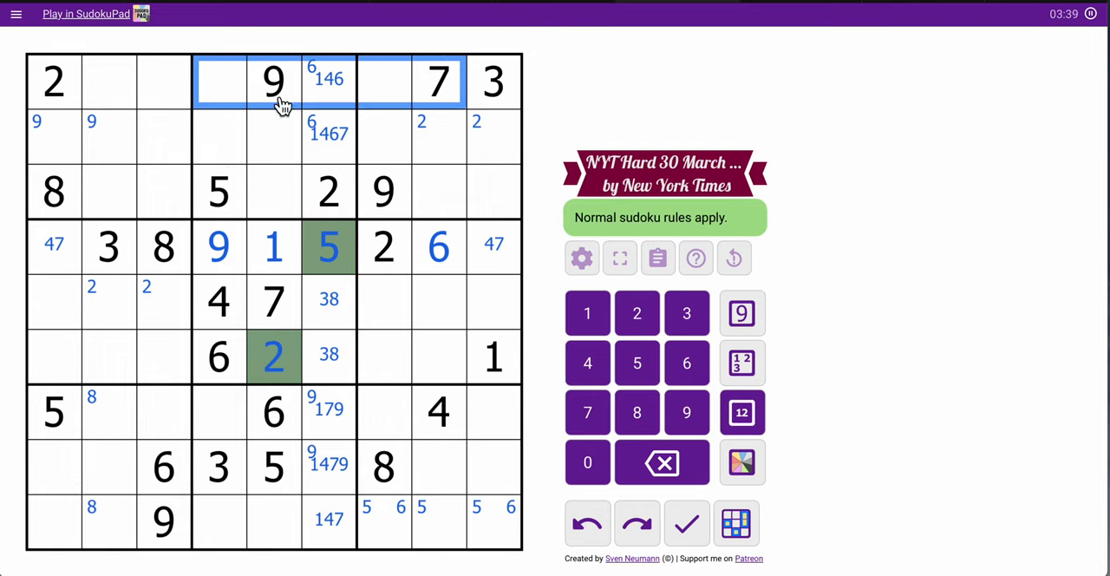
mouse_move(292, 121)
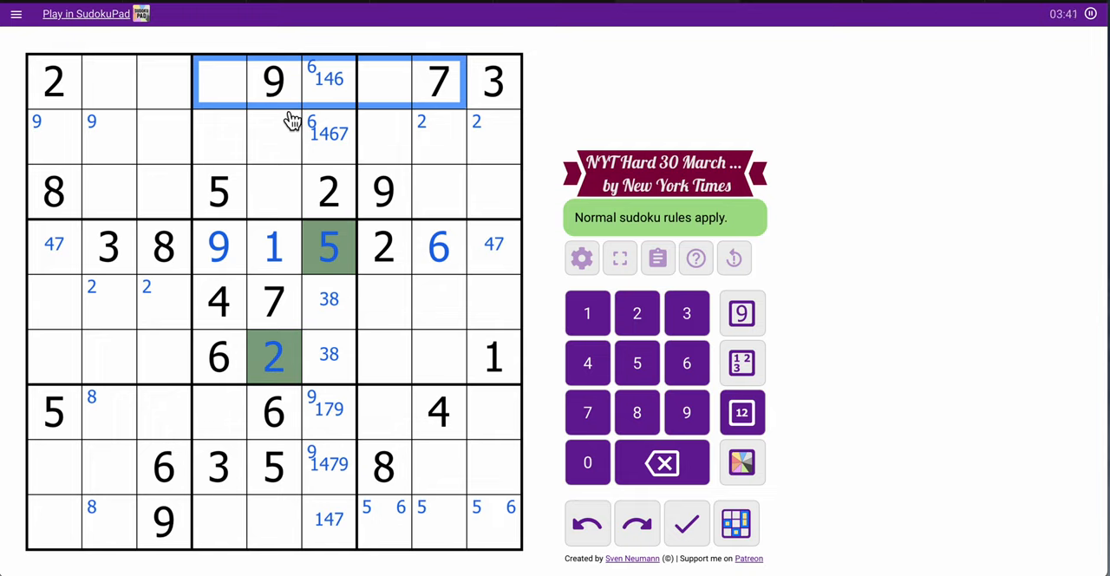
mouse_move(285, 299)
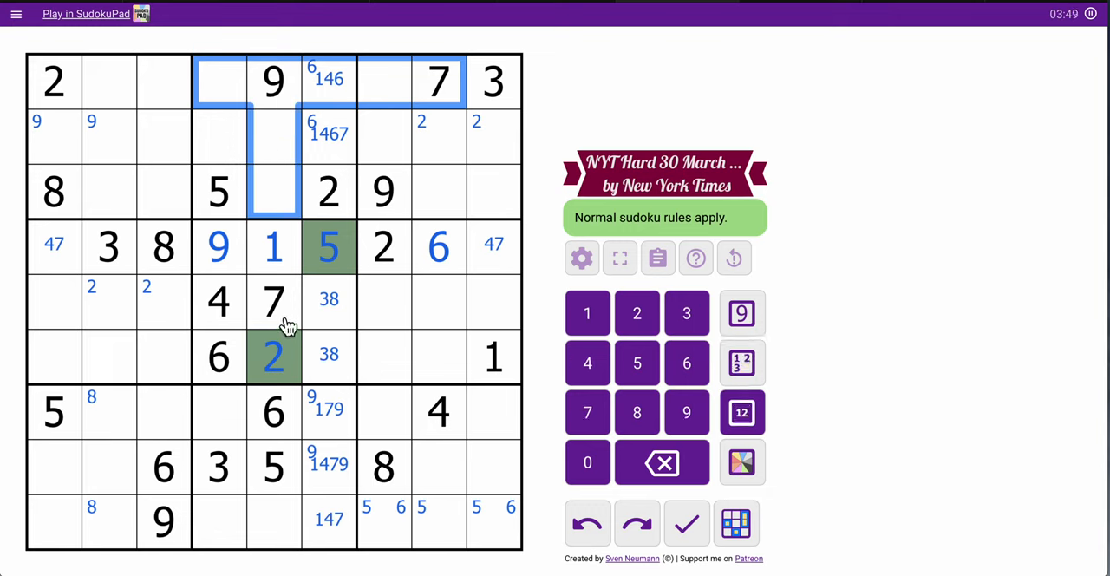
mouse_move(263, 105)
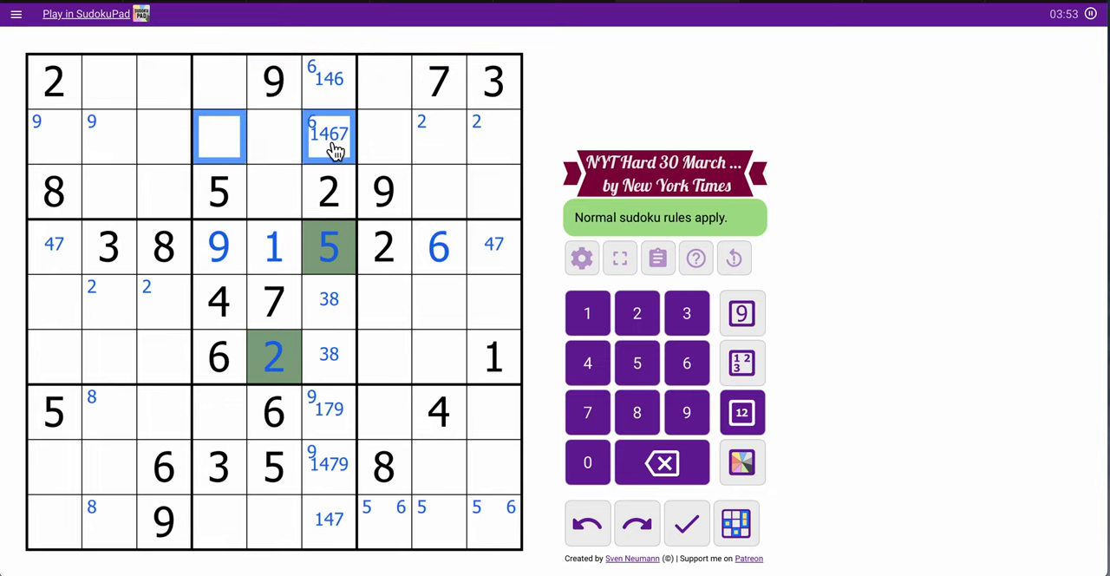
click(587, 411)
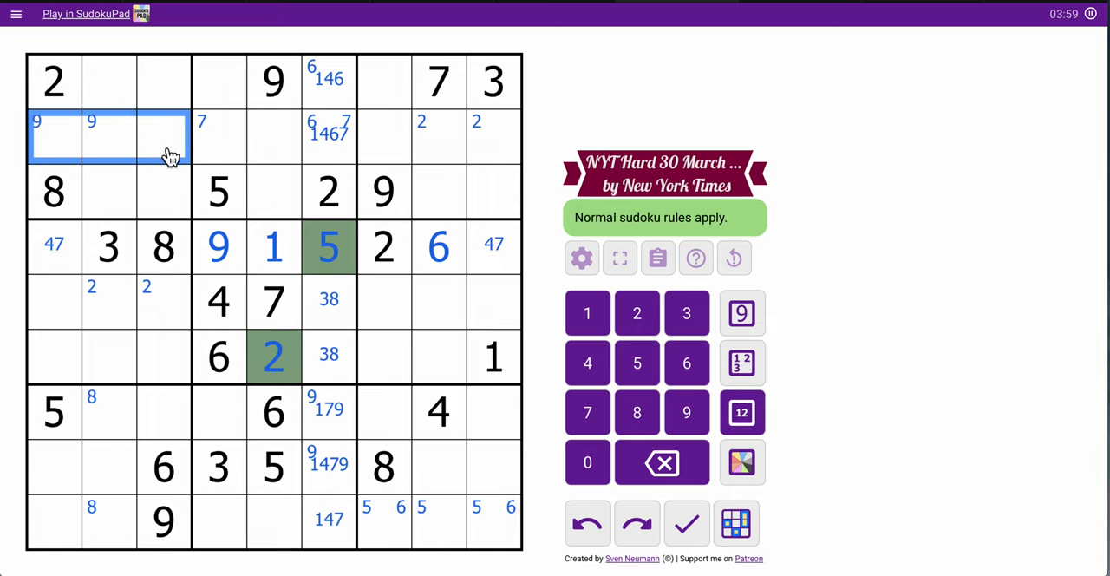
mouse_move(182, 139)
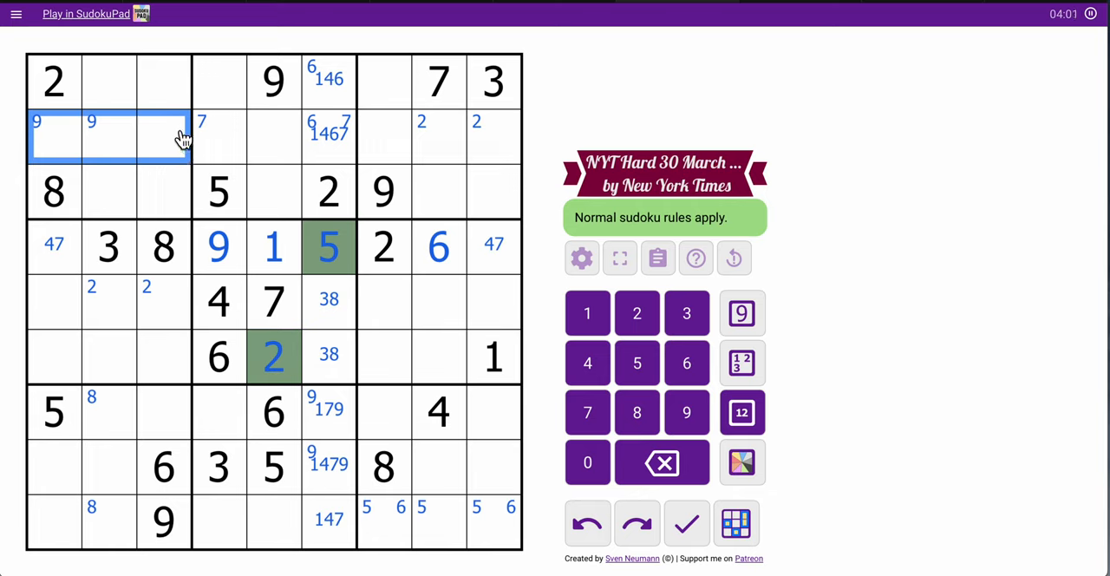
Add 7 as a corner candidate in row 3, columns 2 and 3
click(163, 137)
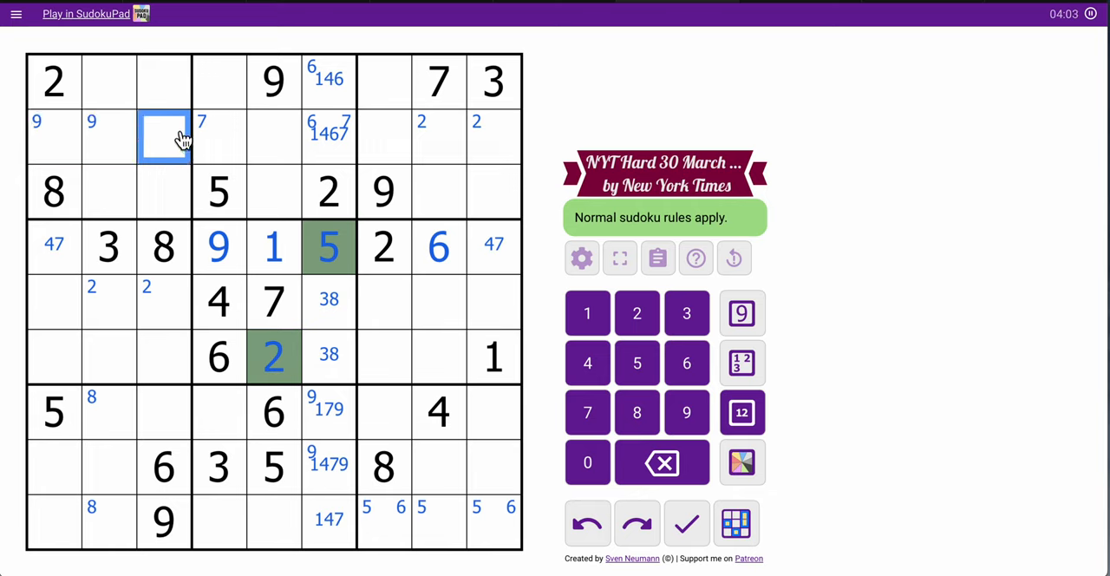
click(135, 191)
text(7)
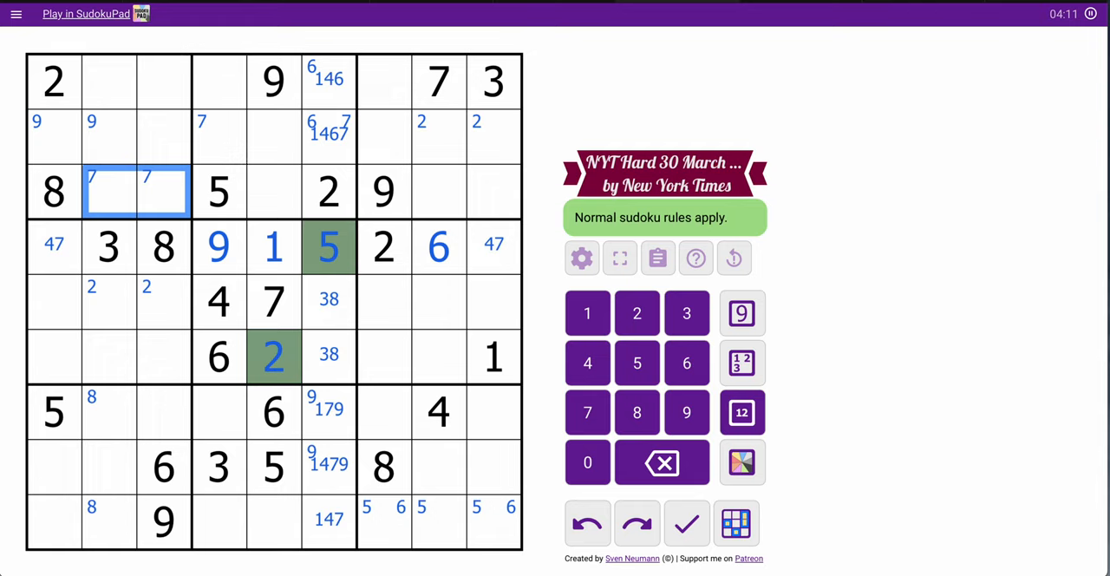
click(467, 191)
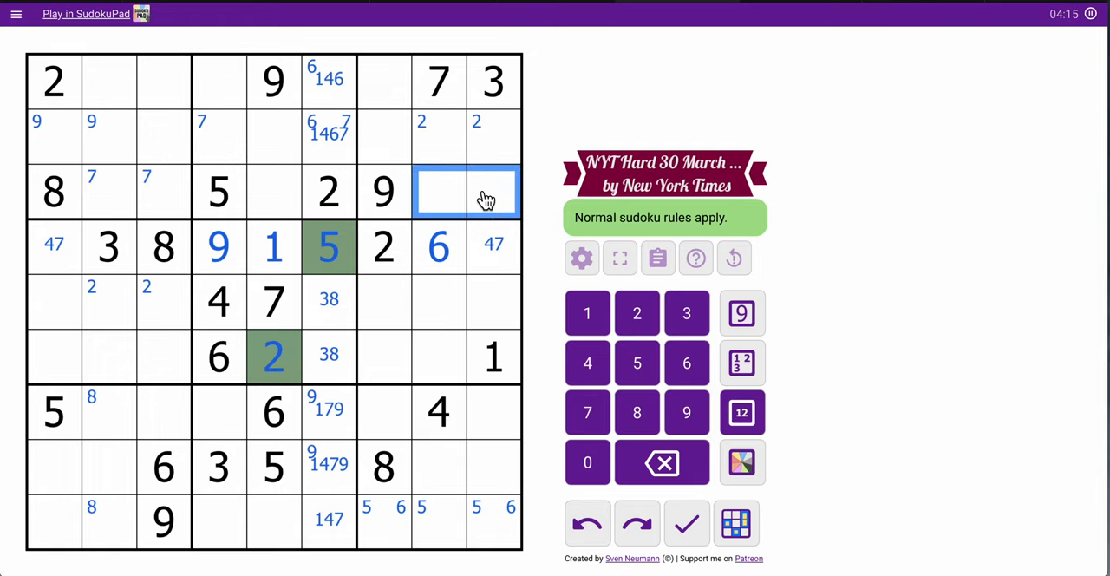
click(742, 413)
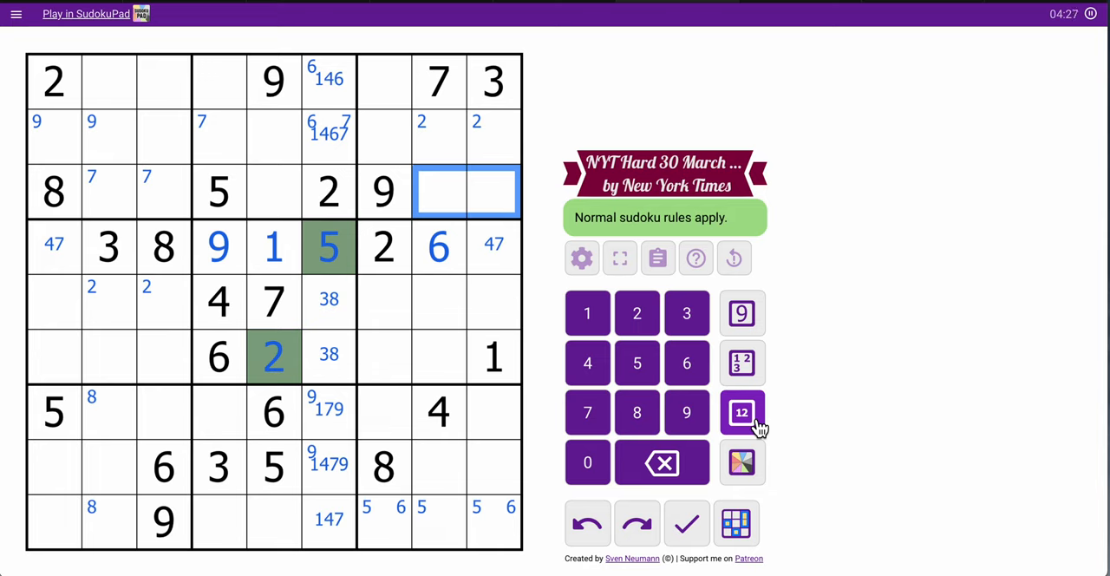
Place 1 in row 3, column 8
click(742, 413)
text(123456789)
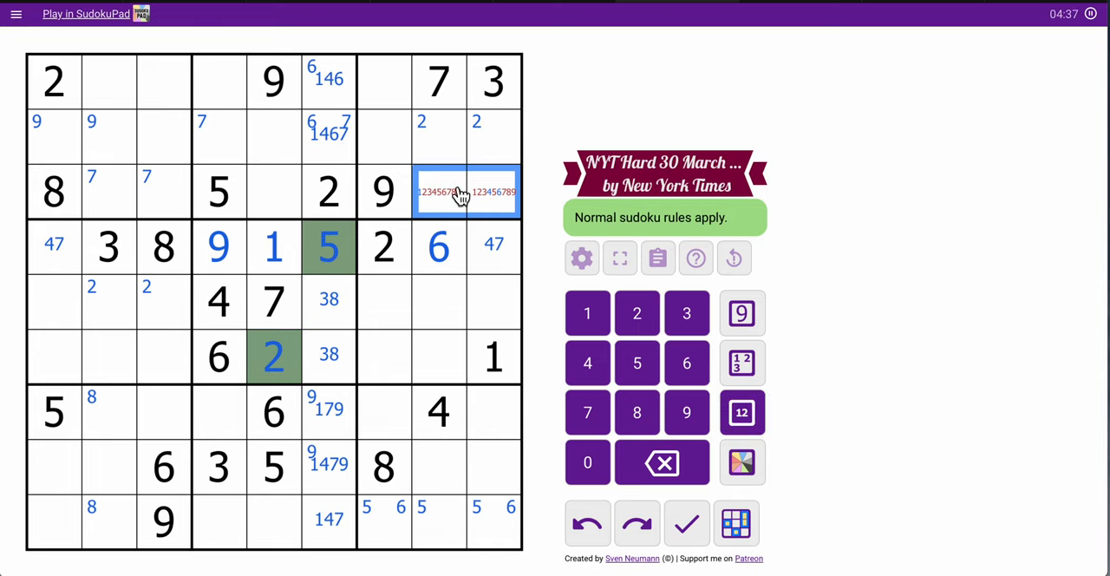
click(437, 190)
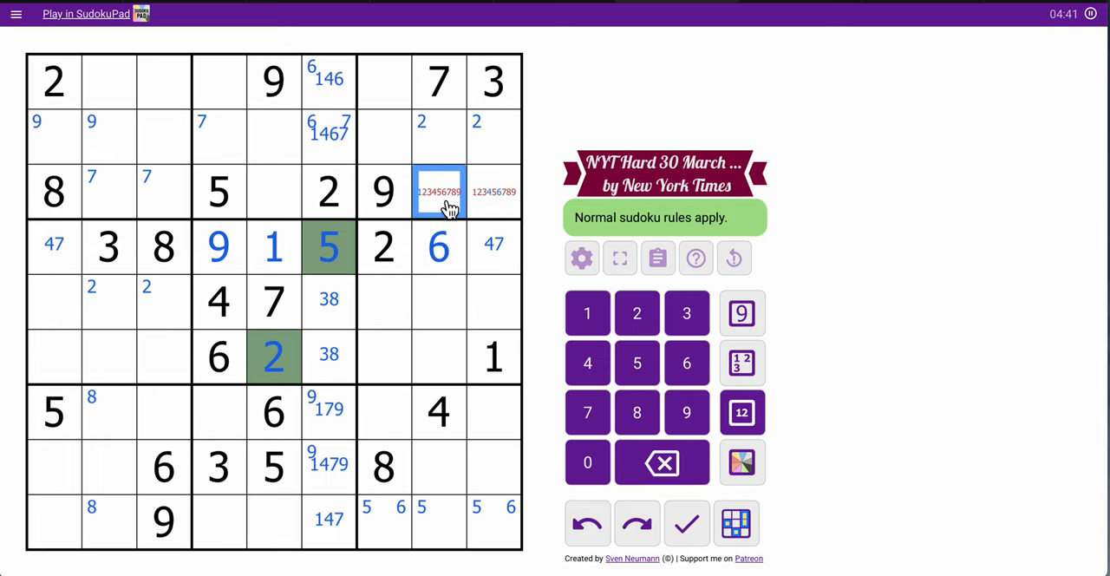
click(742, 461)
text(1)
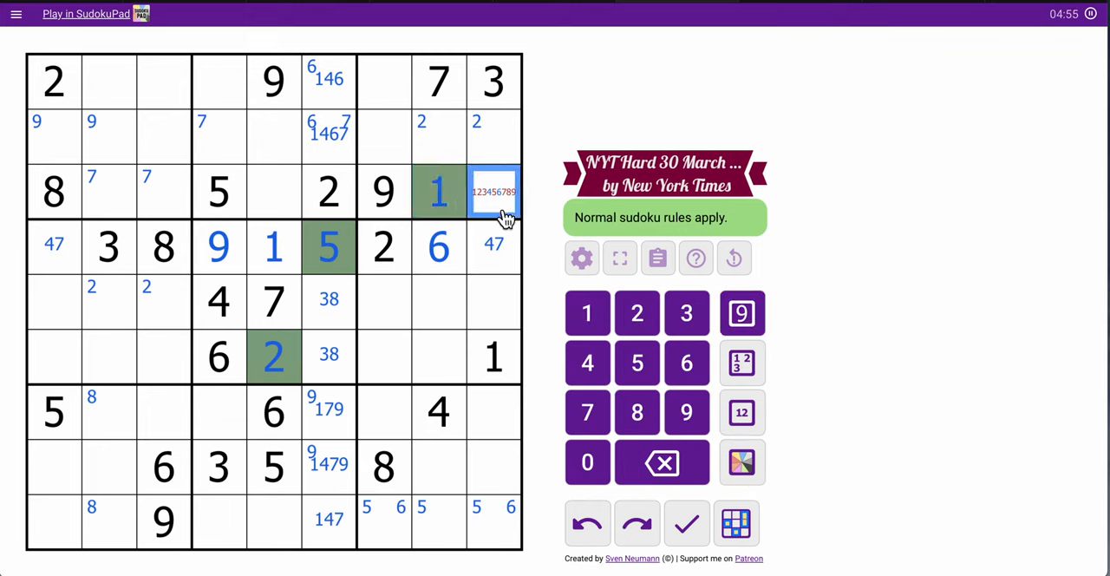
Fill centre candidates in row 3's empty cells and 348, 34, 48 down column 5
click(742, 413)
text(3467)
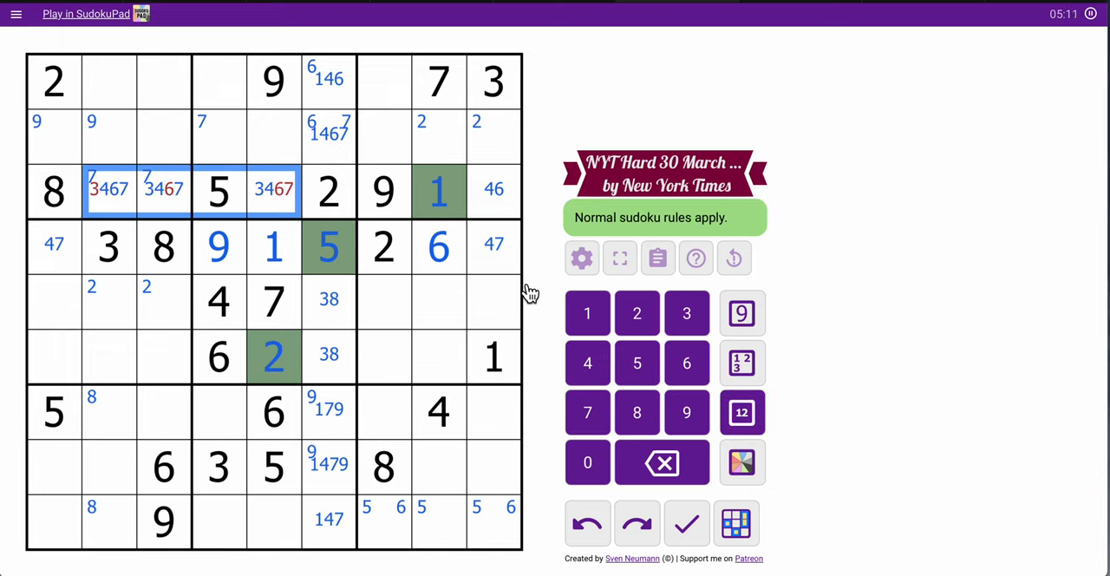
click(274, 189)
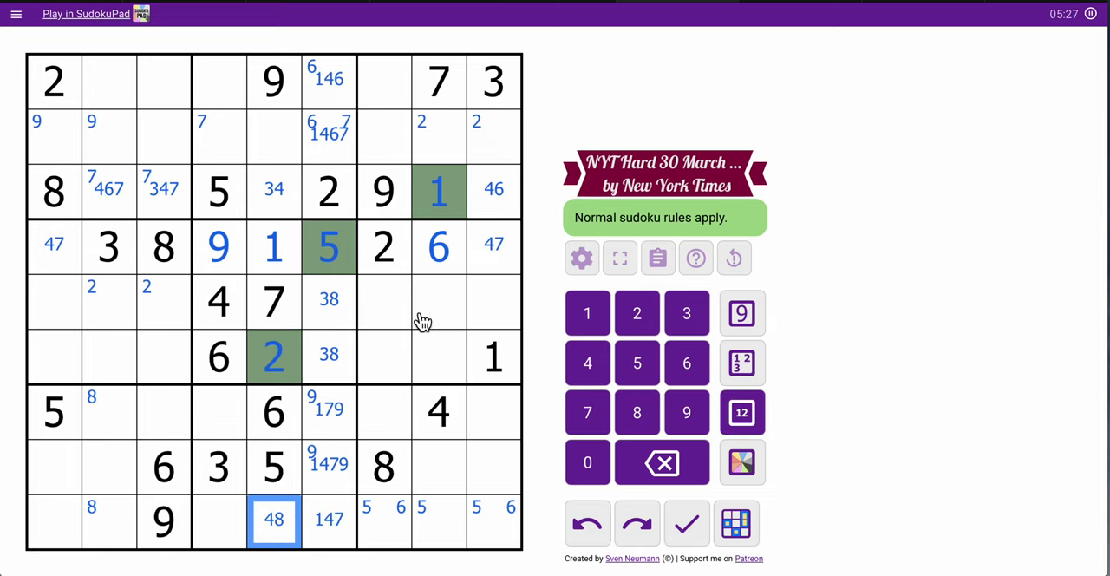
click(274, 135)
text(348)
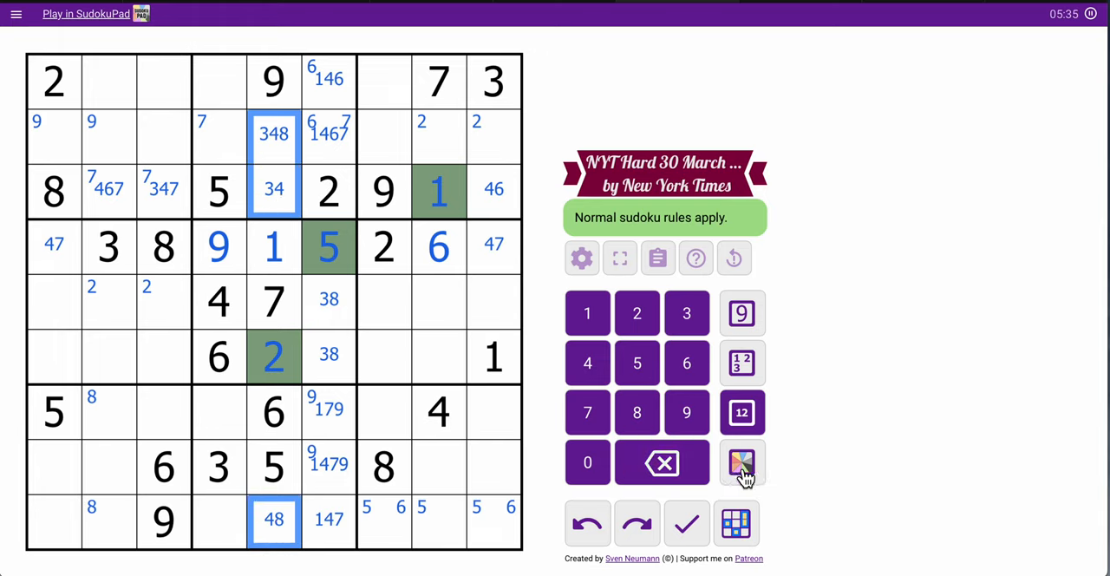
Shade column 5's 348/34/48 cells green and note 18, 178, 1278 in column 4
click(743, 461)
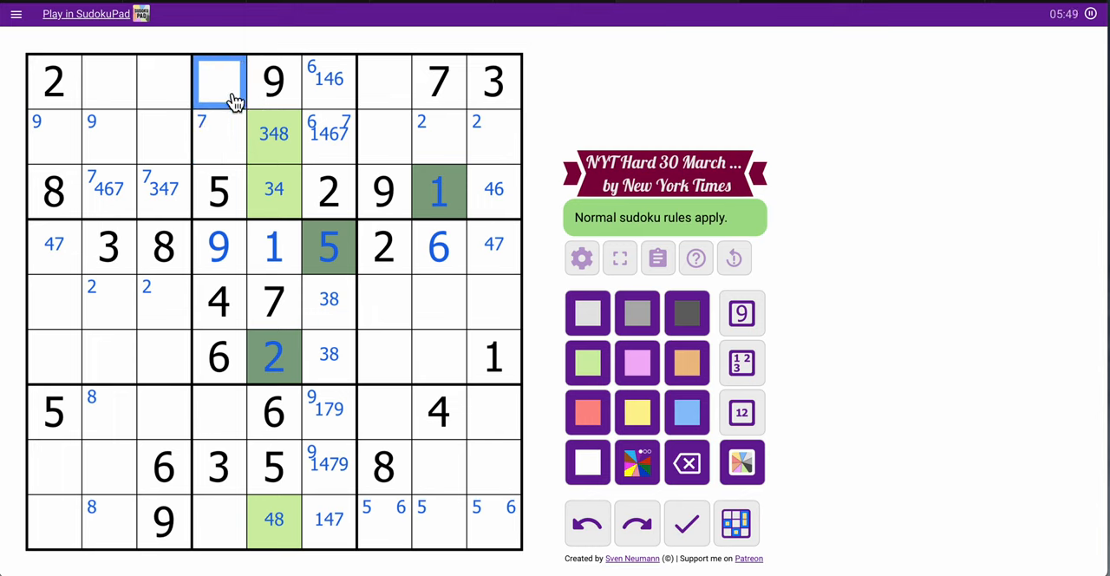
click(742, 412)
text(1278)
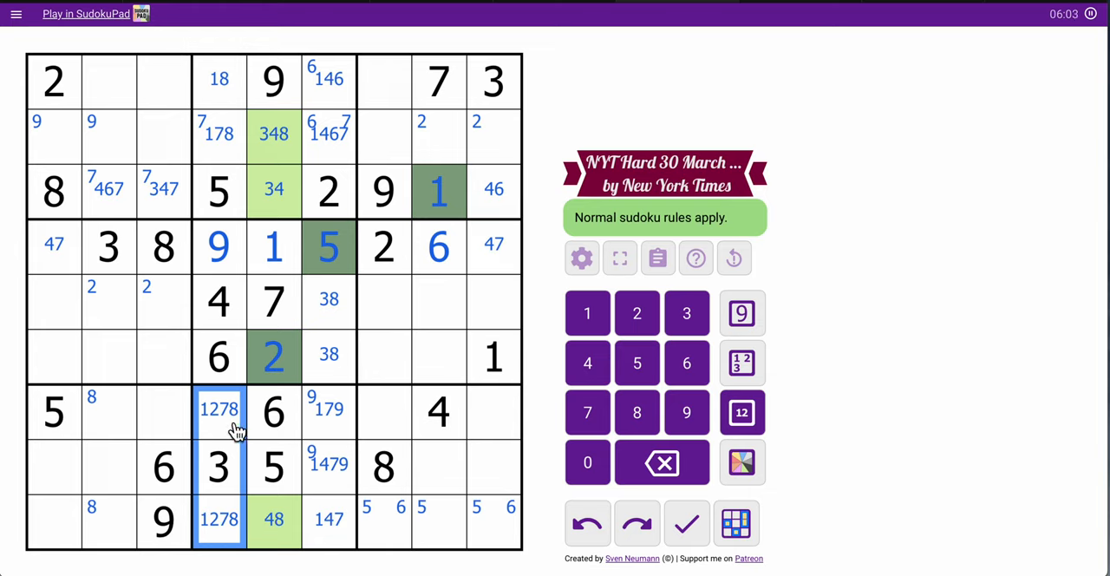
mouse_move(351, 474)
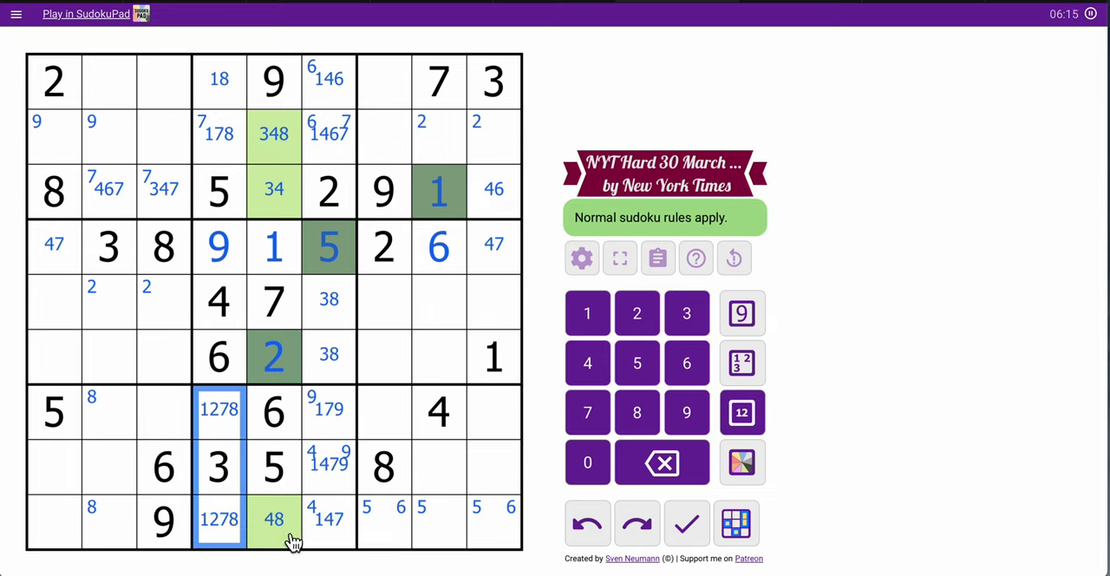
Note 456, 258 and 24568 in the top-right box and corner 2 in column 4's 1278 cells
click(274, 520)
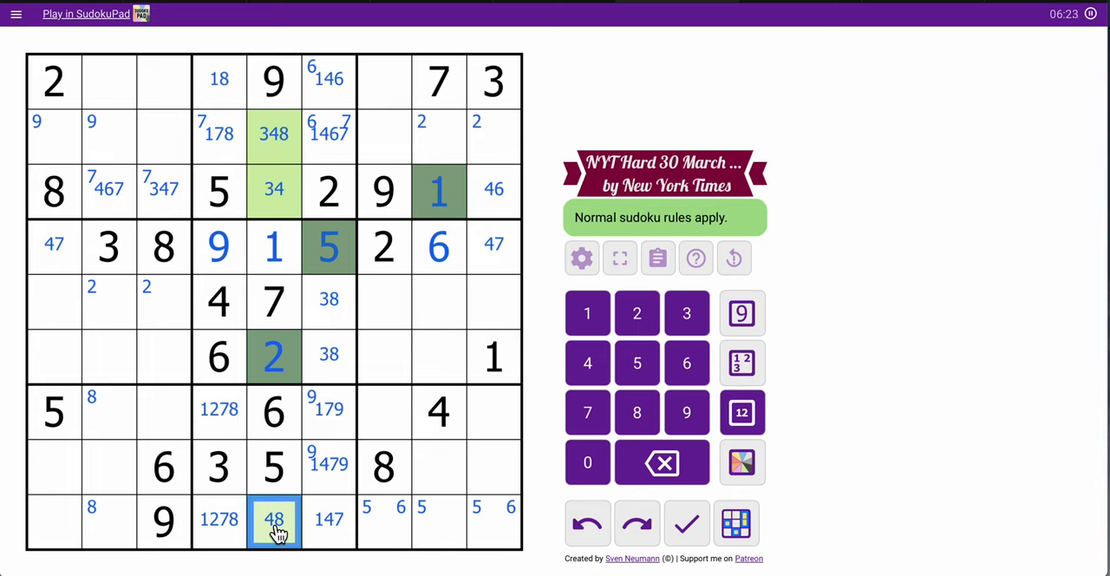
mouse_move(406, 146)
text( 258)
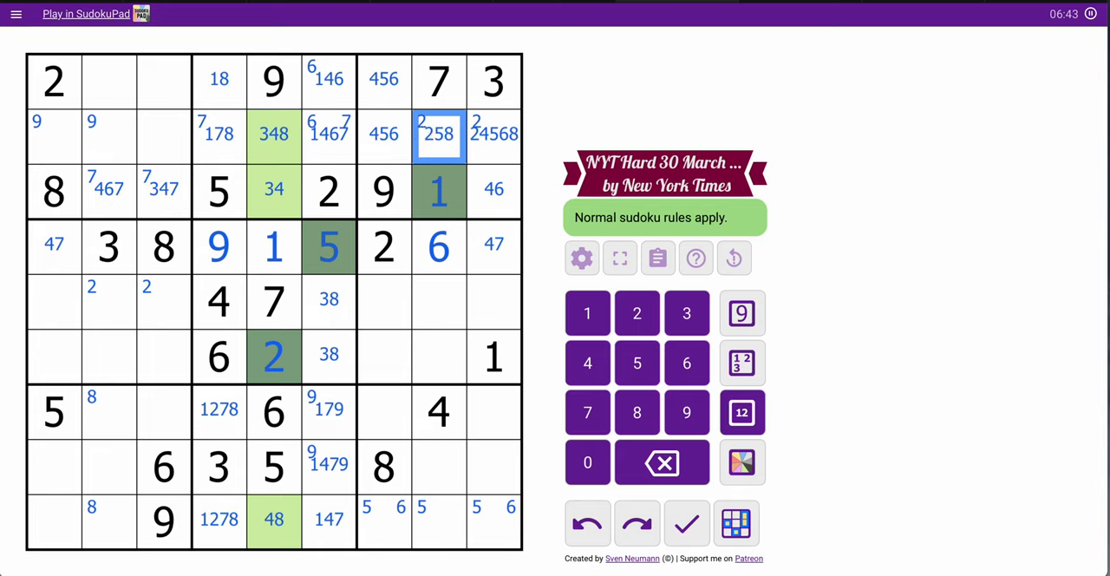
click(492, 133)
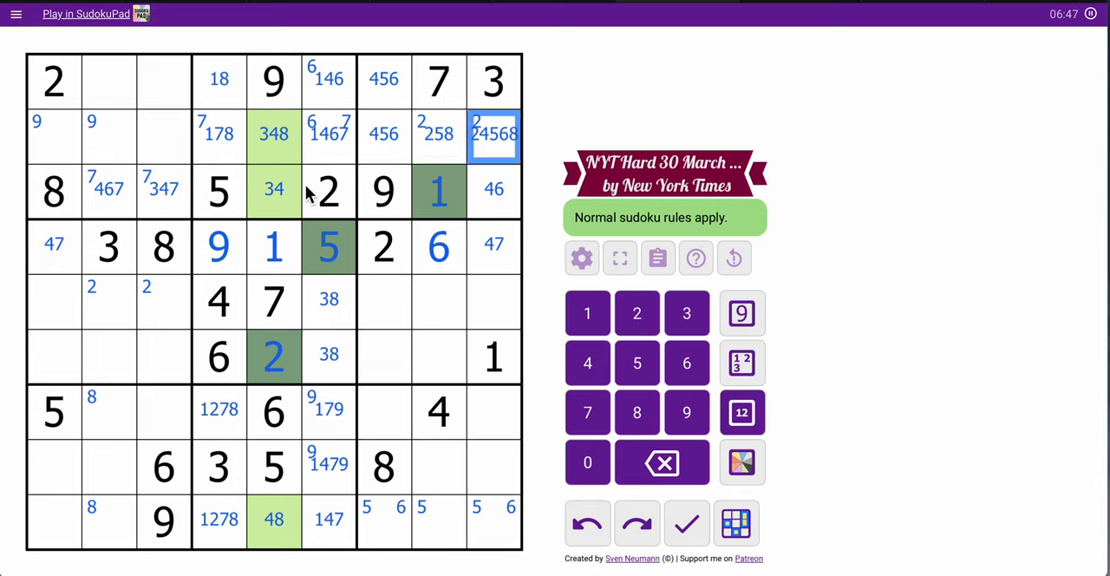
click(219, 519)
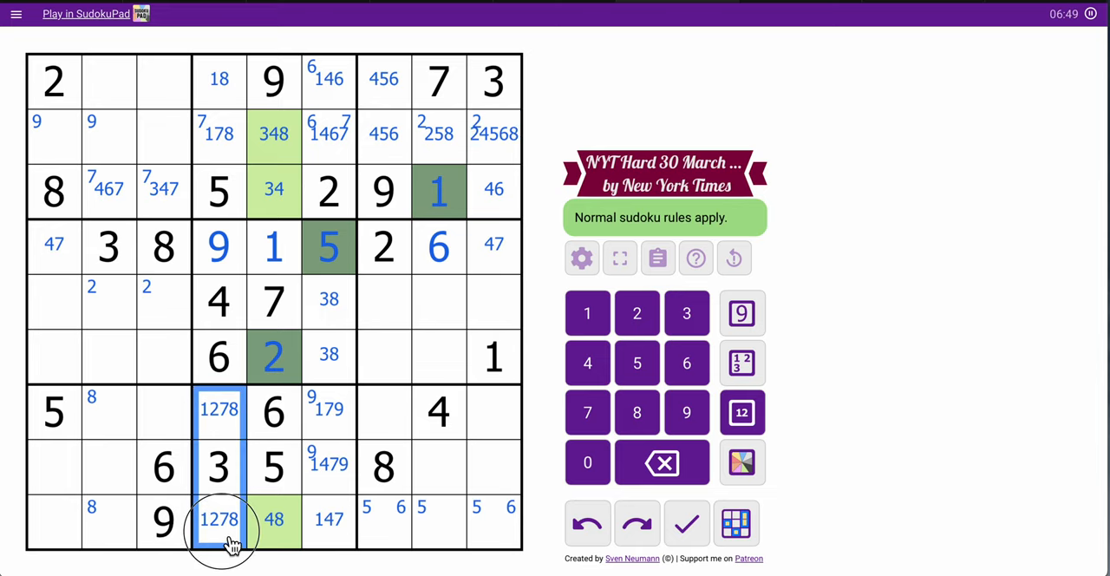
click(637, 312)
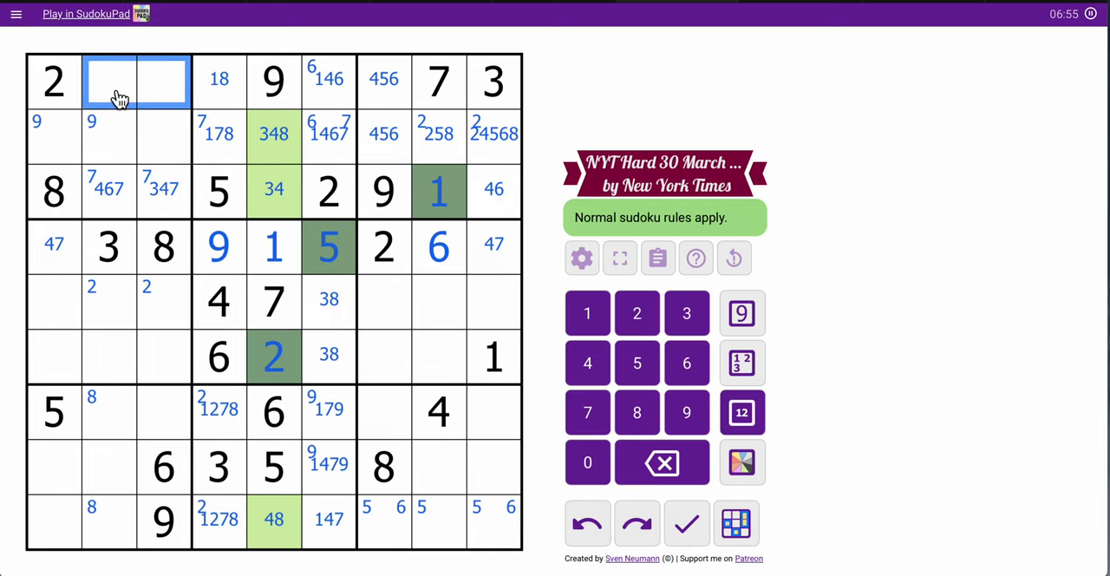
Pencil centre candidates into the empty top-left box cells and column 1, giving 169 and 479
click(742, 412)
text( 1345679)
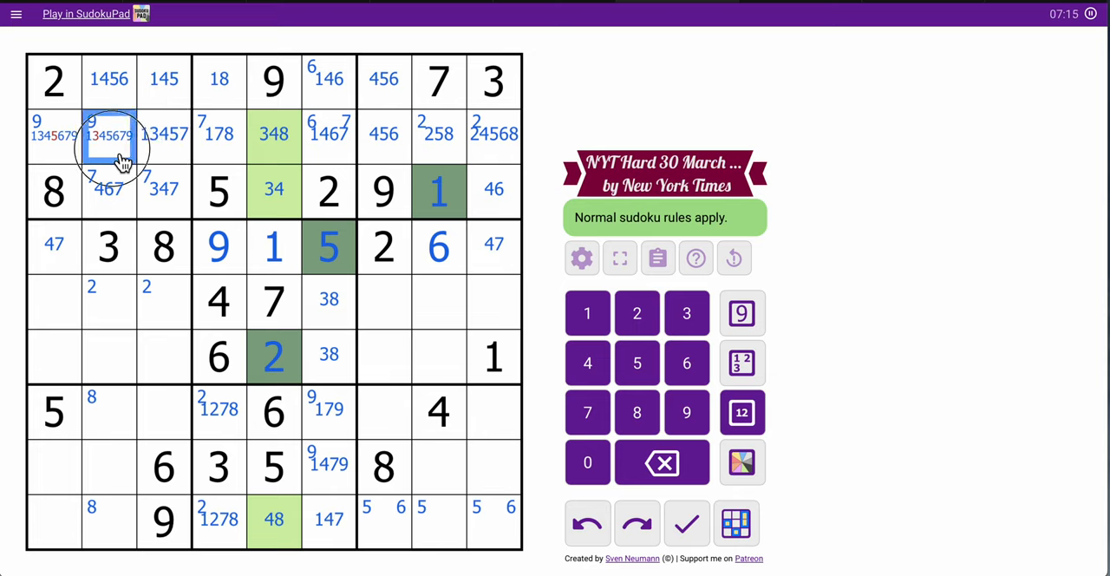
click(53, 135)
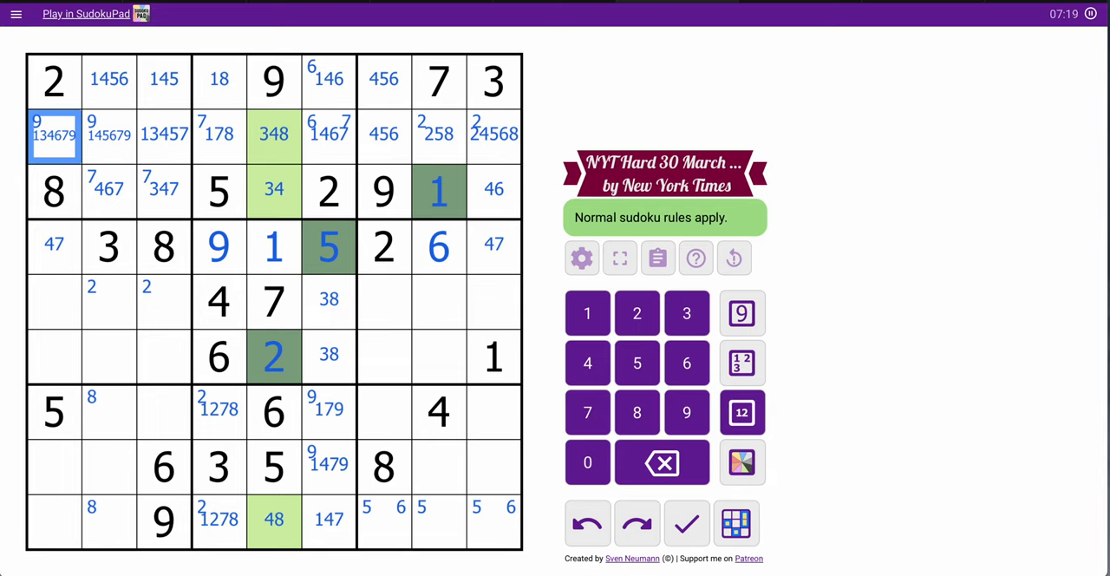
click(54, 308)
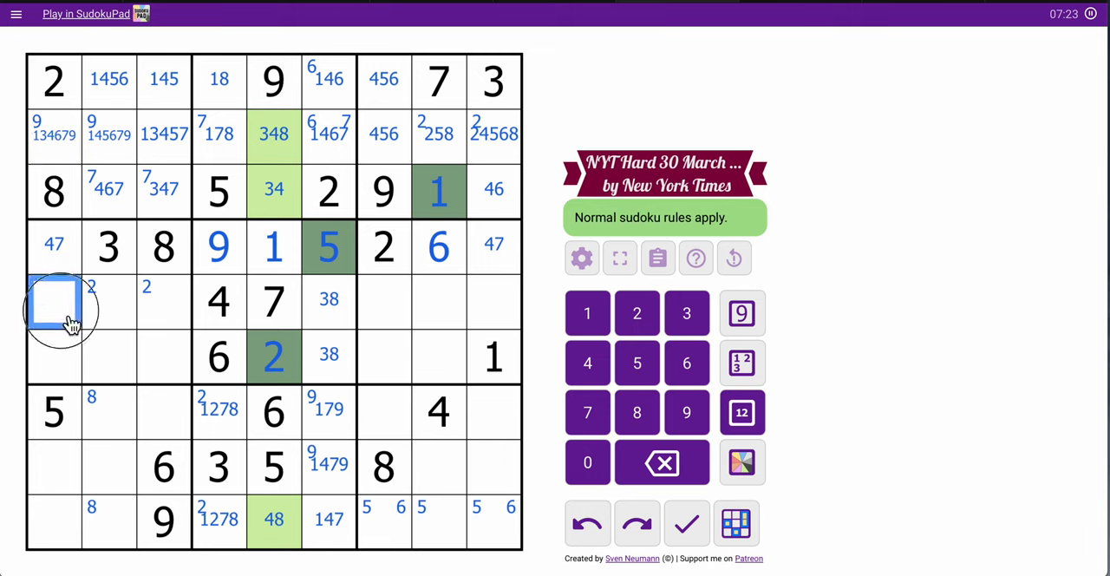
click(742, 413)
text(169)
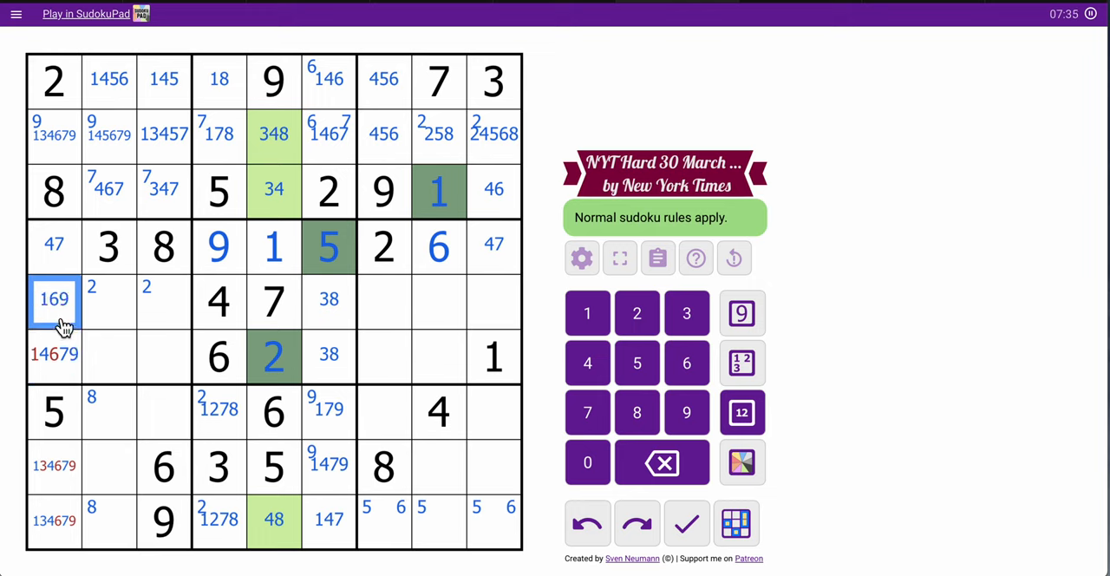
Trim column 1's lower cells to 479, 147 and 1347
click(54, 354)
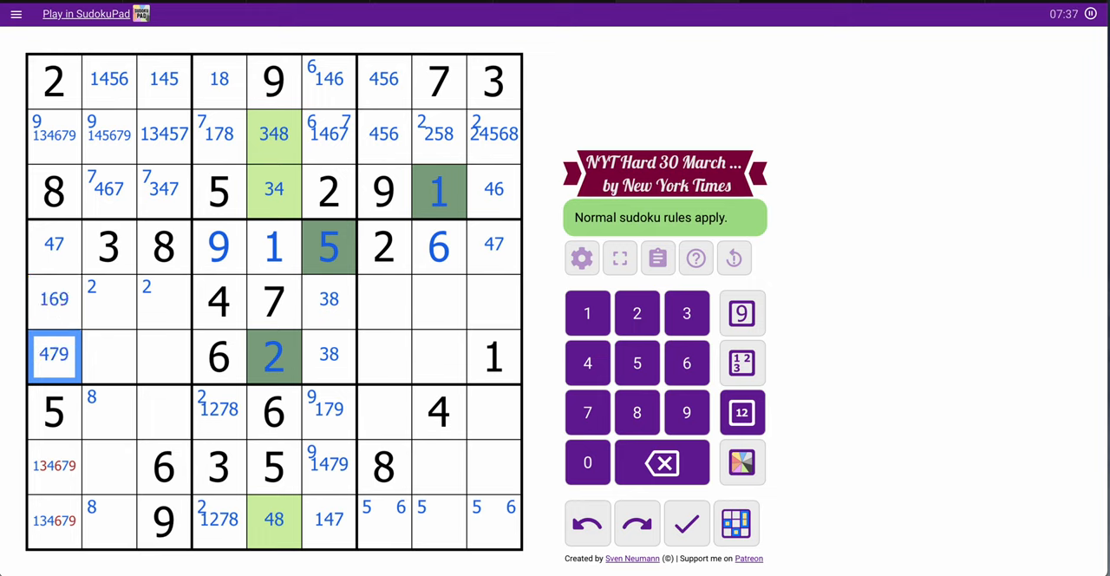
click(55, 465)
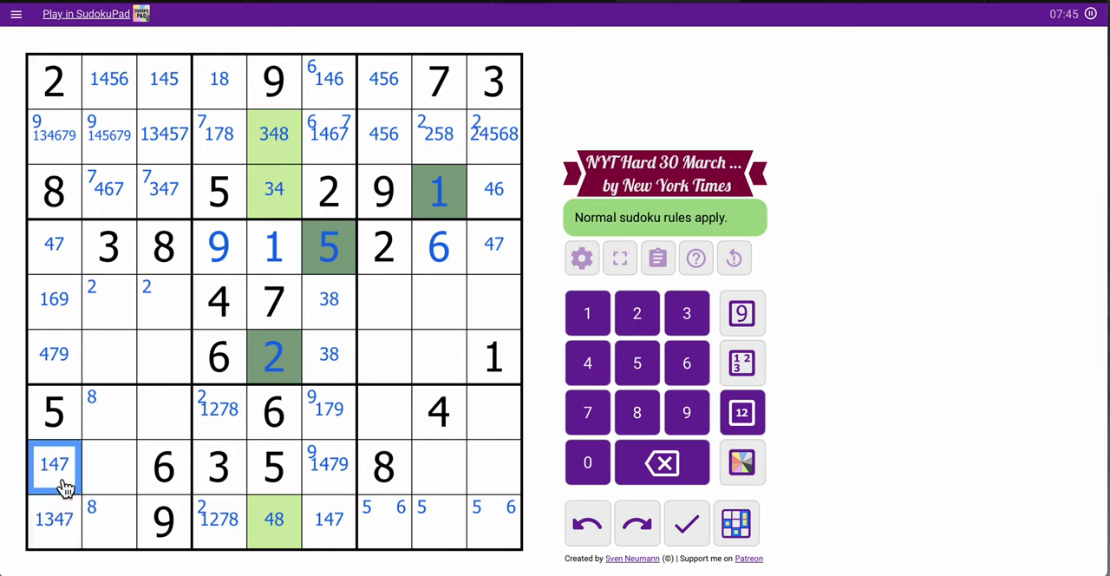
click(54, 518)
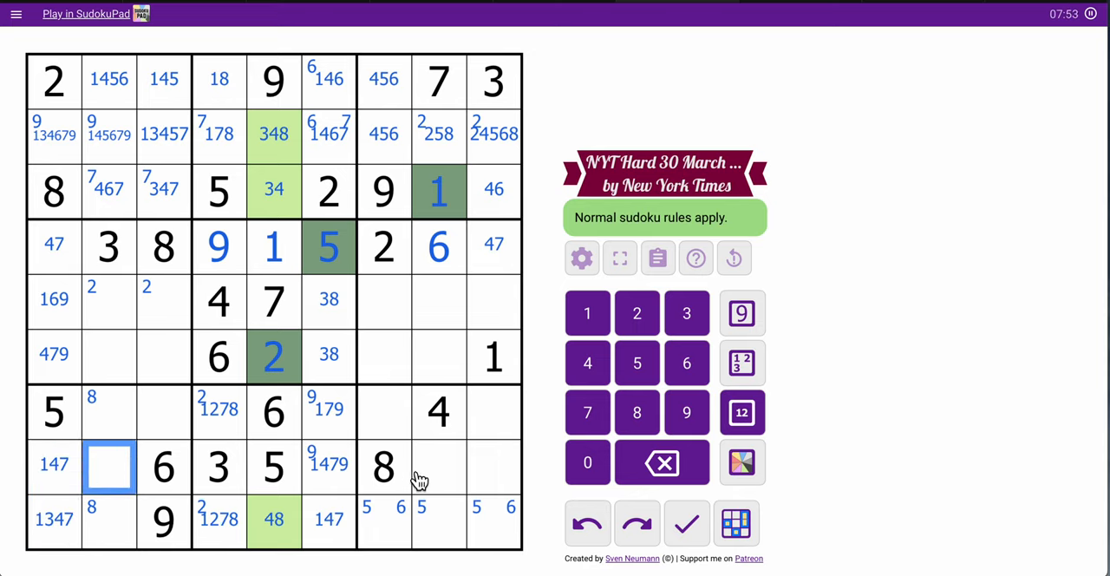
Pencil centre candidates into rows 7–8 of the bottom-right box and row 8, column 2
click(464, 465)
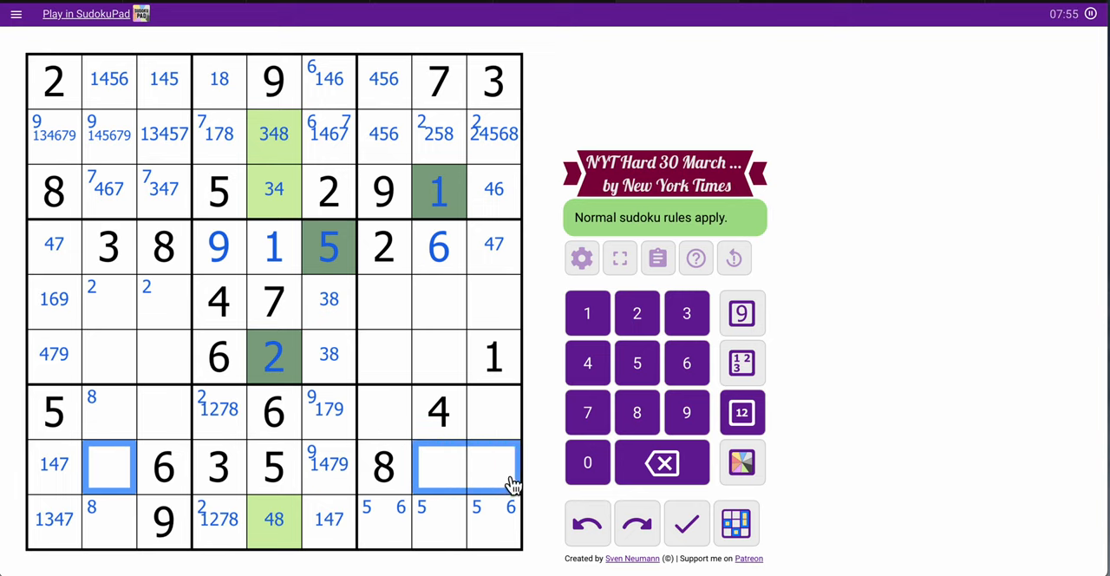
click(742, 413)
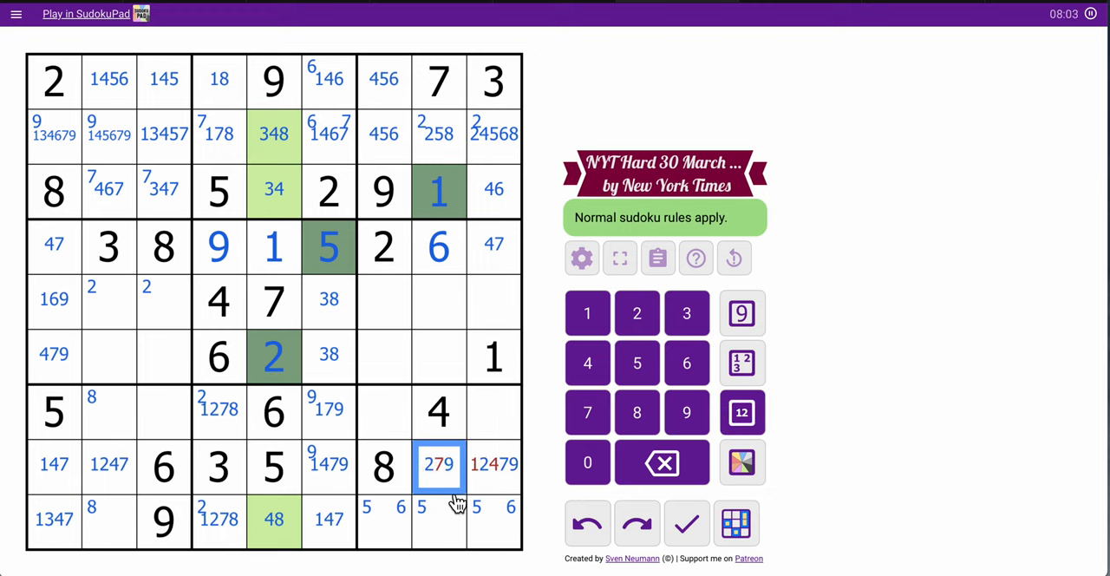
click(493, 464)
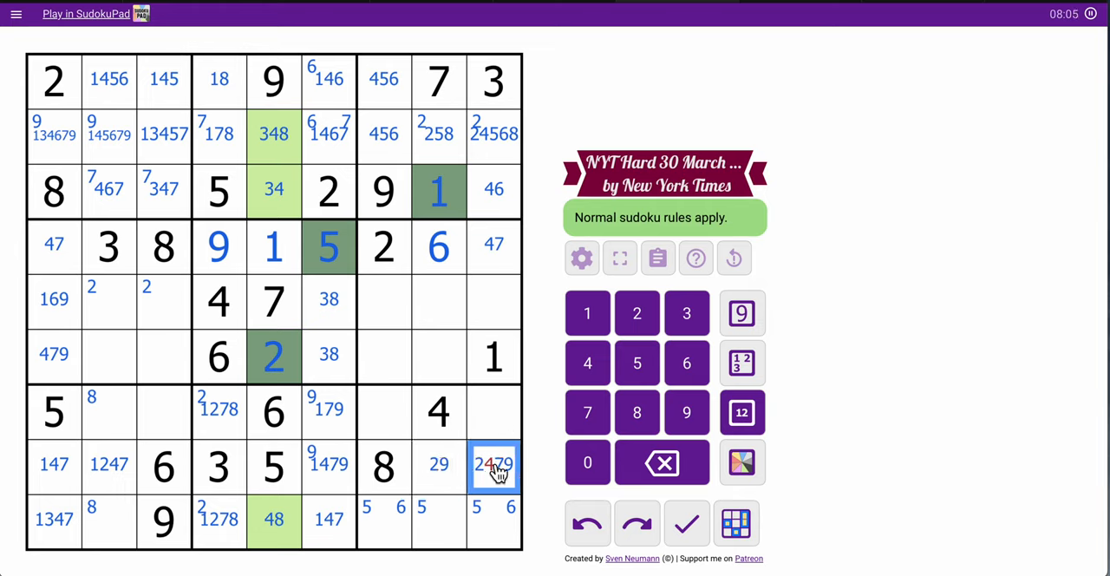
click(439, 465)
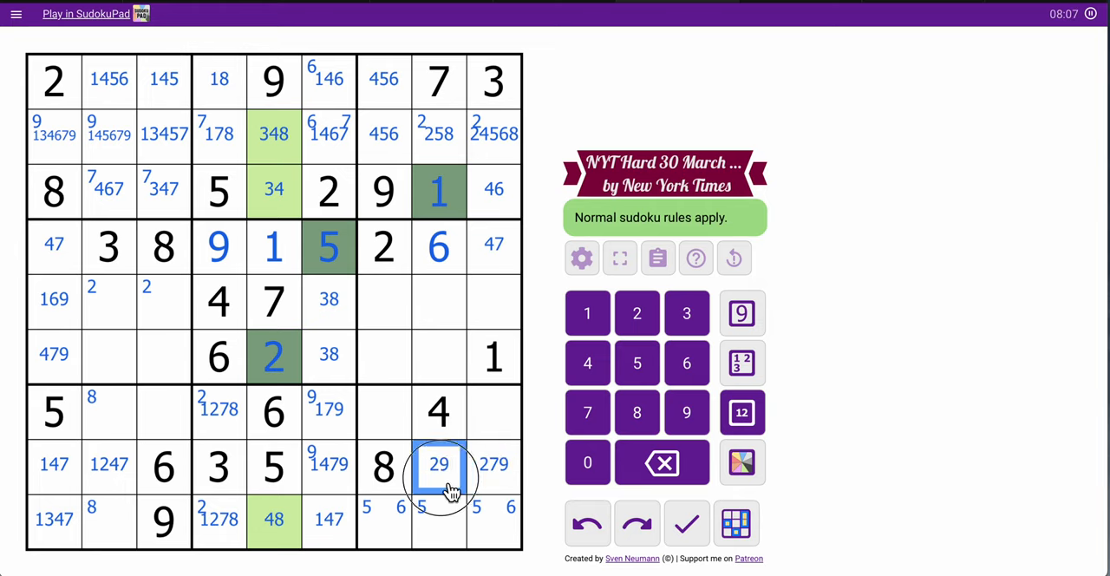
click(494, 464)
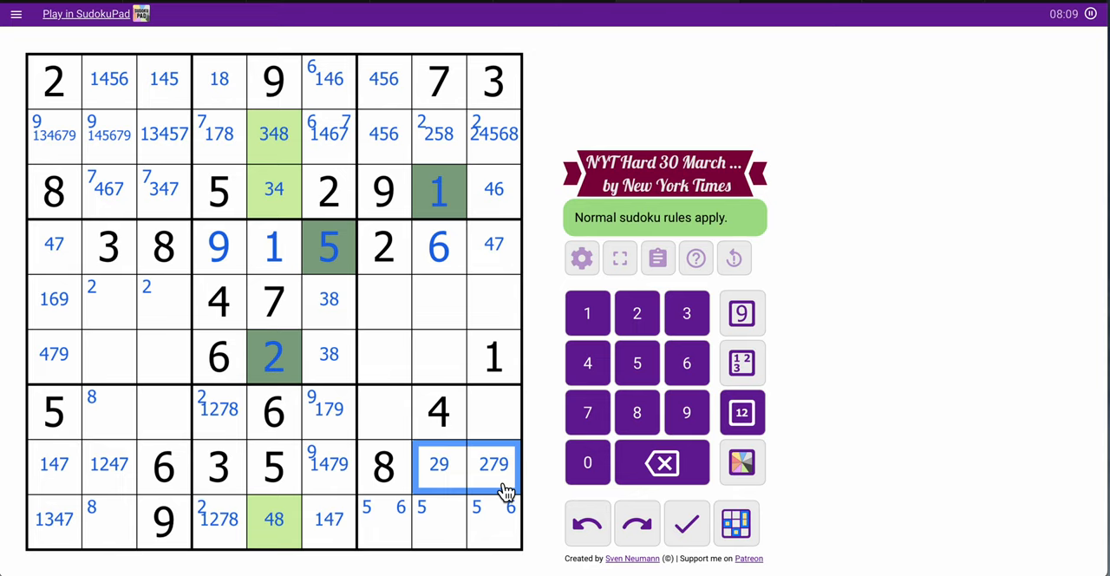
mouse_move(451, 465)
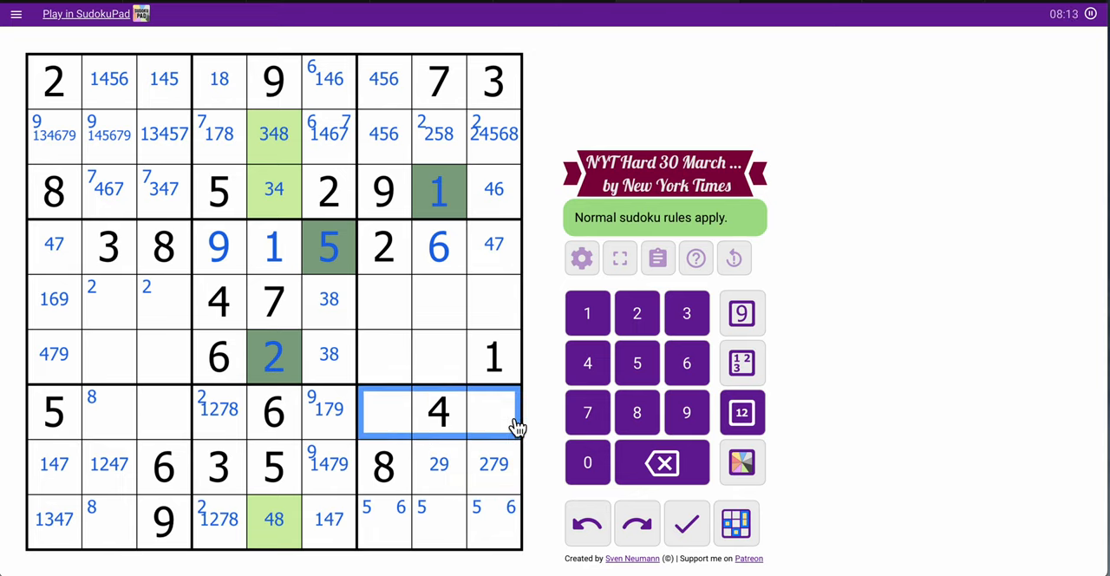
click(742, 413)
text(1379)
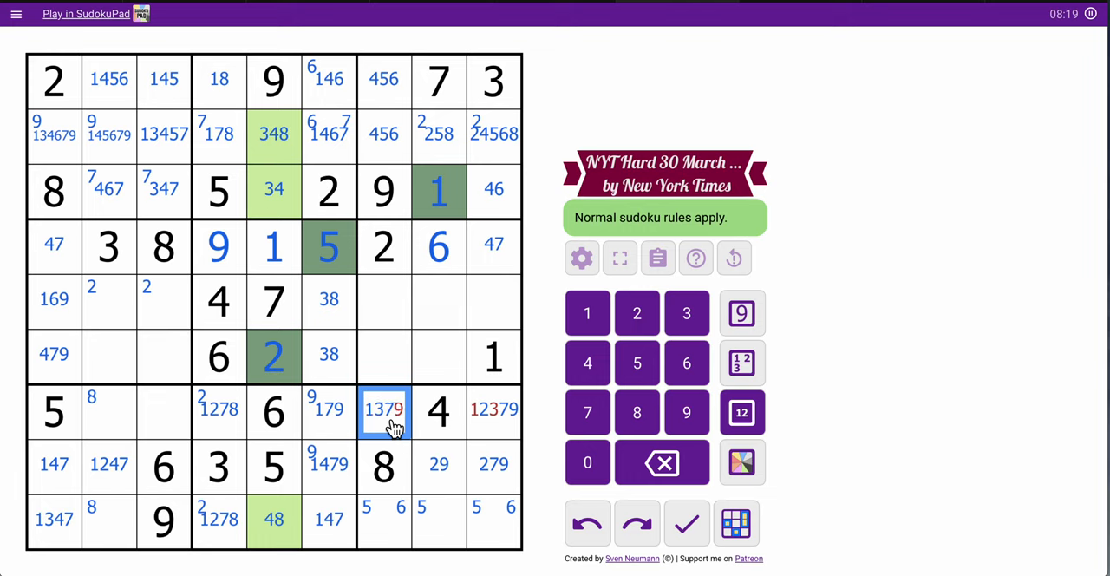
click(494, 410)
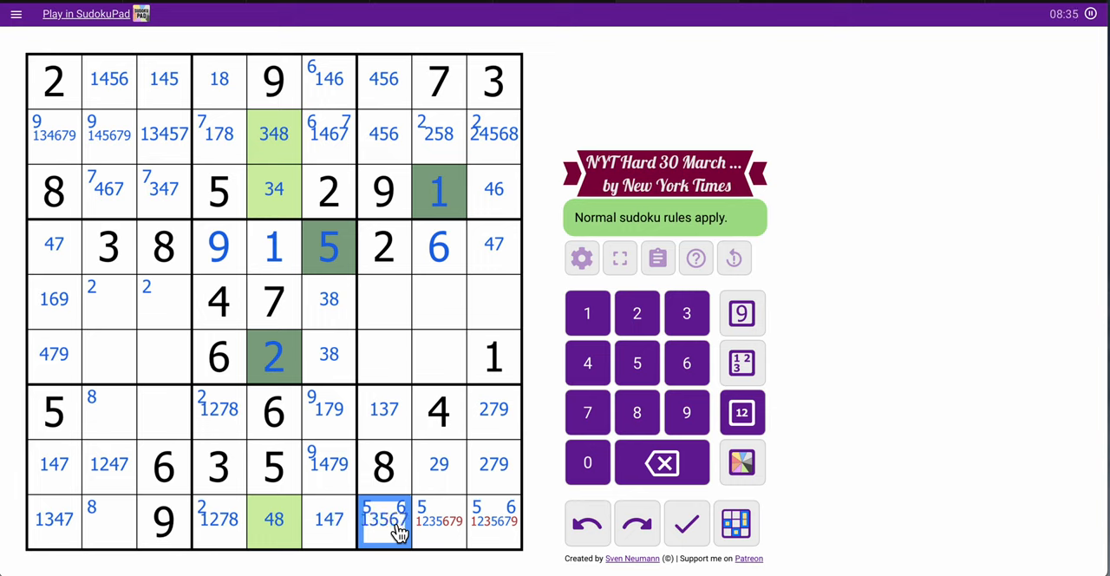
Add candidates to row 9's right-box cells and column 7, leaving 34567 in rows 5–6
click(439, 519)
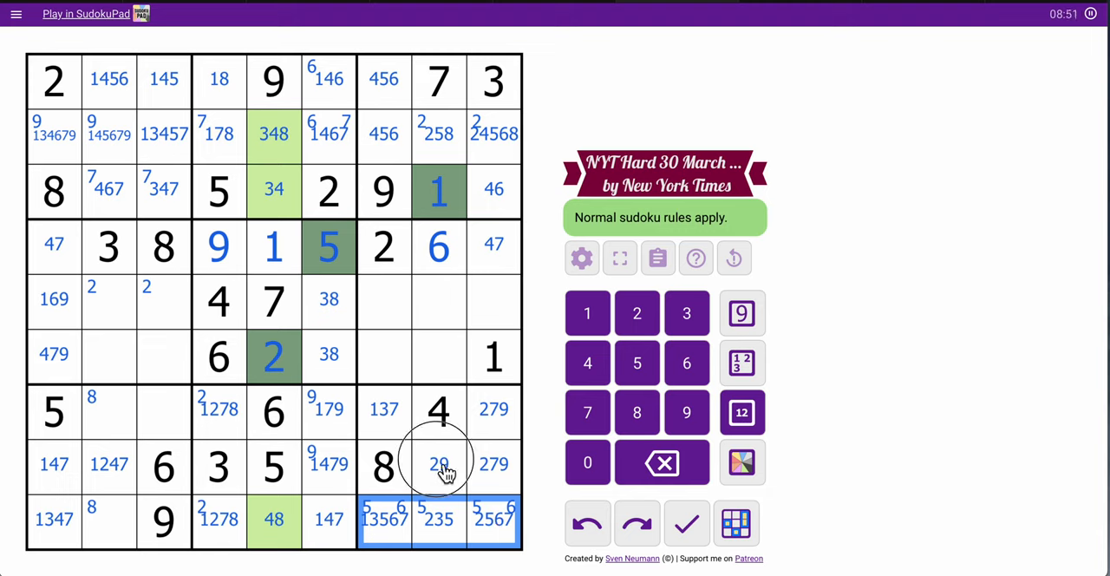
click(436, 465)
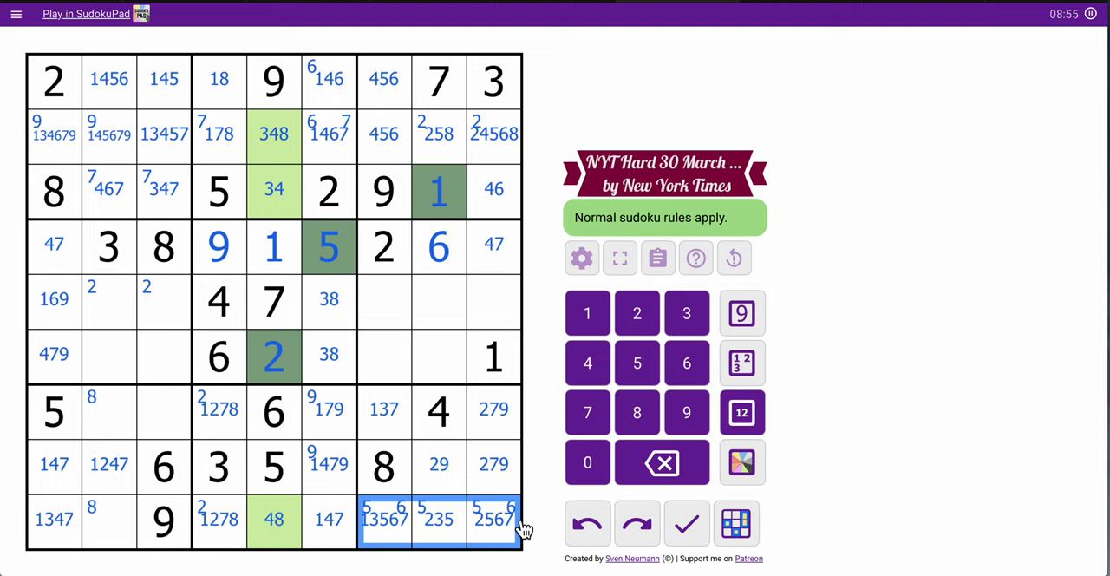
mouse_move(499, 536)
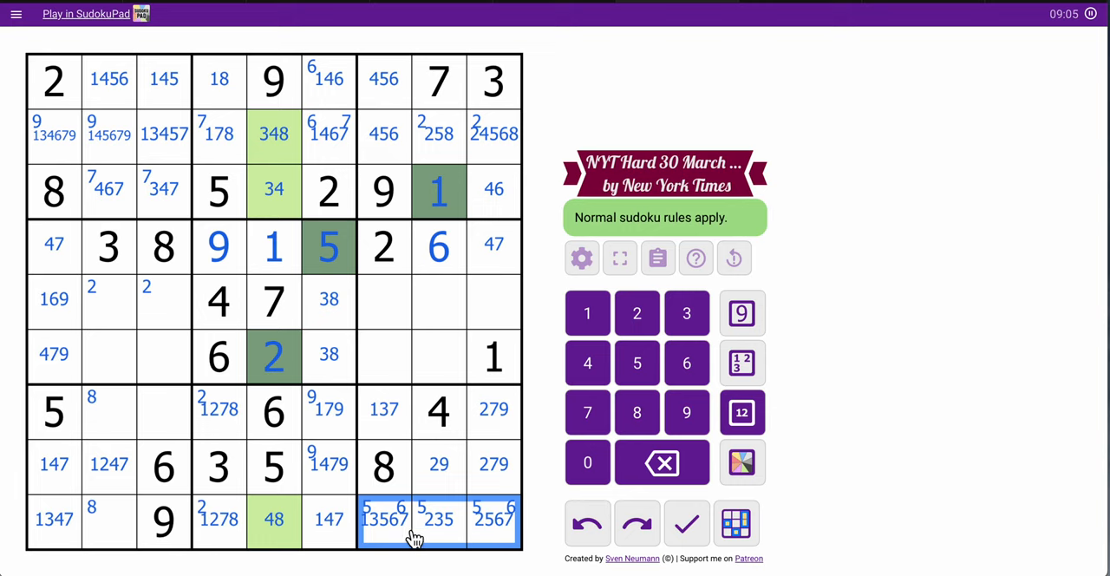
click(383, 409)
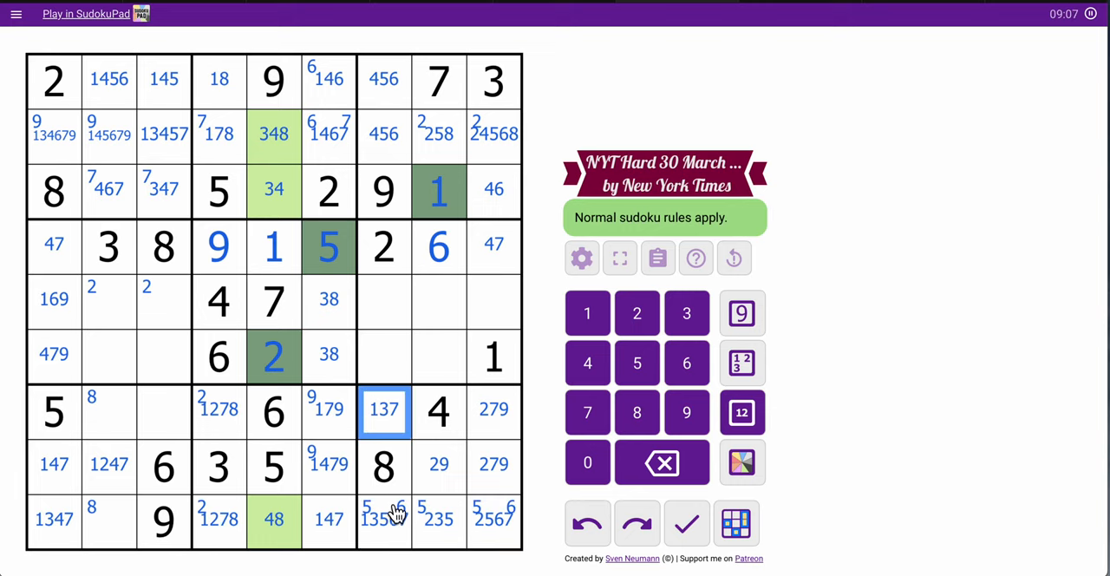
click(385, 519)
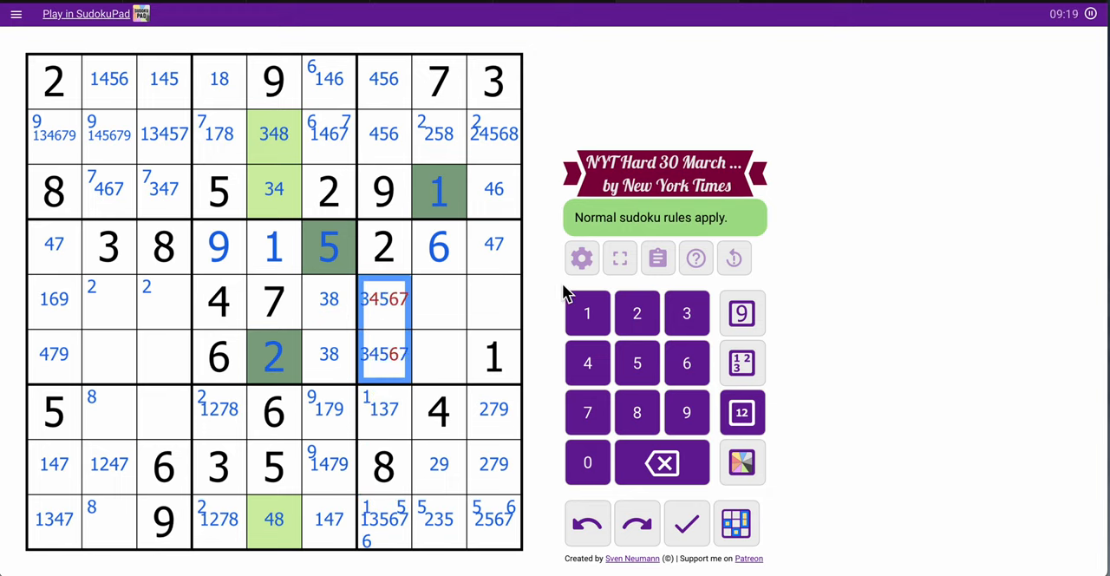
Pencil candidates 35, 3589, 589 and 47 into the middle-right box, undoing one wrong entry
click(383, 299)
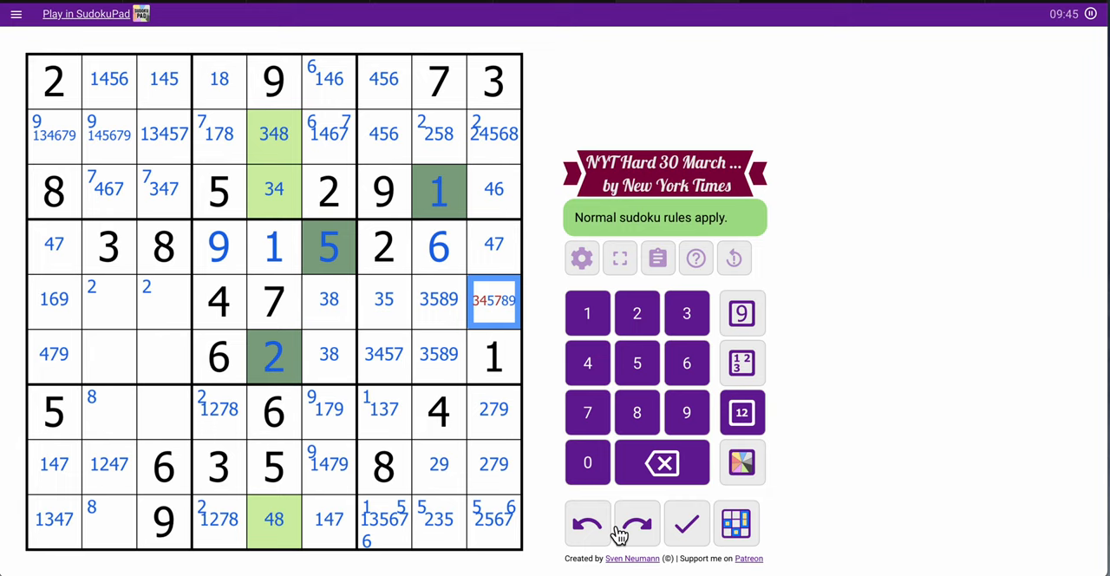
click(637, 523)
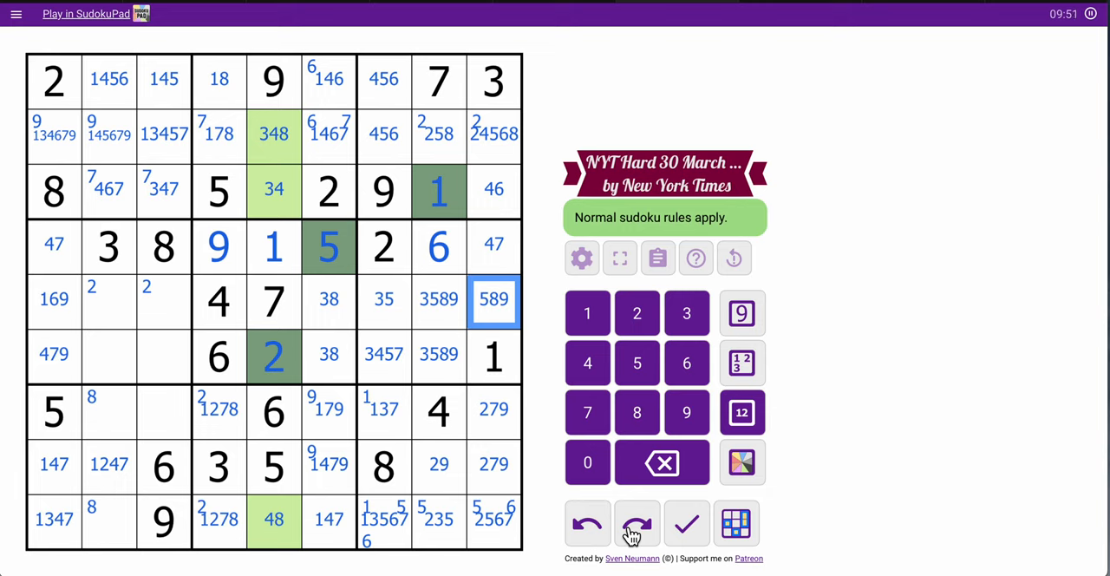
click(384, 354)
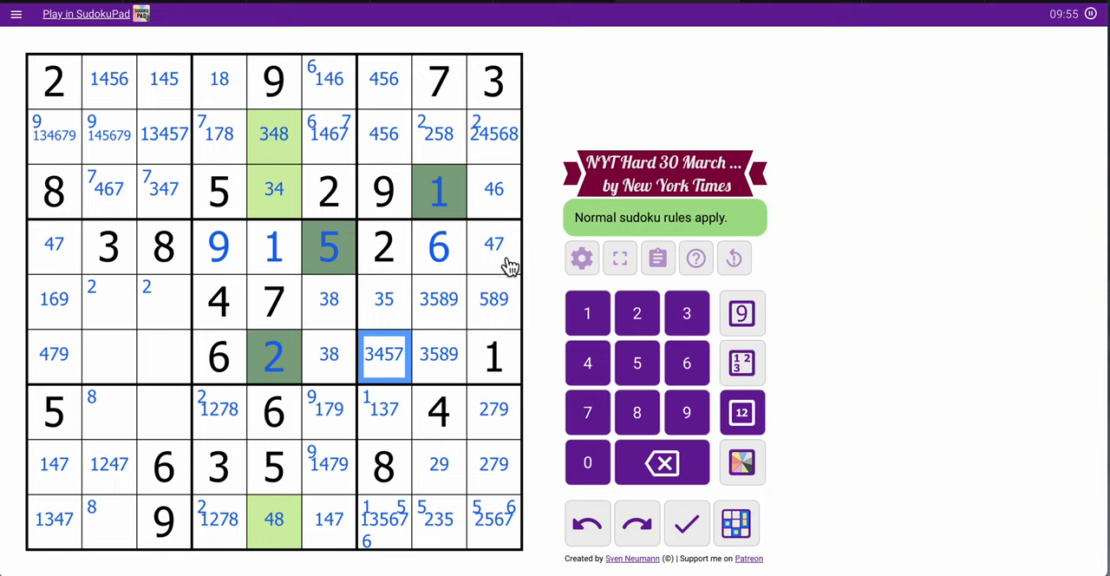
mouse_move(408, 388)
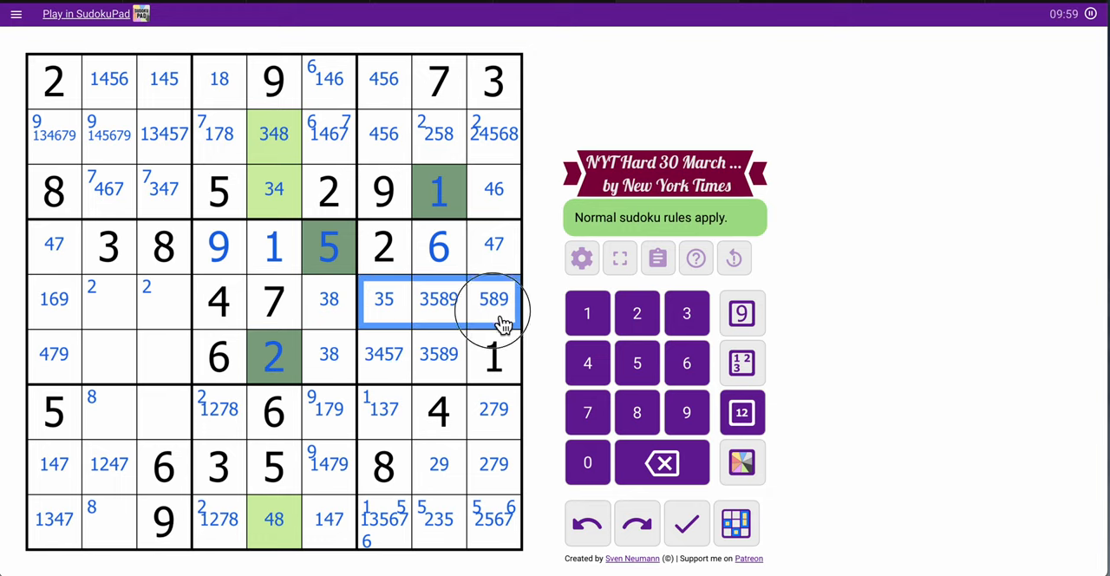
Shade the 35, 3589, 3589 and 589 cells red
click(437, 298)
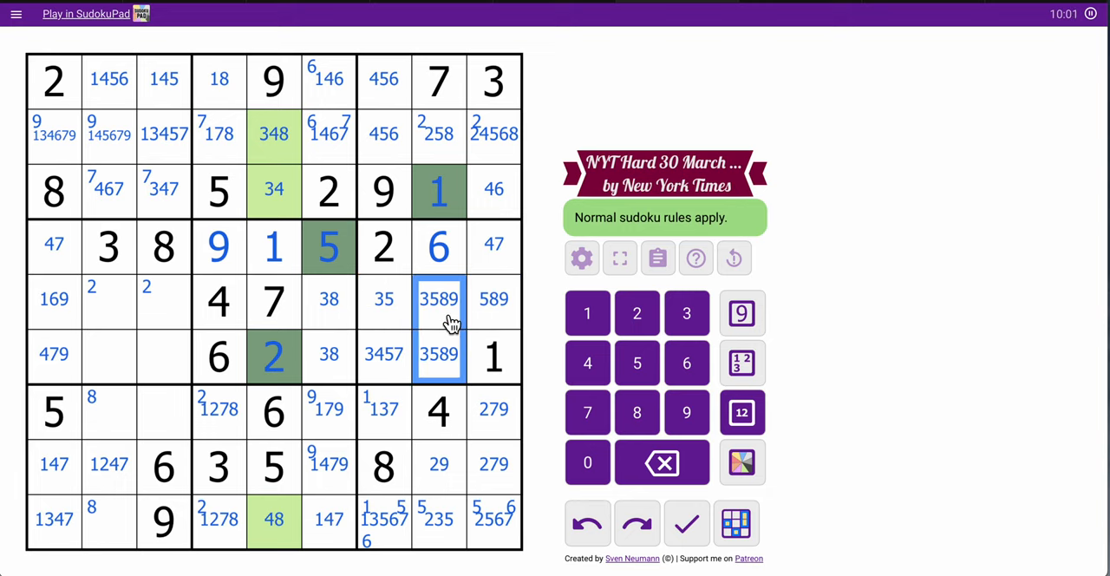
click(383, 353)
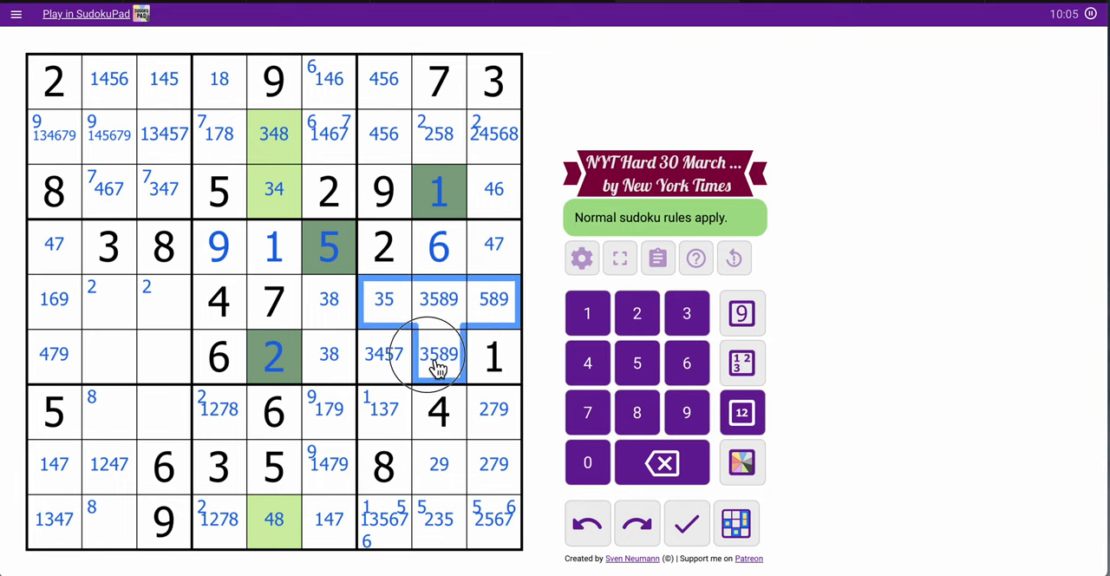
click(742, 461)
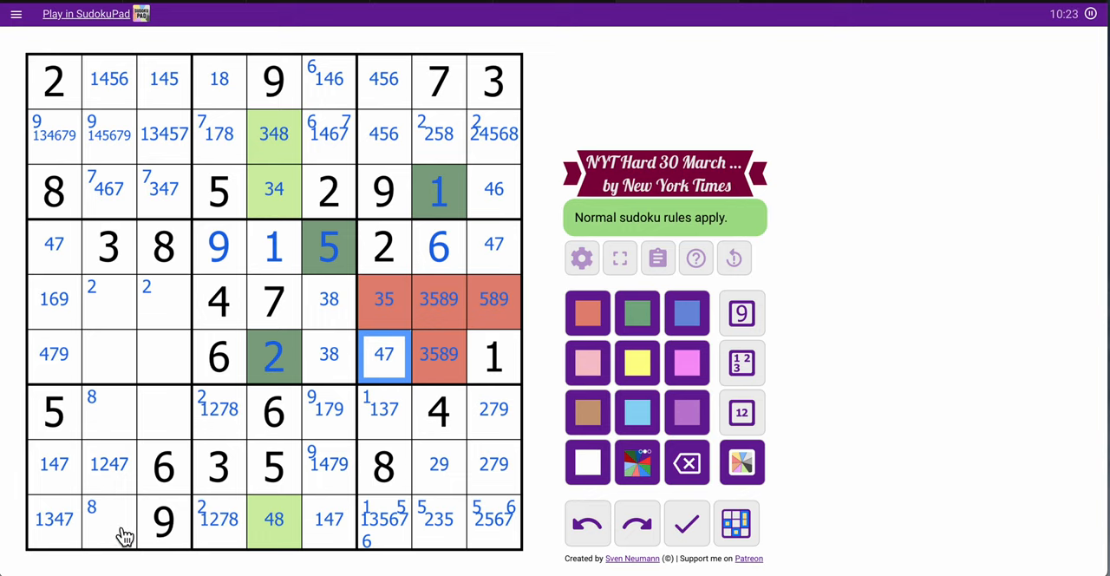
Pencil 12569, 125, 4579, 457 into the middle-left box and 1278, 1237 into row 7
click(109, 519)
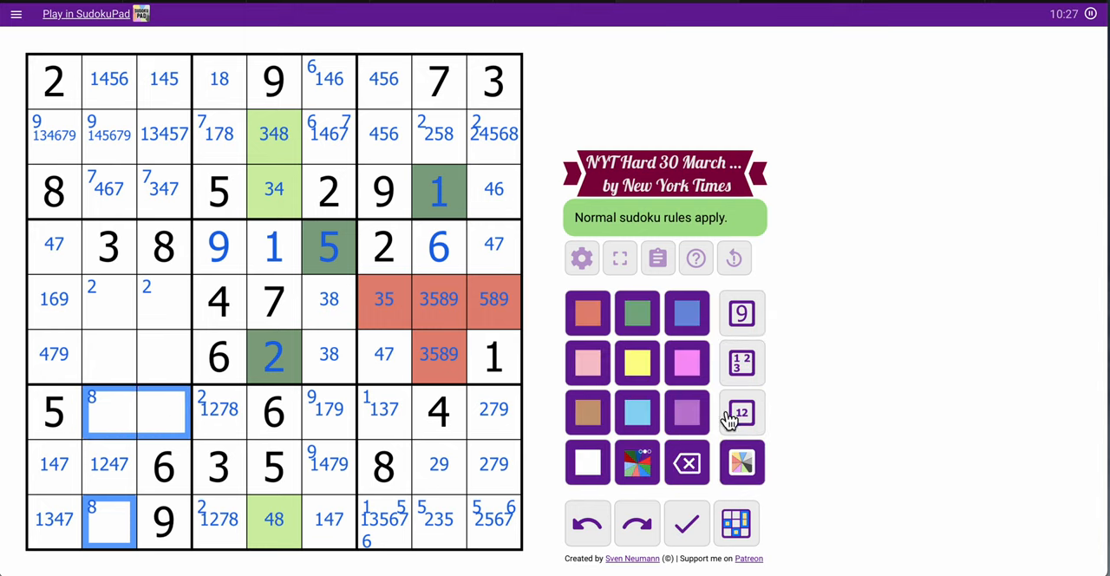
click(742, 413)
text( 123478)
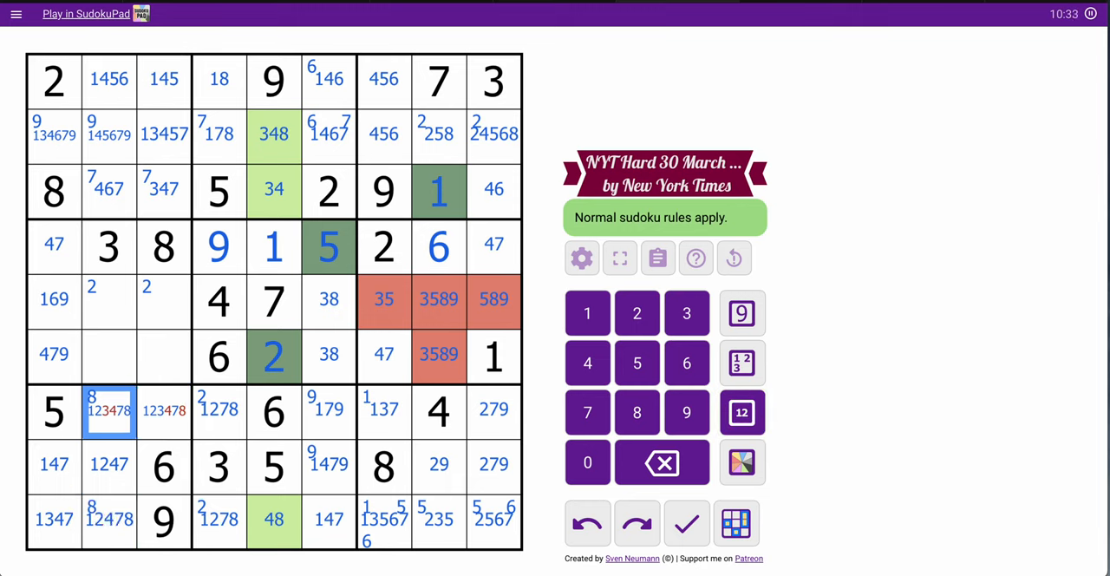
click(163, 409)
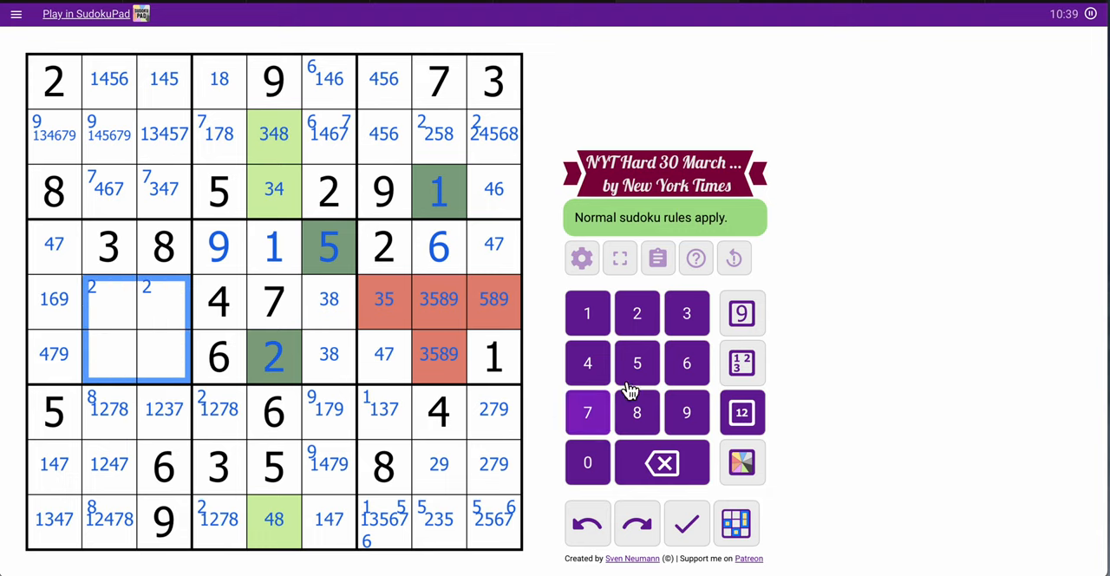
click(743, 412)
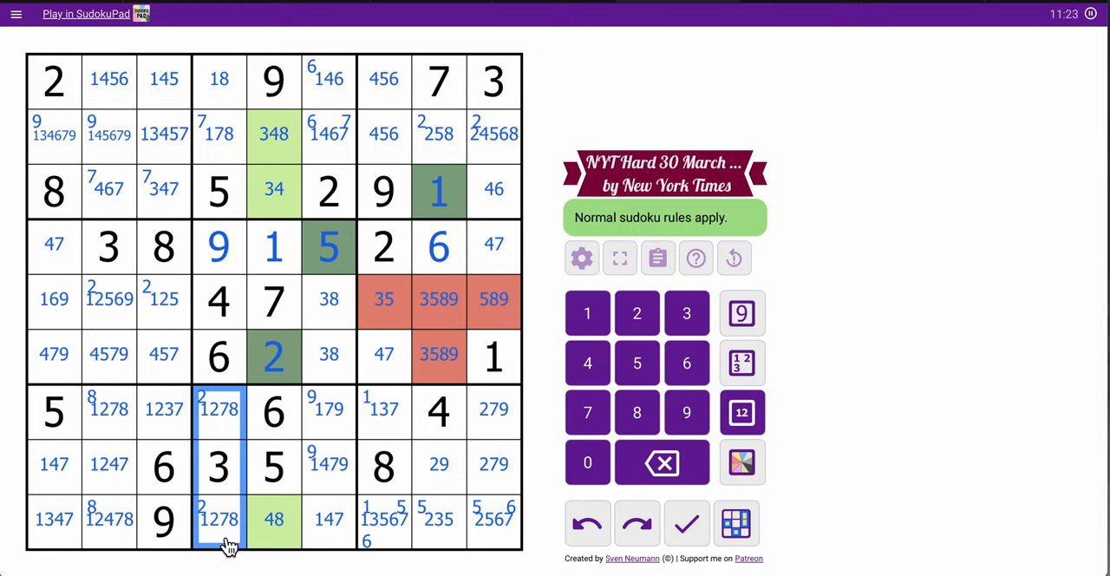
mouse_move(468, 257)
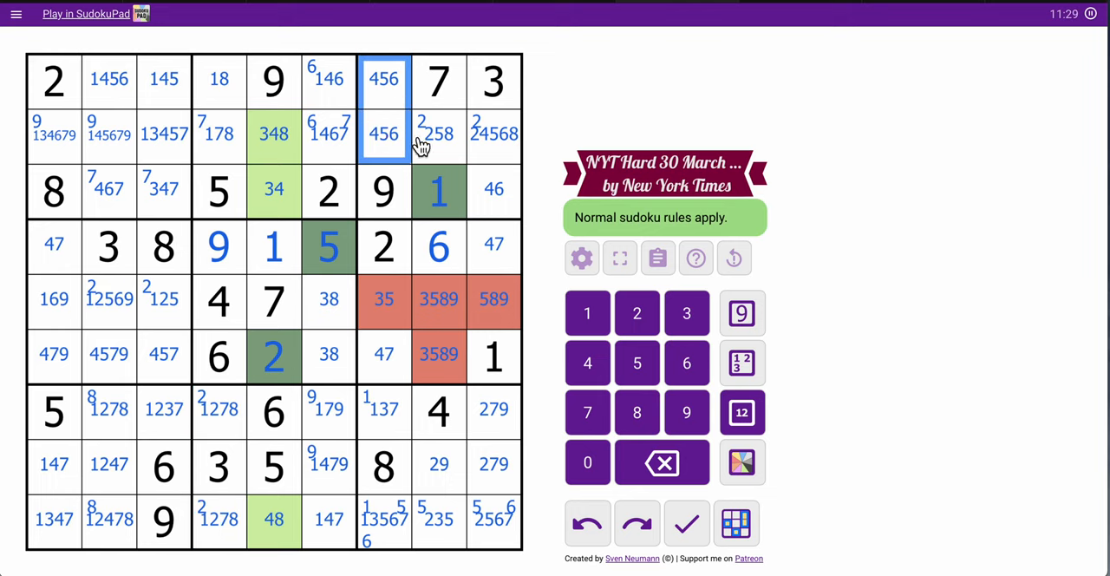
Shade the 456/46 cells at r1c7, r2c7 and r3c9 pink
click(493, 191)
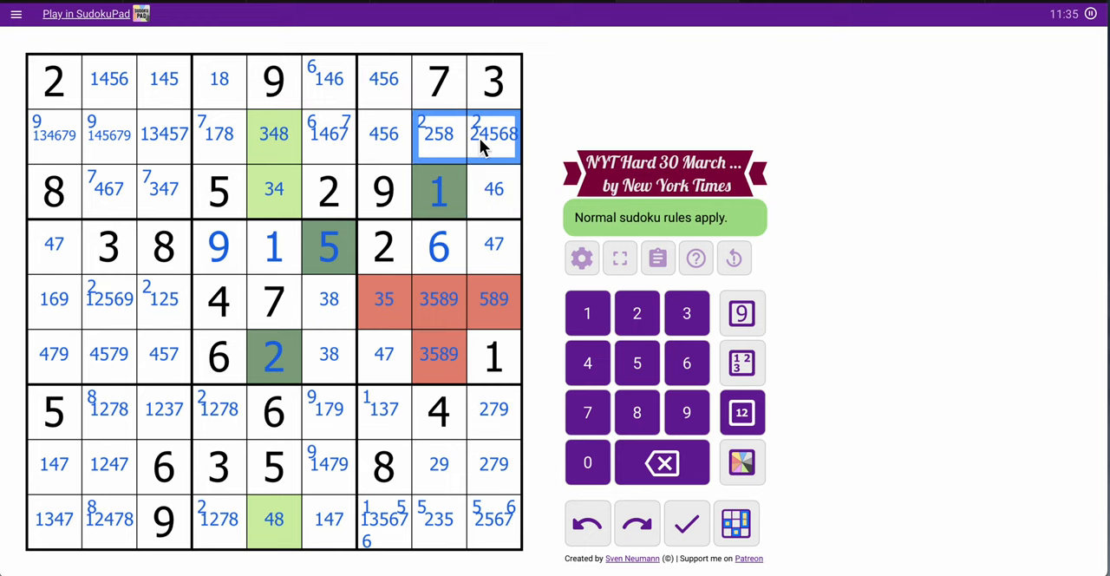
click(742, 413)
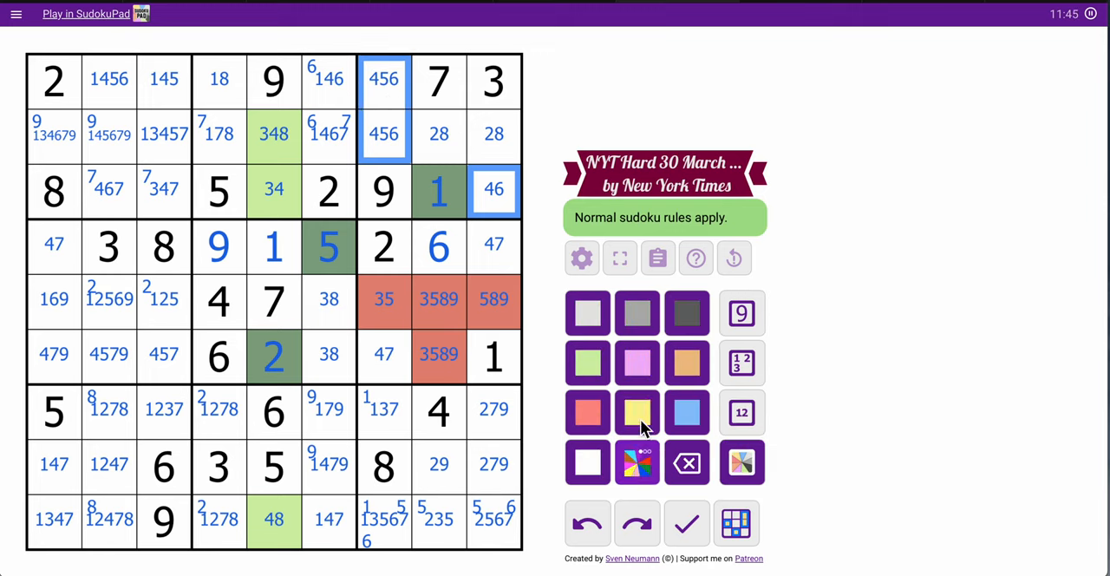
click(637, 361)
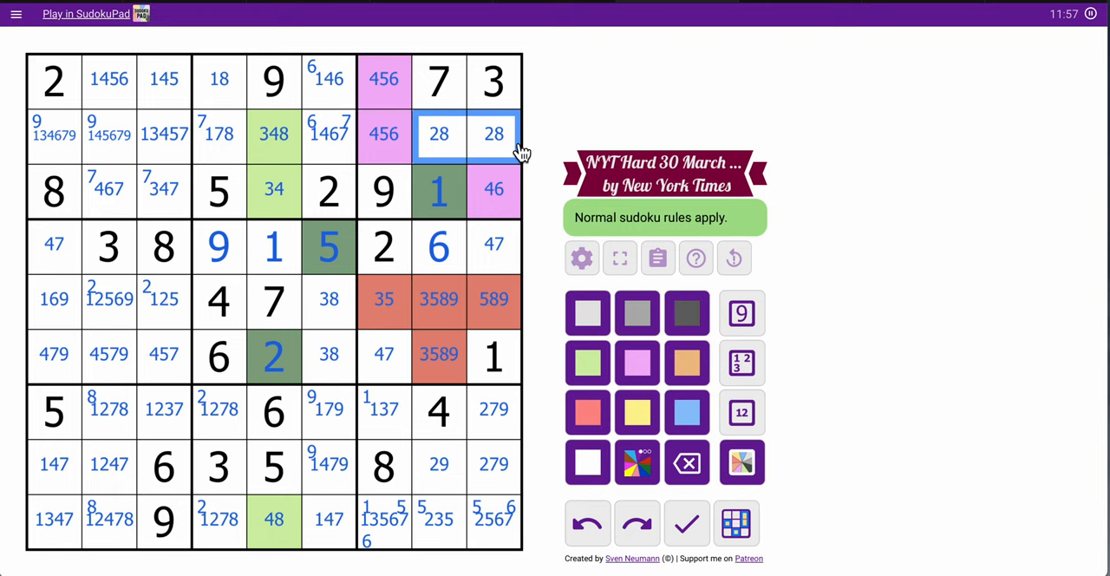
Trim rows 1–2 centre marks to 16/167 in column 6 and place 8 in row 1, column 4
click(219, 135)
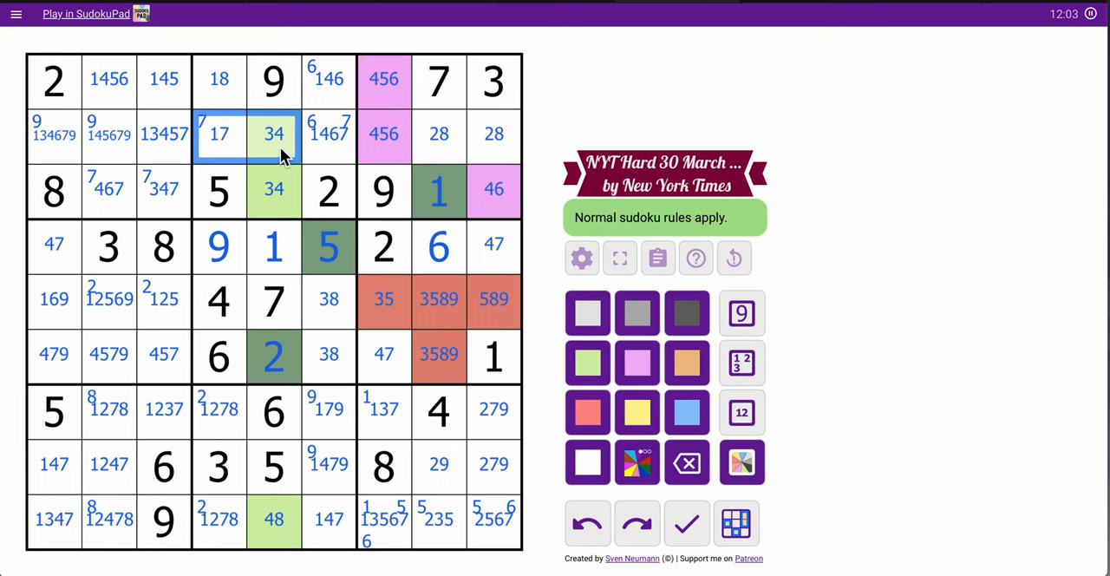
click(274, 189)
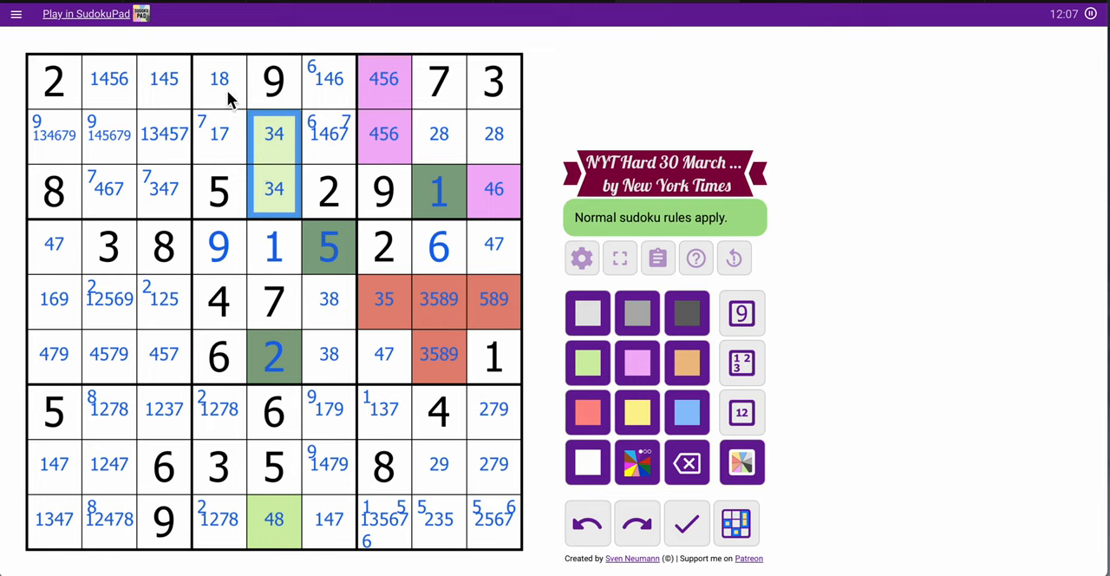
click(218, 133)
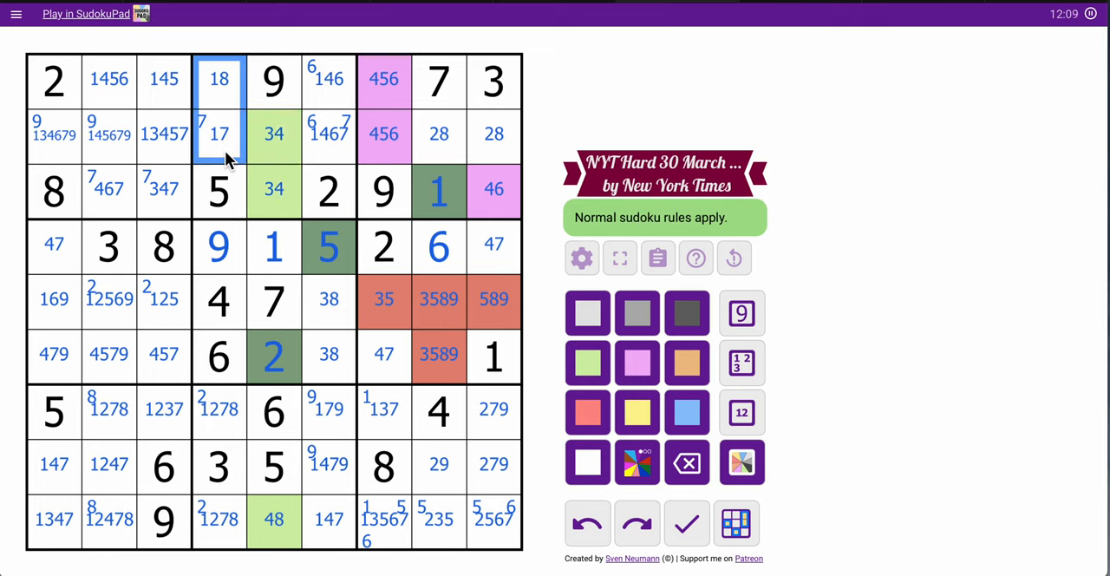
click(437, 134)
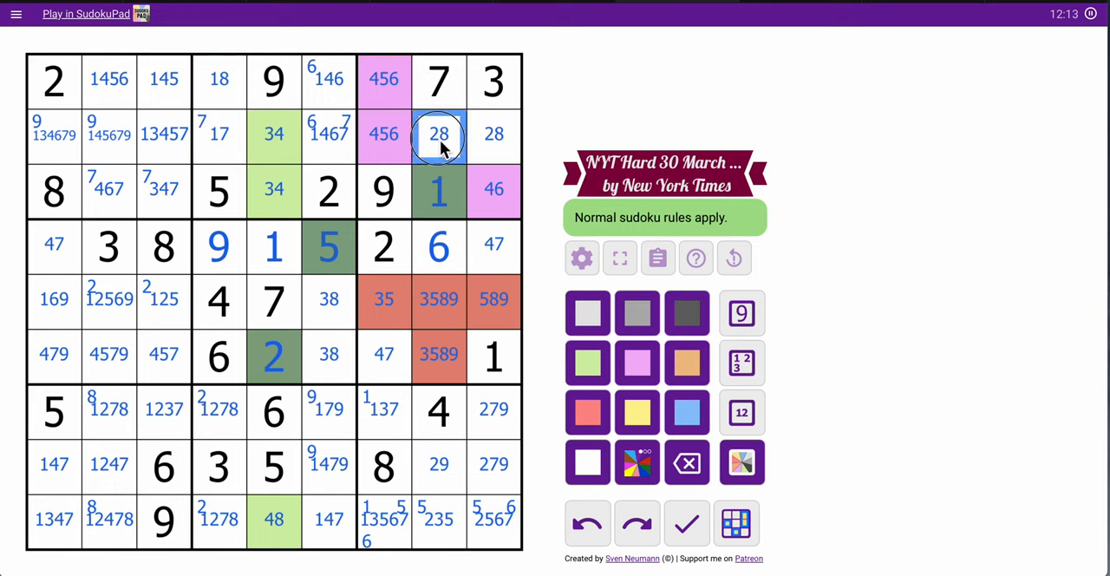
click(219, 133)
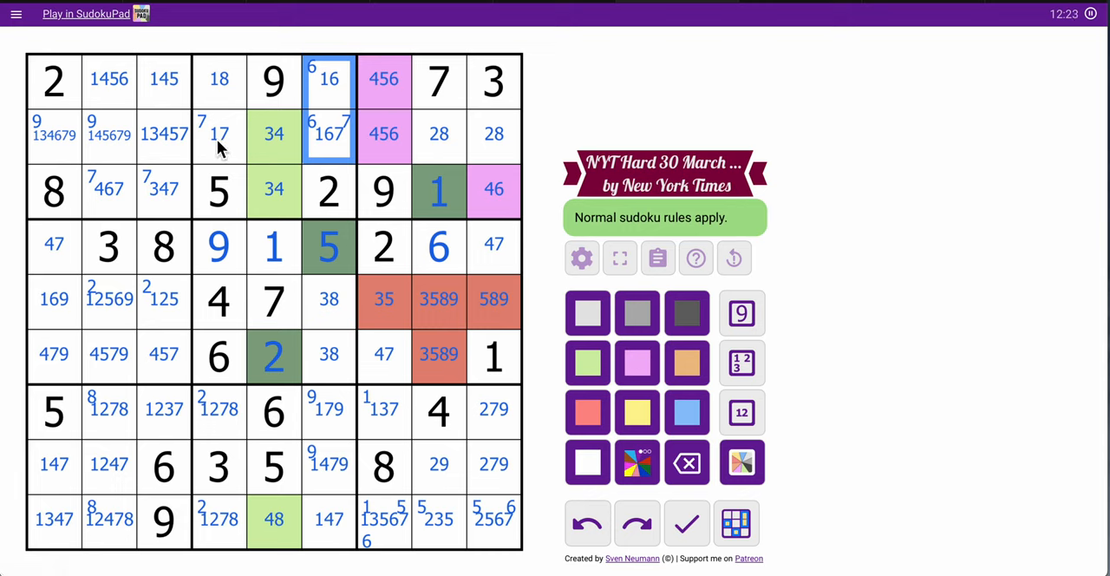
click(329, 80)
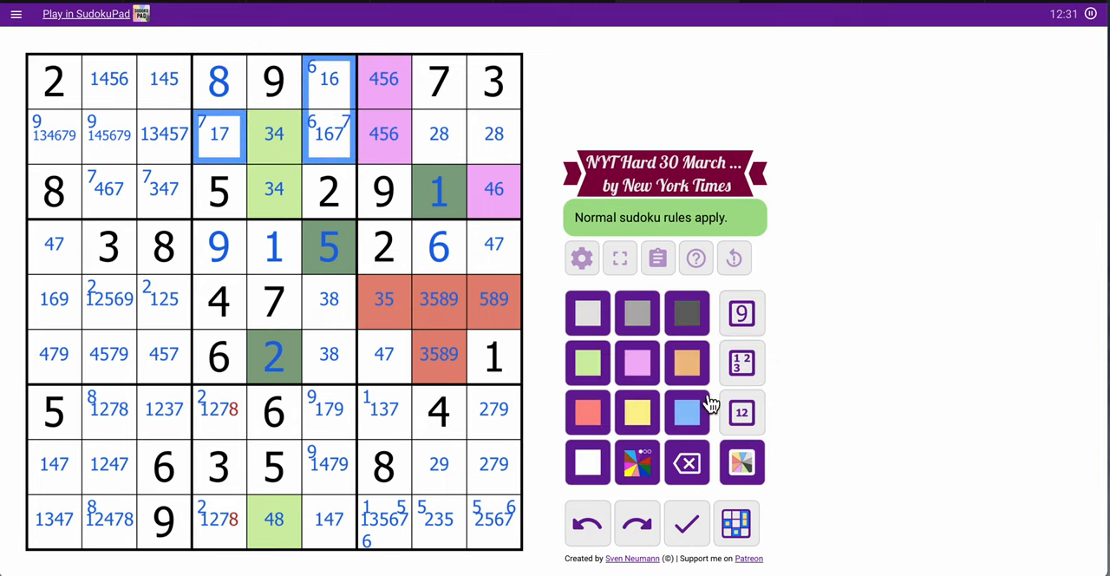
Shade the 17/16/167 cells orange, place 8 in r9c5, and shade column 4's 127 cells pink
click(687, 361)
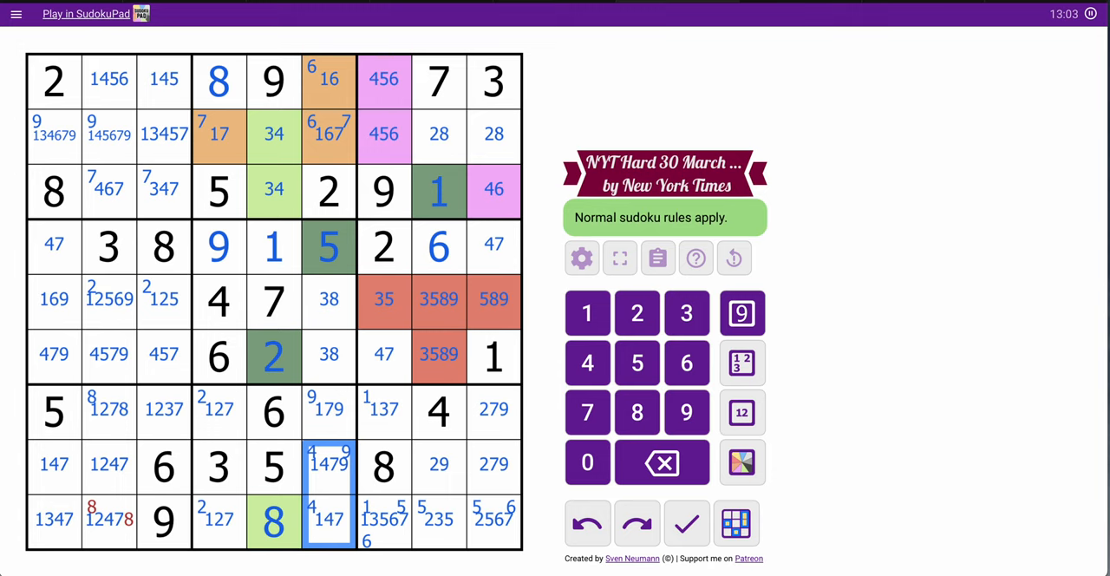
click(218, 134)
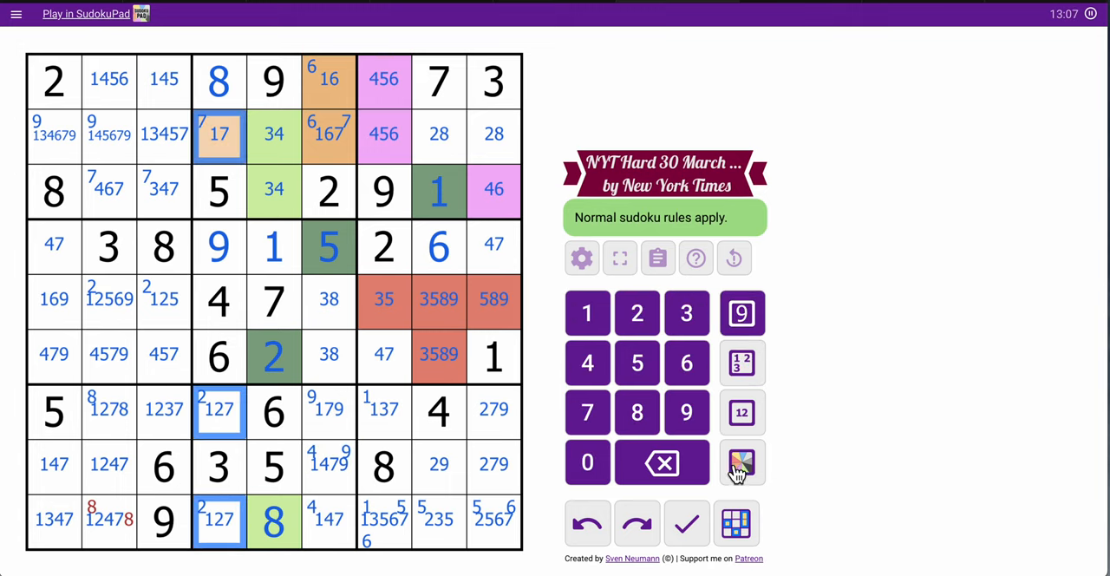
click(742, 461)
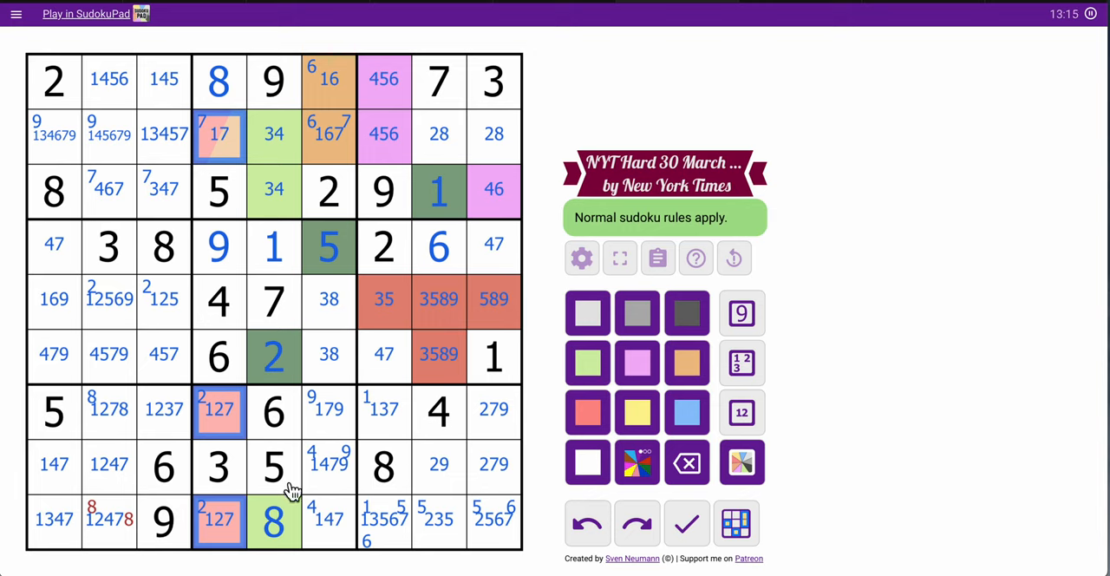
Place 8 in r7c2, corner-mark 3 in r7c3 and r9c1, and drop 7 from r2c1–r2c3
click(107, 409)
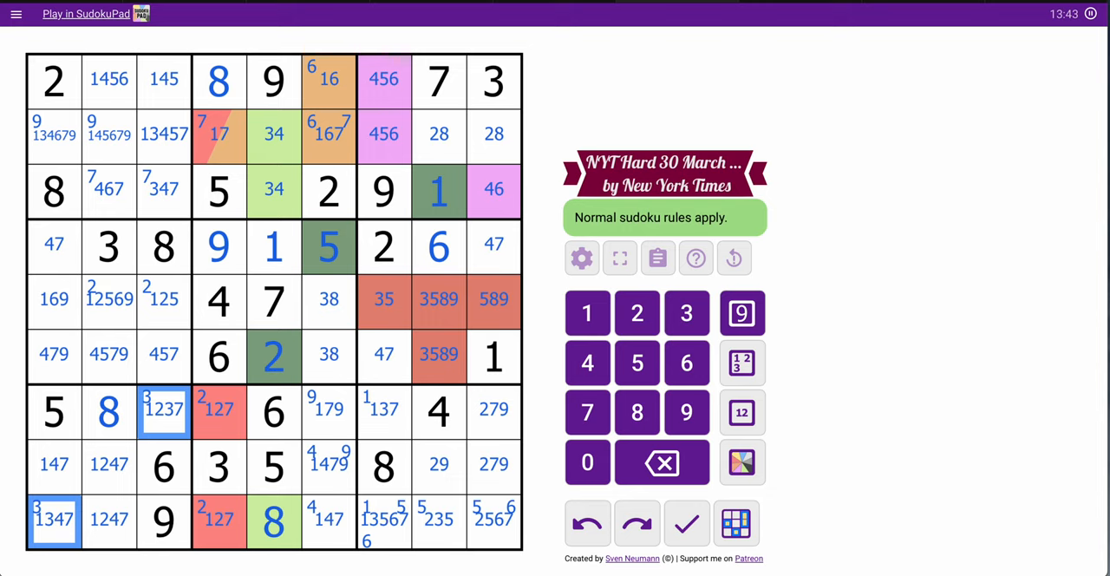
mouse_move(285, 326)
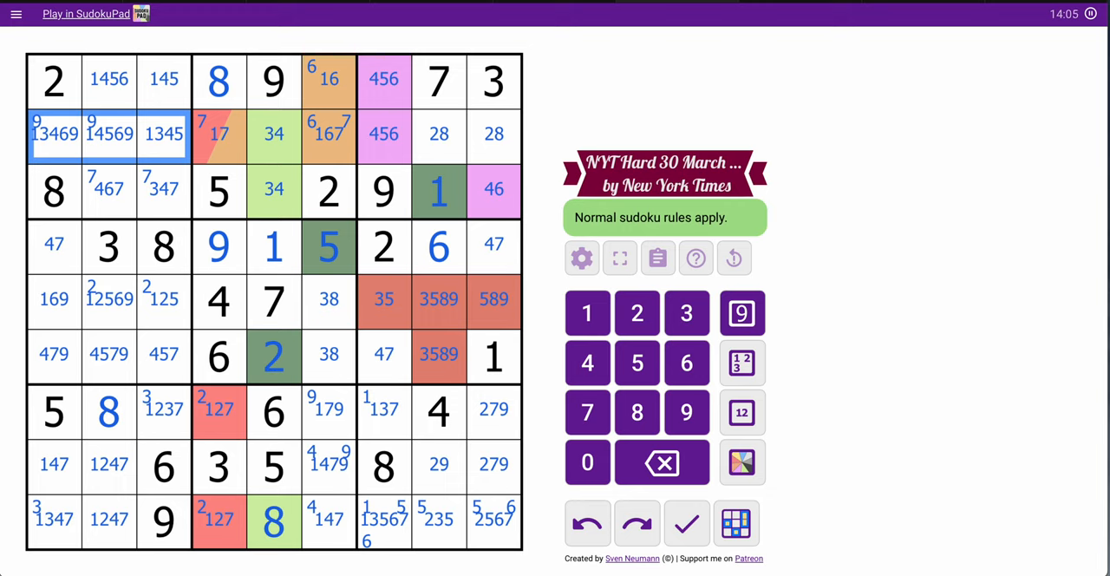
mouse_move(190, 198)
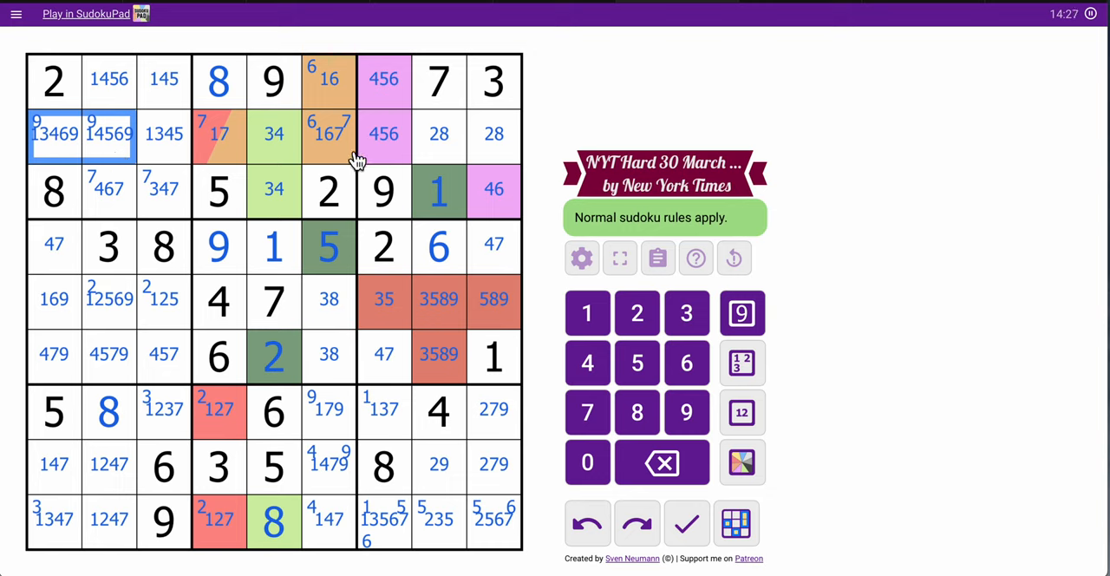
click(330, 135)
text(6 )
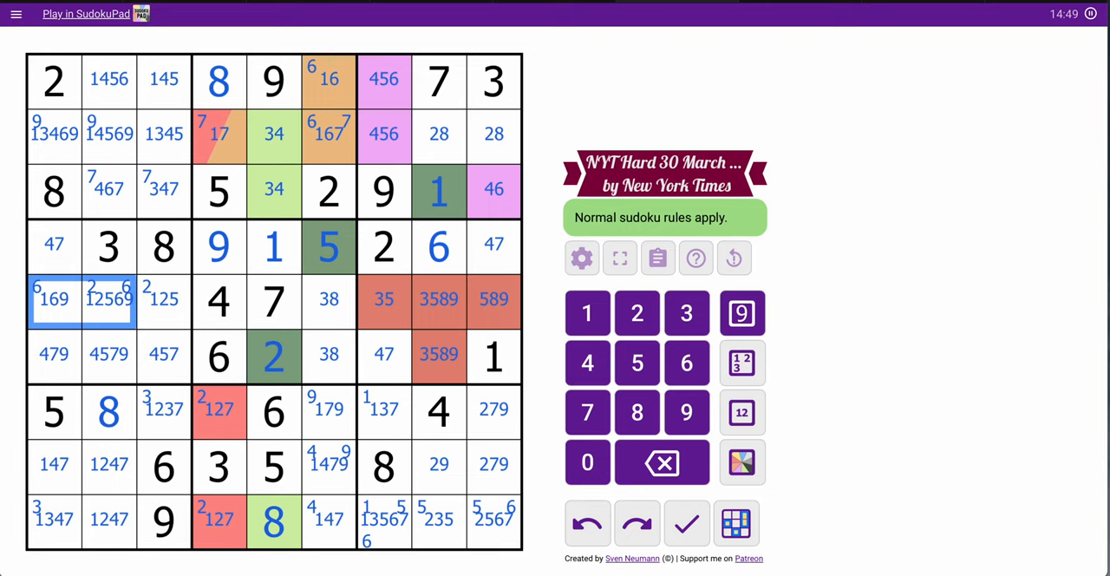
Corner-mark 6 in r5c1 and r5c2, then check the 29, 589, 38 and 3589 cells
click(107, 465)
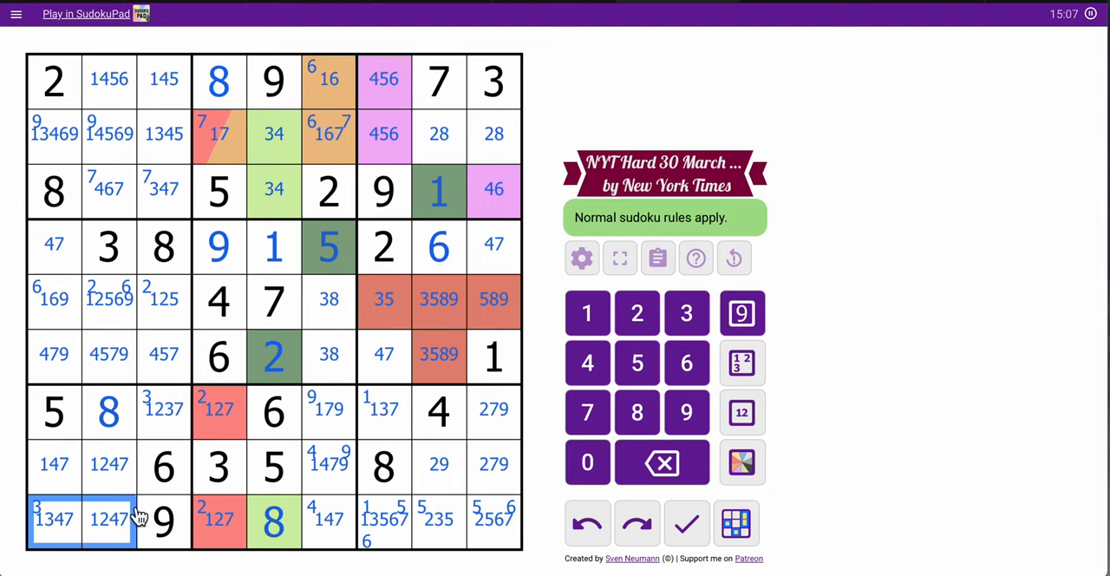
click(437, 464)
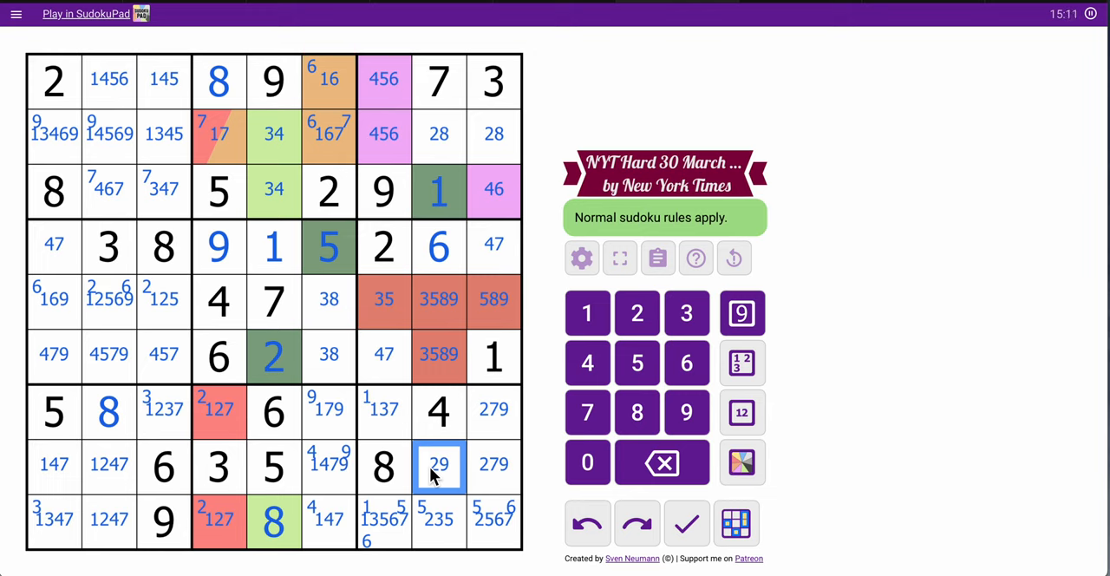
mouse_move(452, 479)
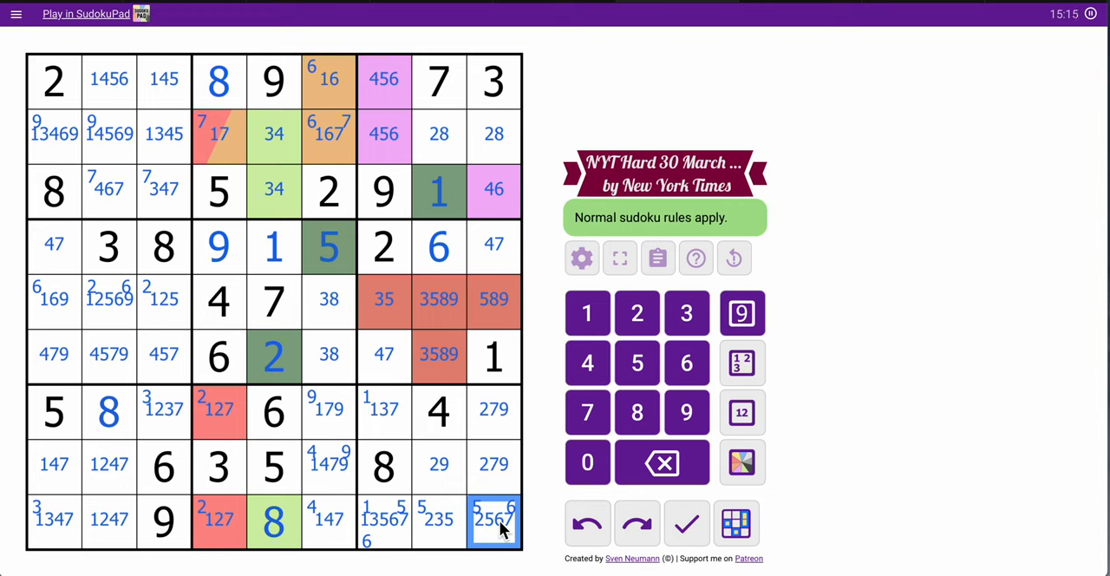
click(493, 299)
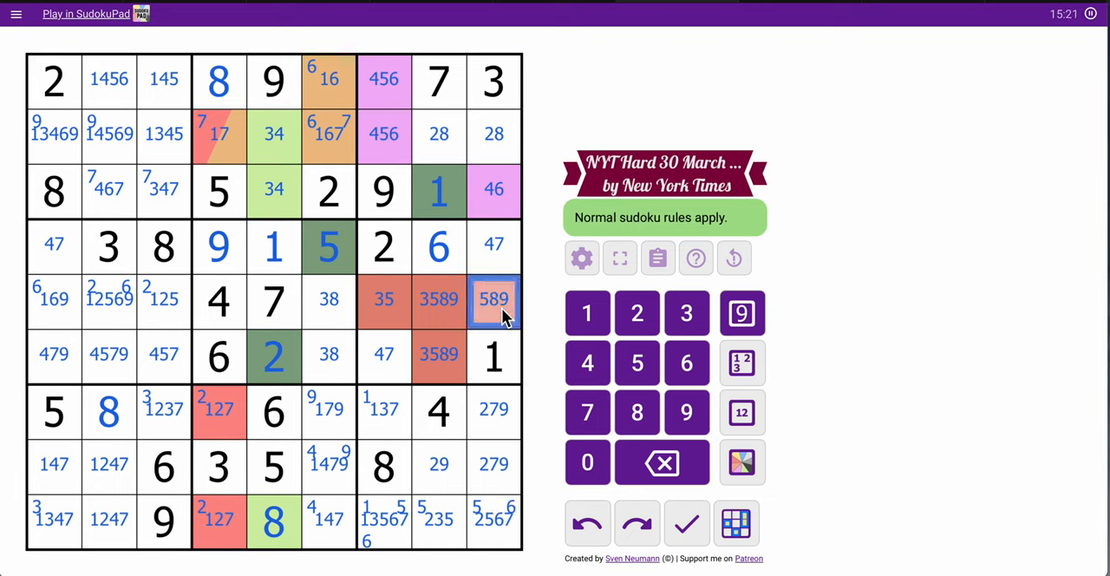
click(329, 298)
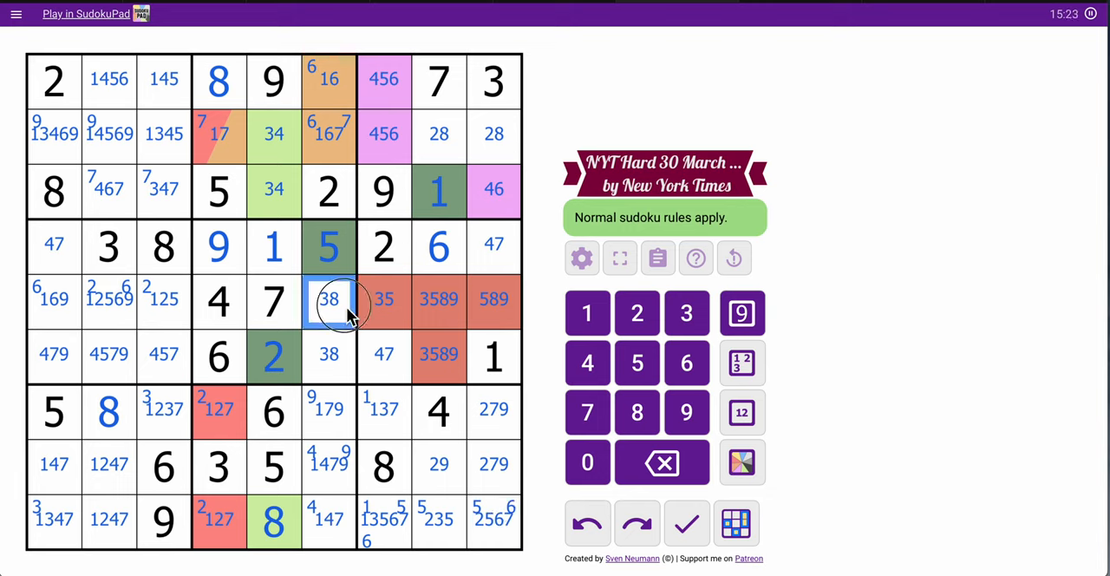
click(438, 298)
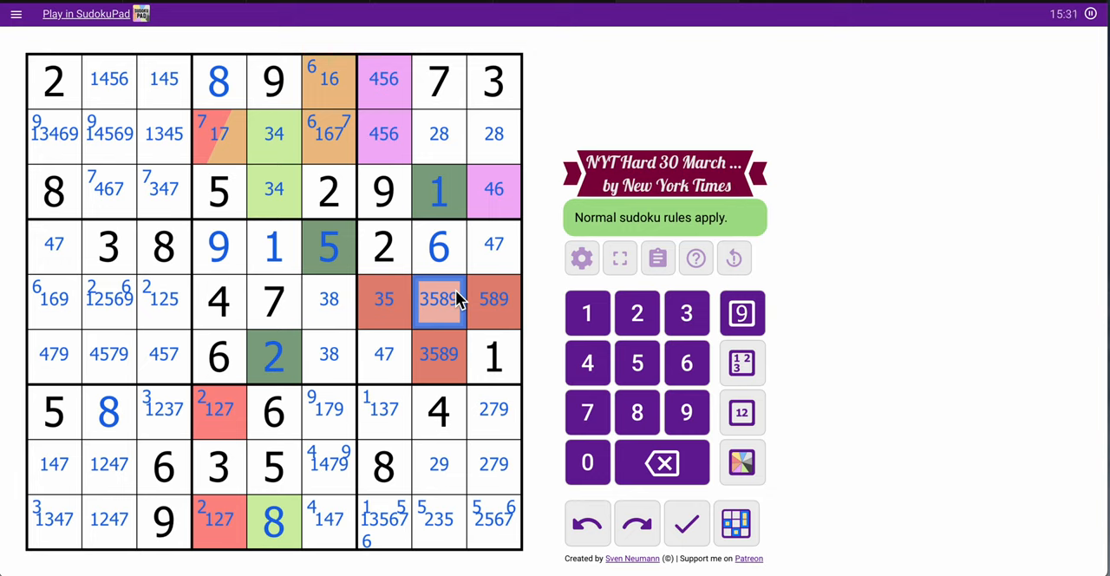
mouse_move(437, 250)
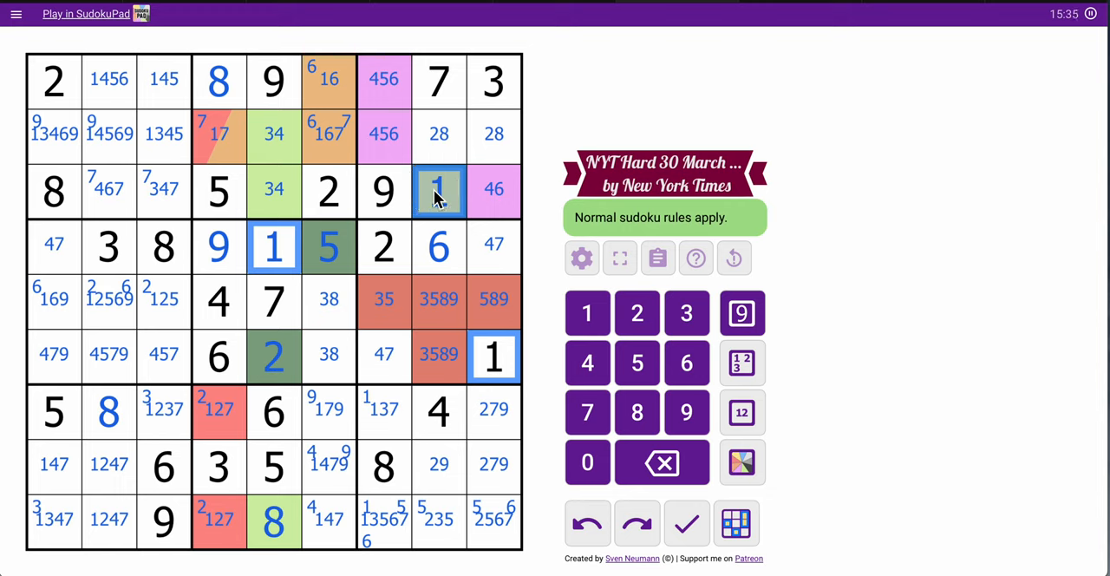
mouse_move(423, 218)
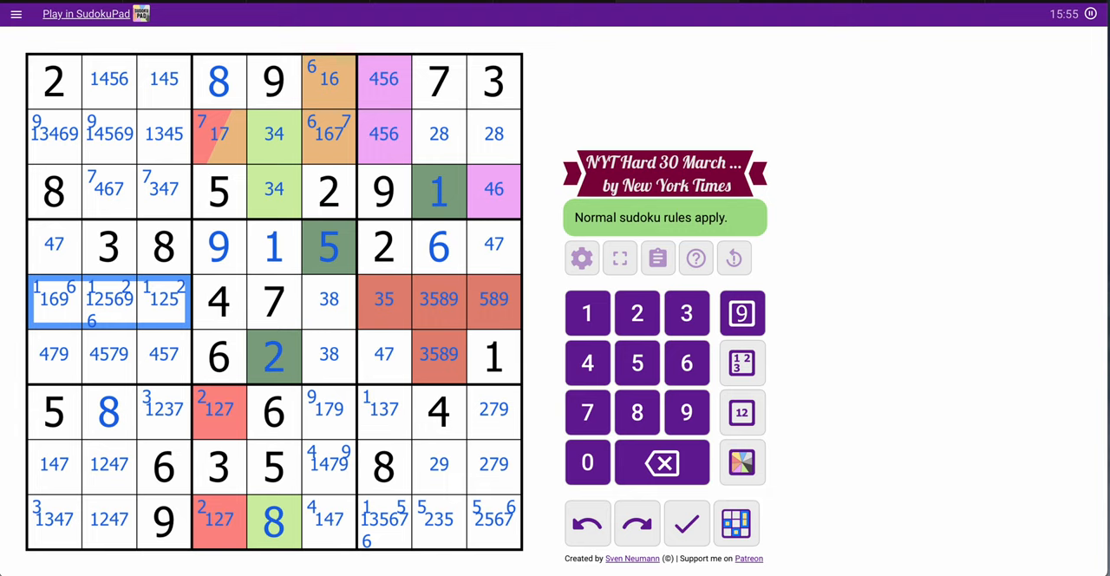
mouse_move(607, 559)
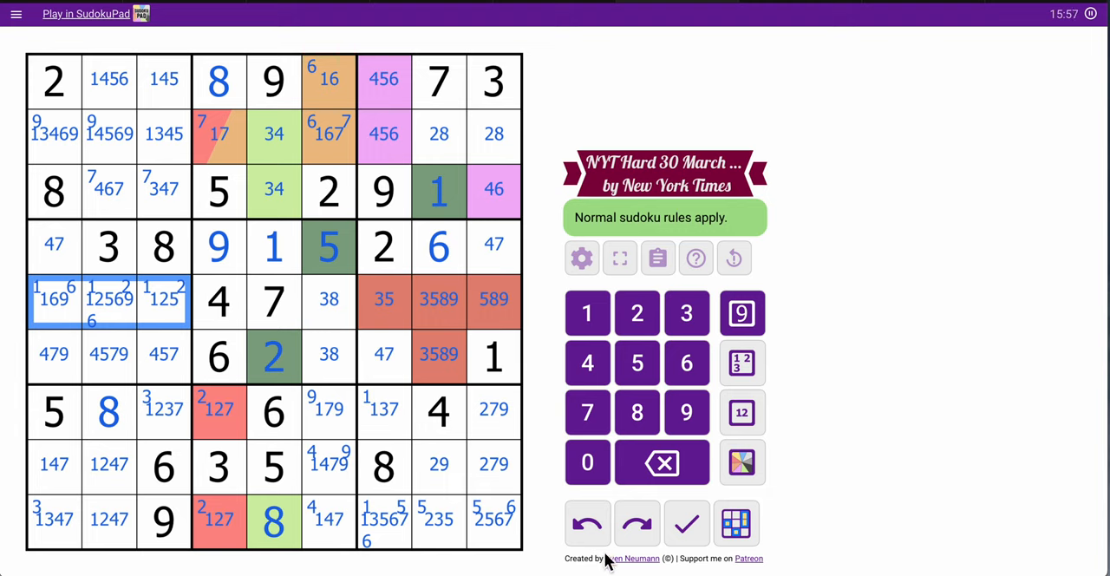
mouse_move(349, 332)
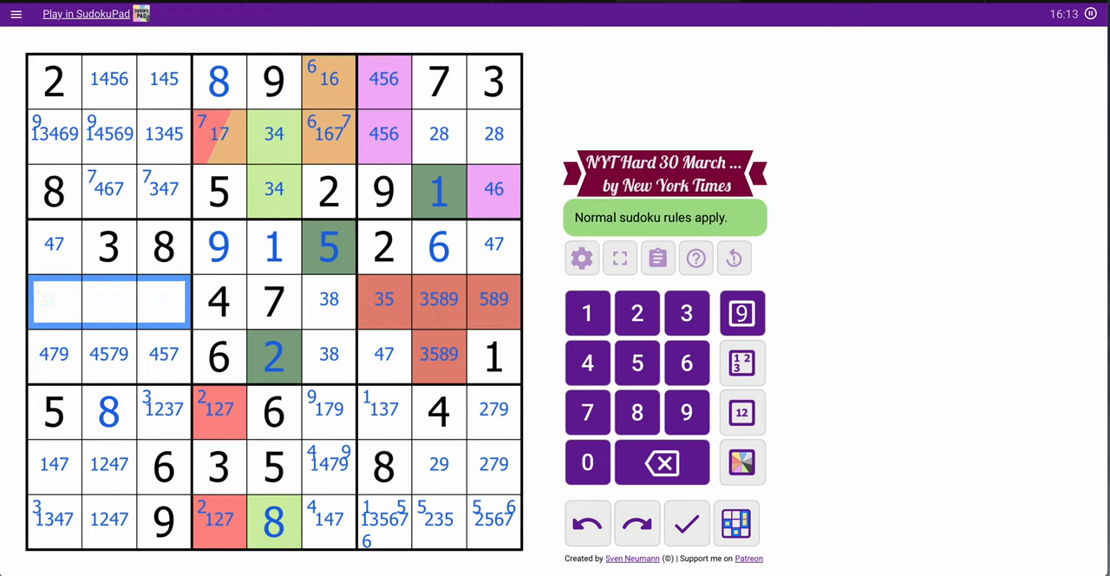
Shade row 5's 16/126/12 cells yellow and corner-mark 9 and 5 in row 6's left cells
click(743, 412)
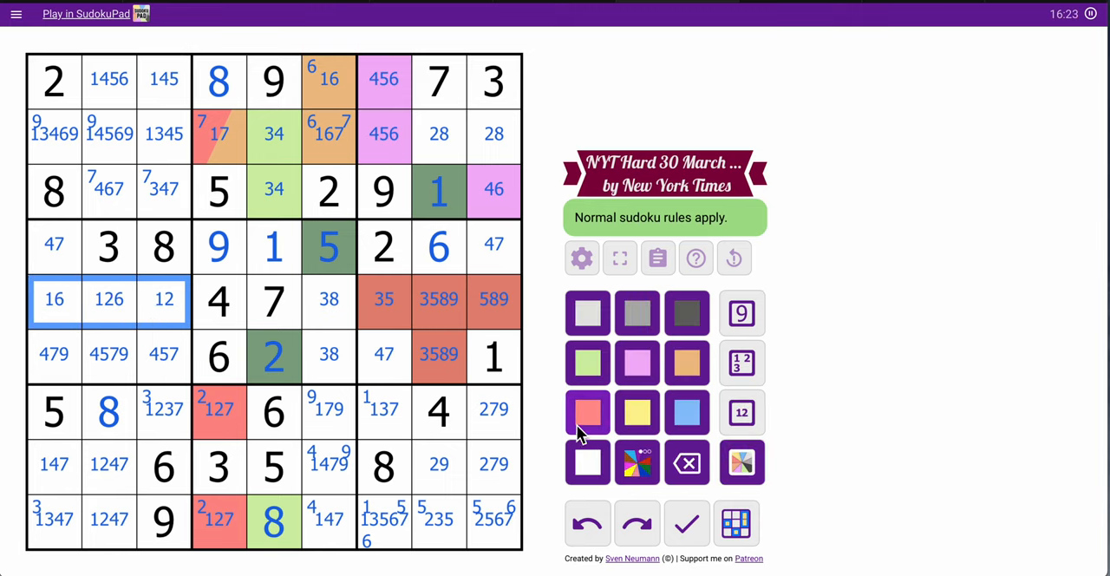
click(586, 413)
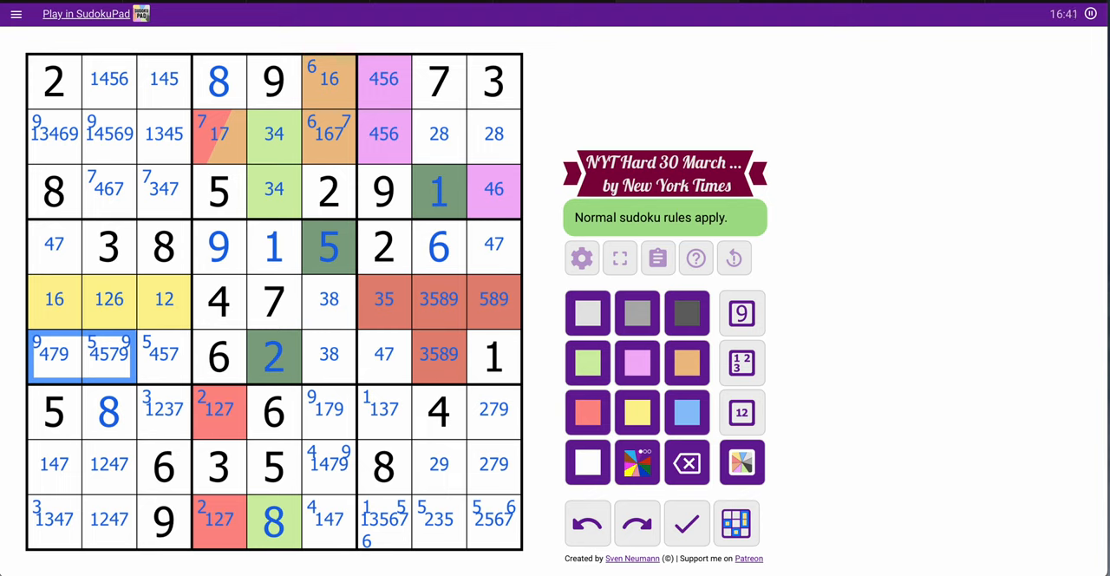
Remove 5 and 9 from r6c8 so only candidates 3 and 8 remain
click(437, 356)
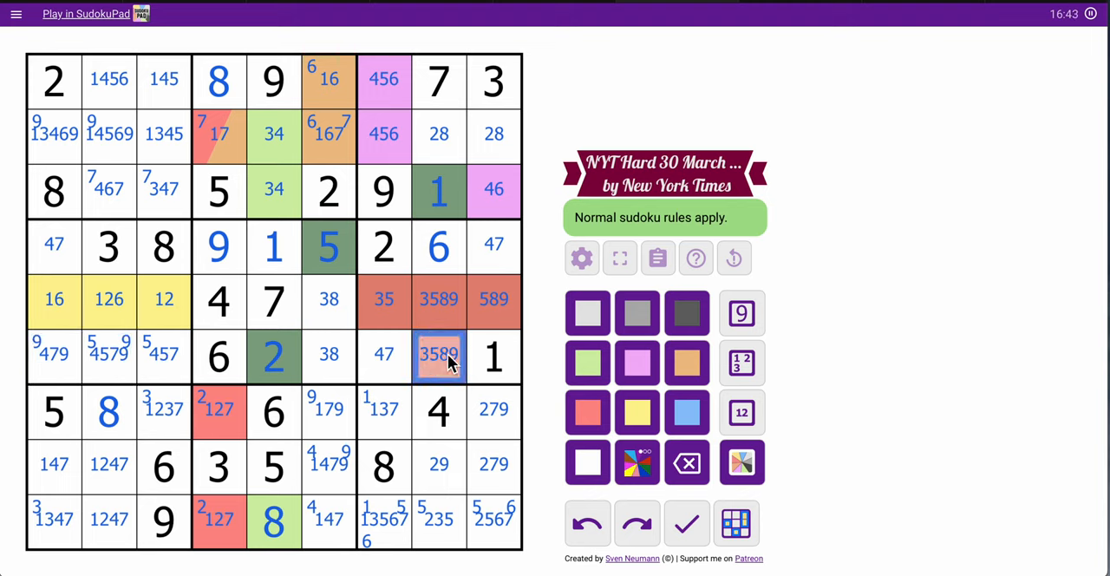
mouse_move(385, 367)
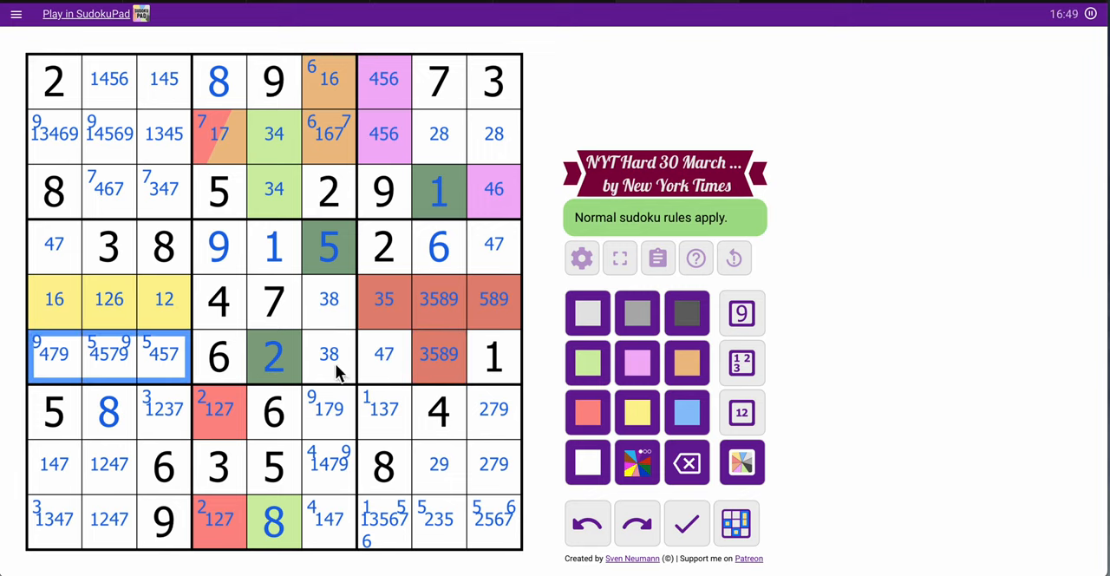
click(439, 355)
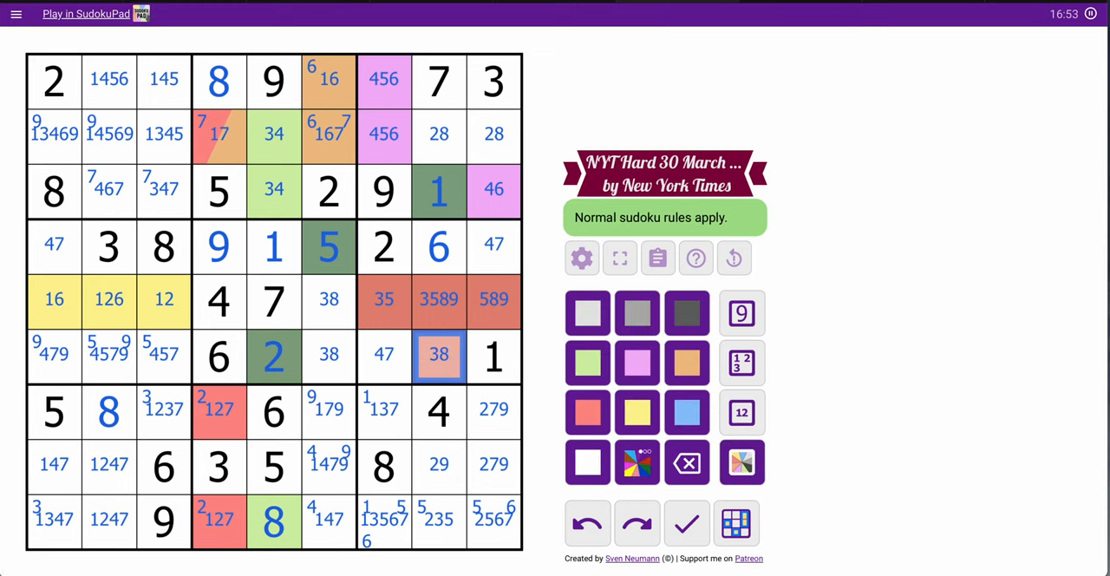
click(383, 298)
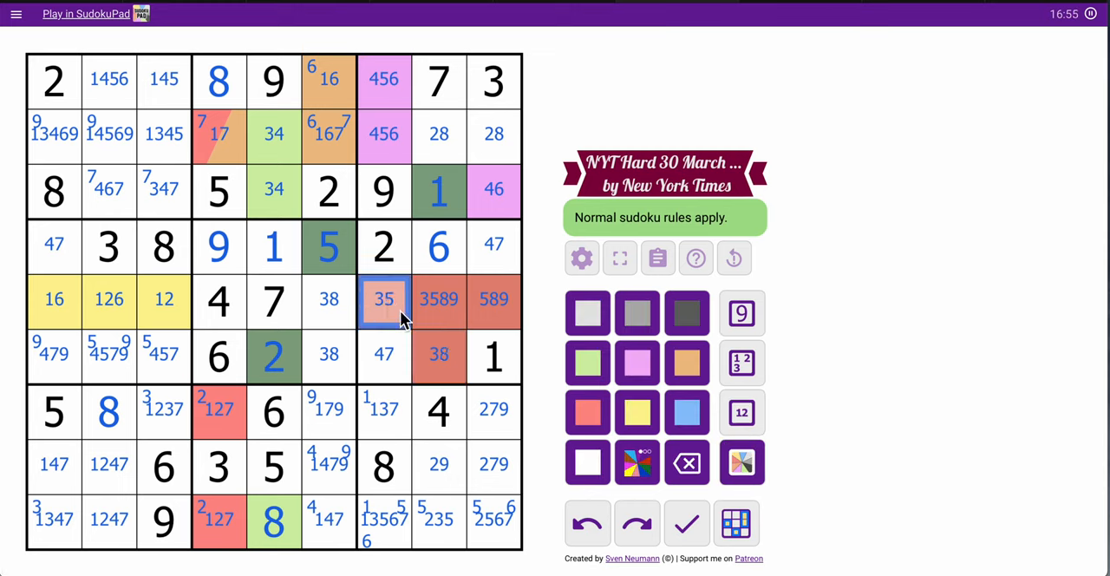
click(437, 355)
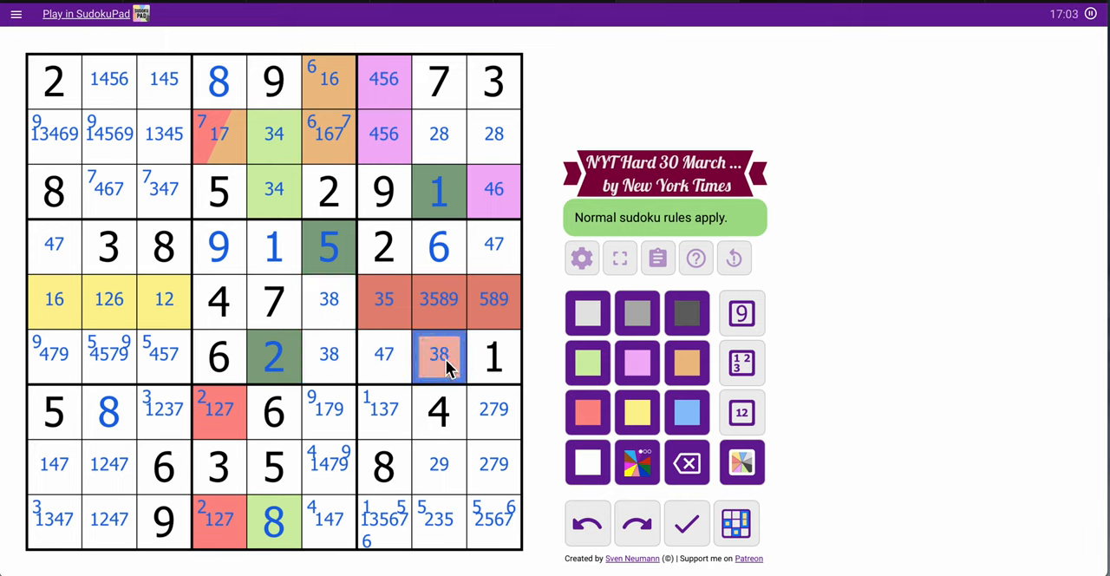
mouse_move(458, 385)
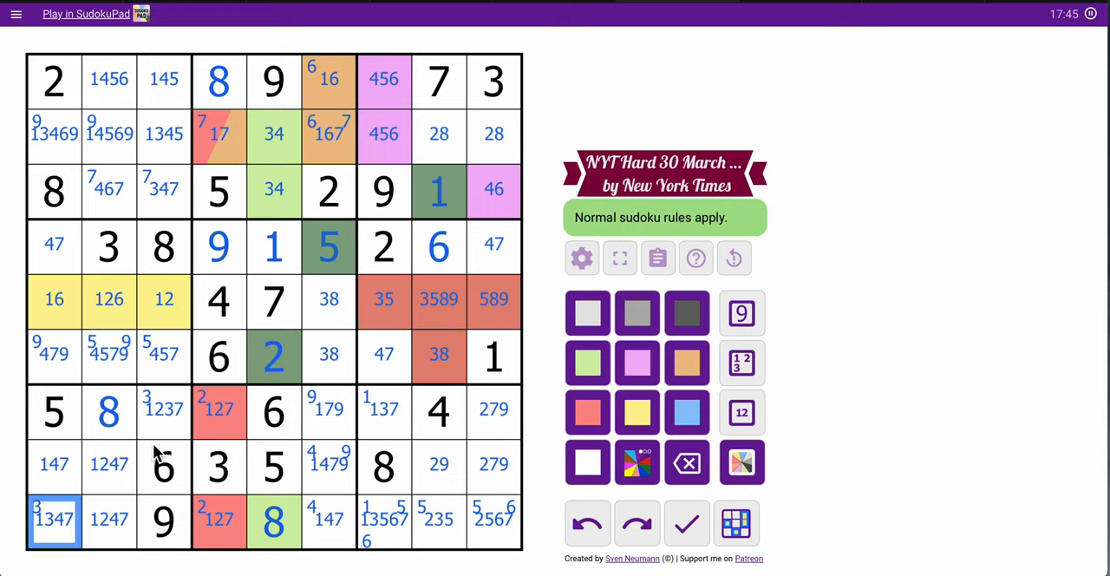
click(163, 409)
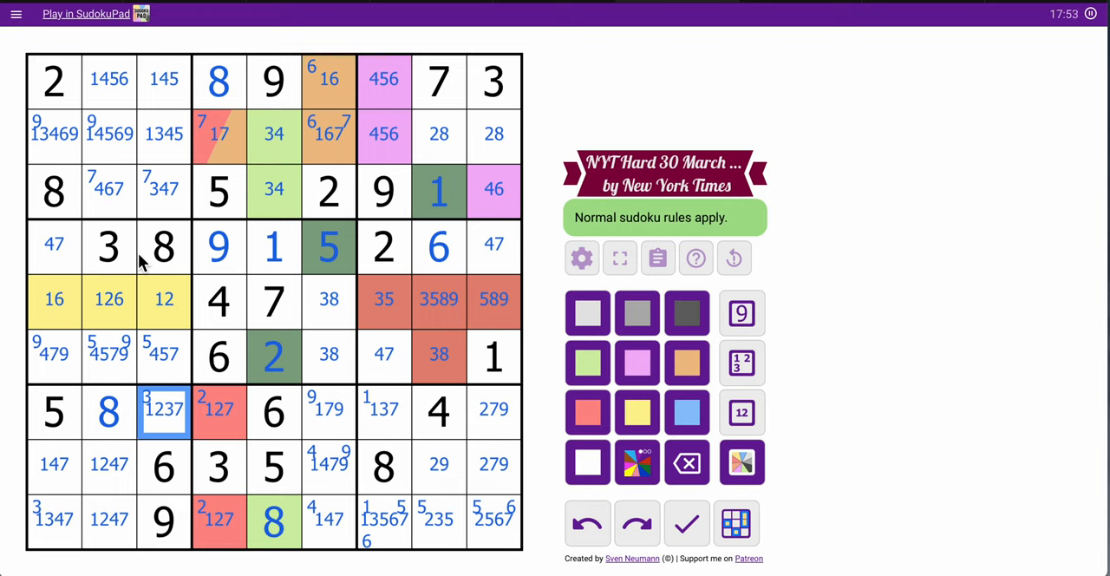
click(163, 191)
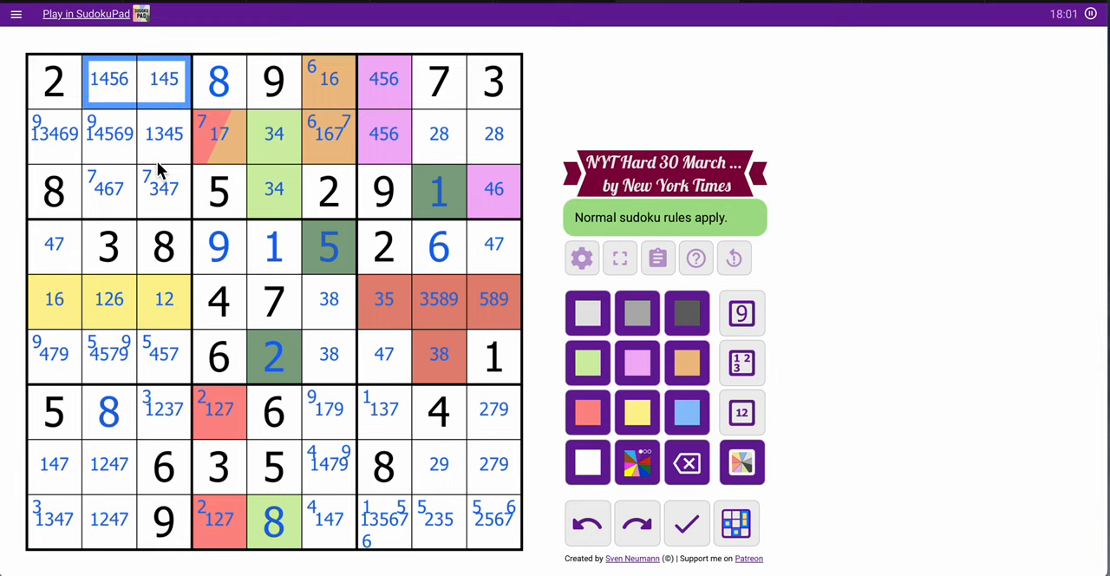
click(54, 134)
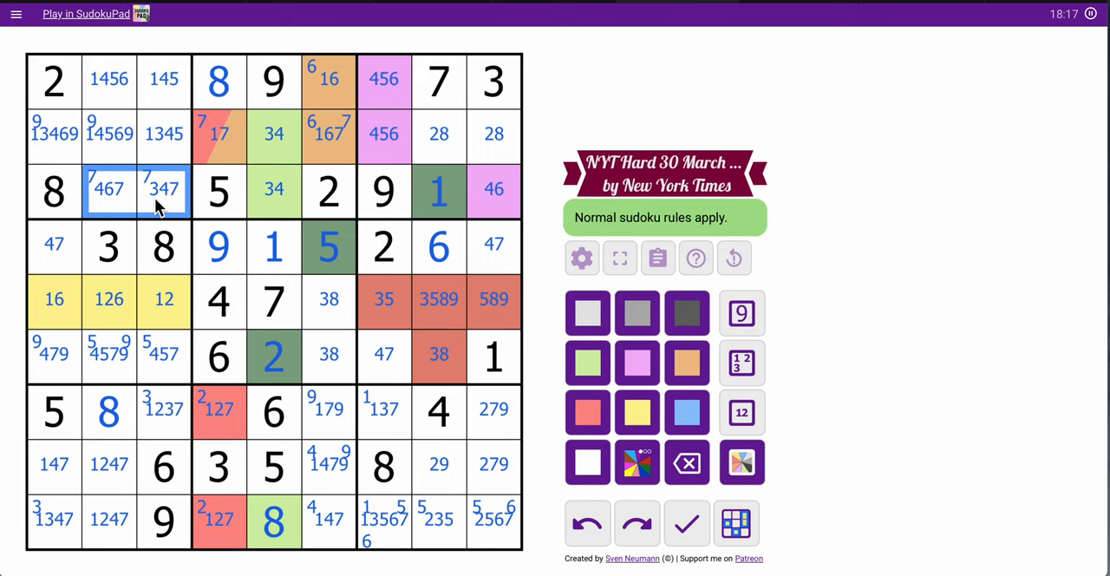
click(163, 191)
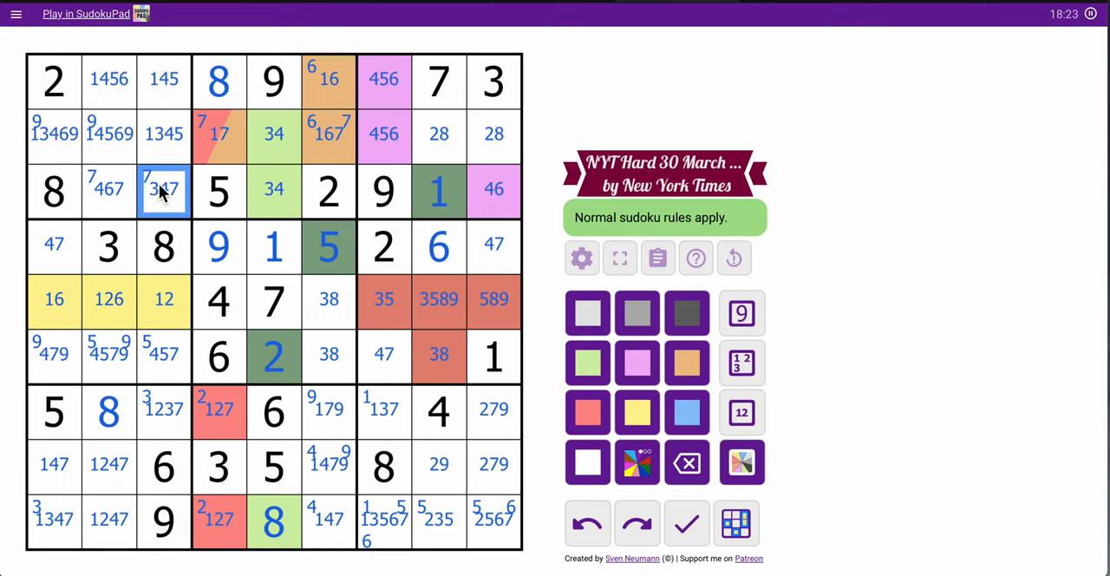
click(54, 134)
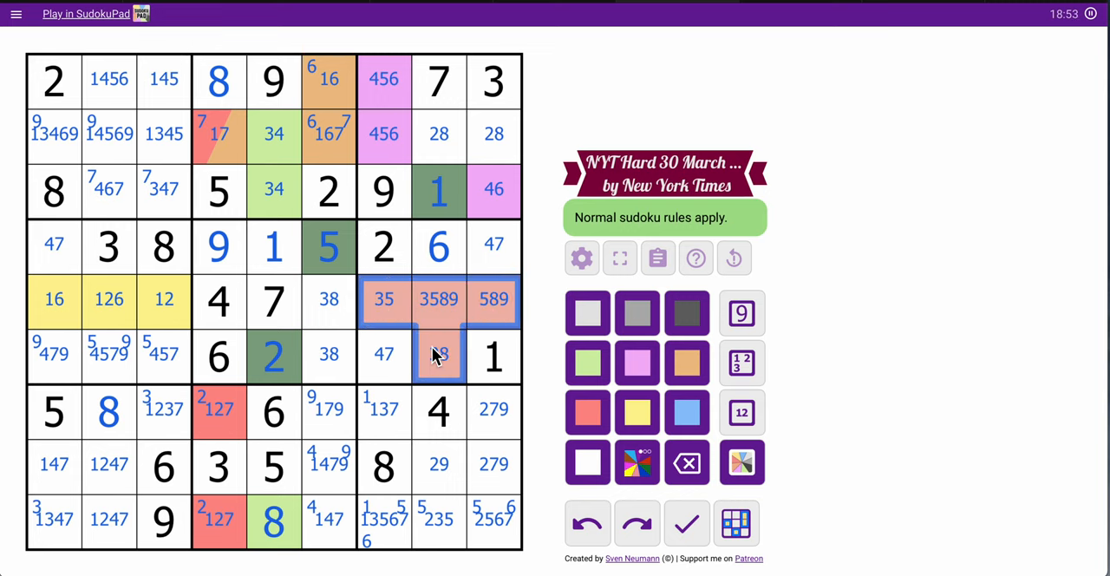
click(437, 355)
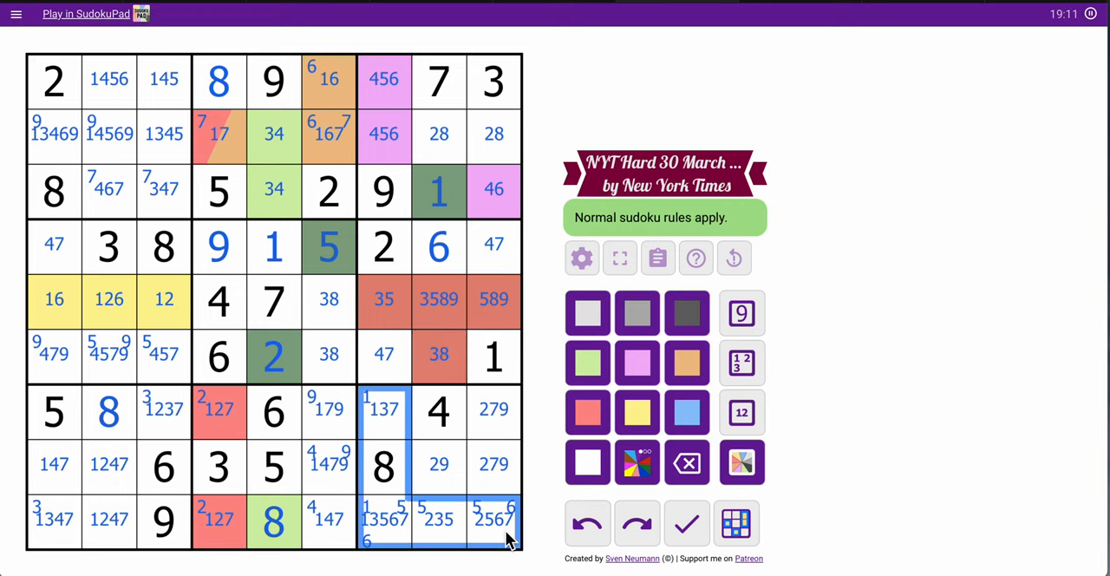
mouse_move(499, 570)
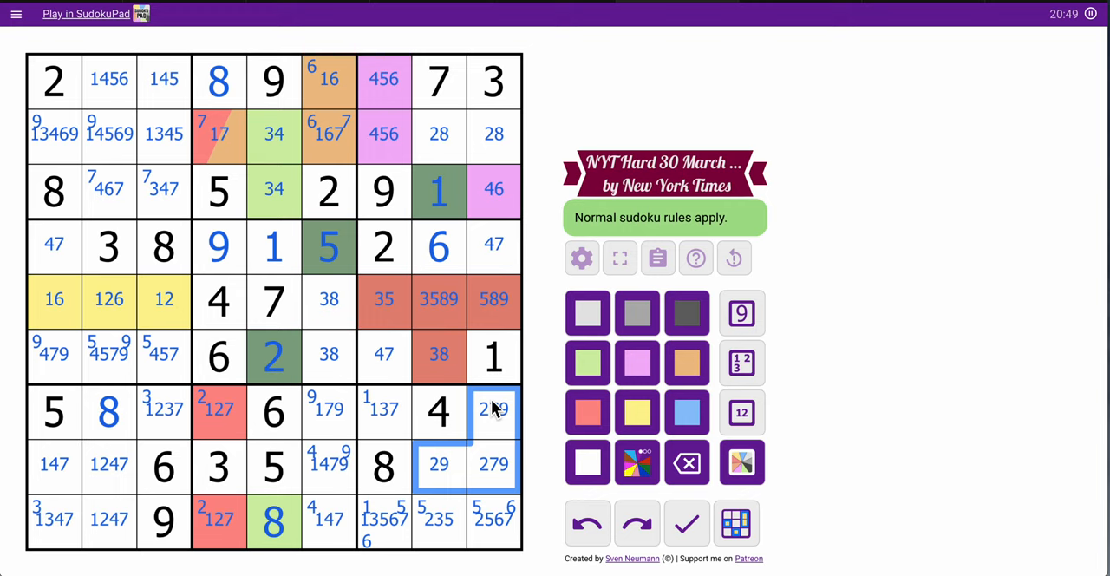
mouse_move(968, 310)
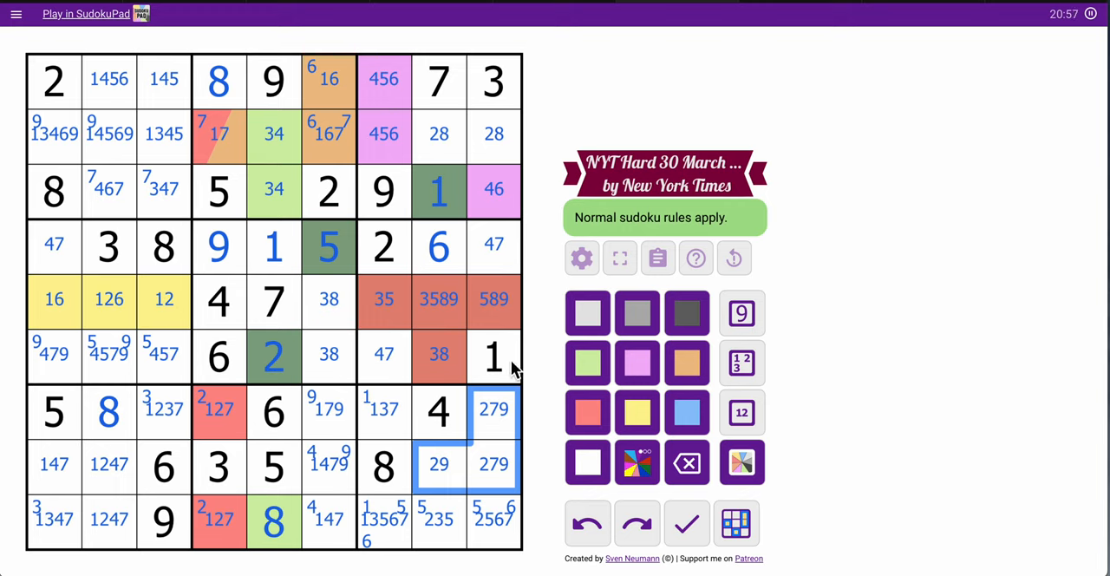
click(439, 298)
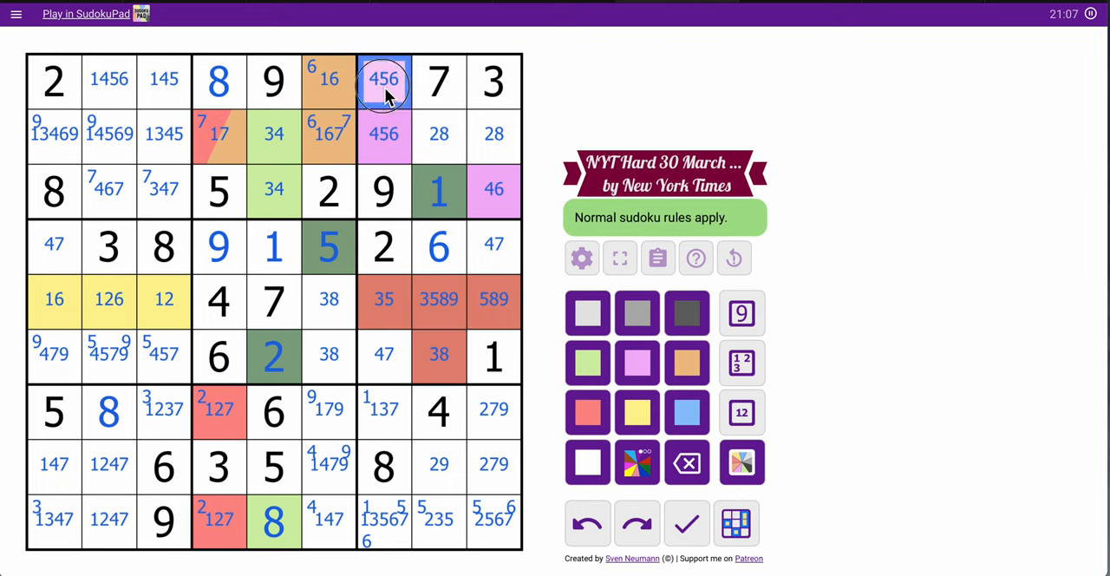
click(383, 133)
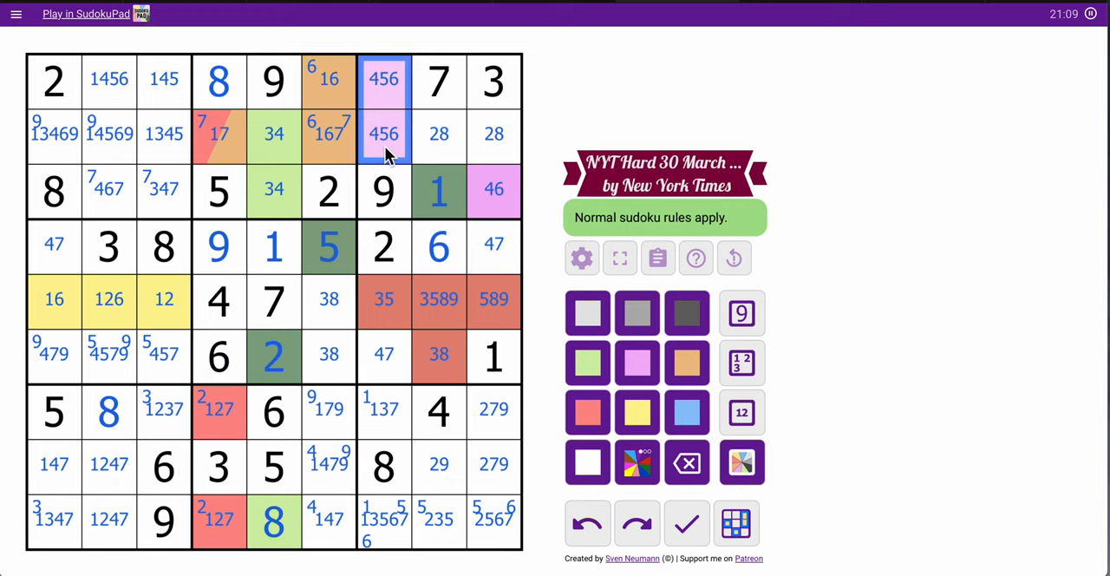
click(438, 136)
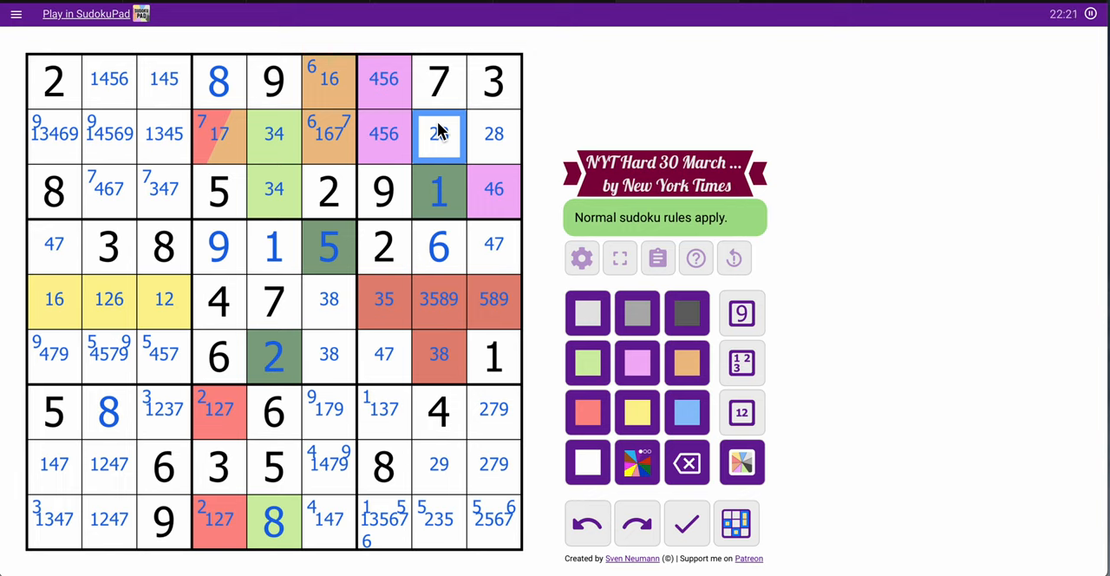
Add centre candidate 8 to R2C8, then mark corner 5 in both pink 456 cells of column 7
text(8)
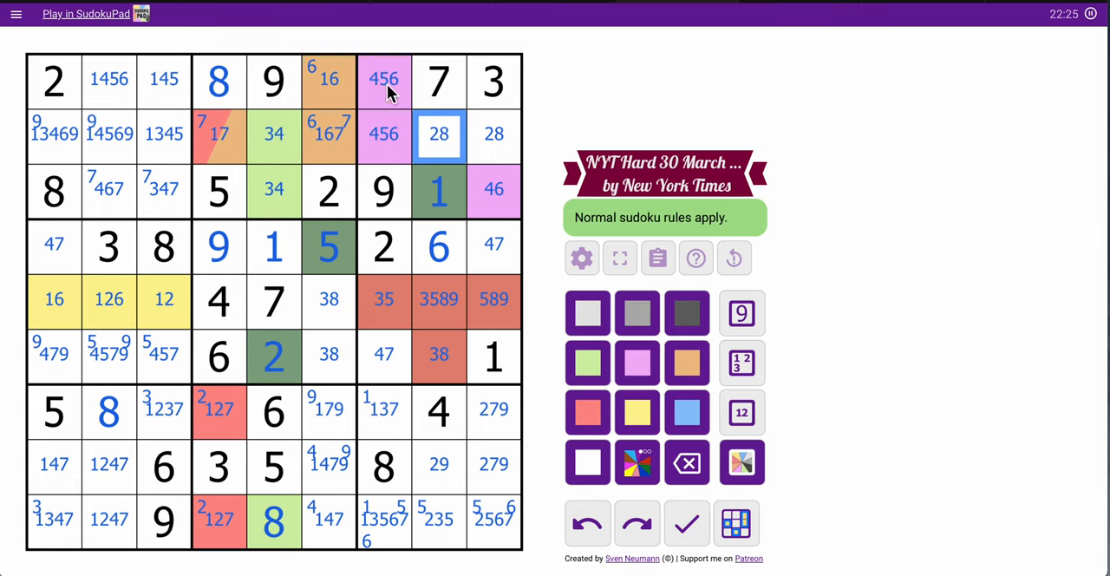
click(383, 136)
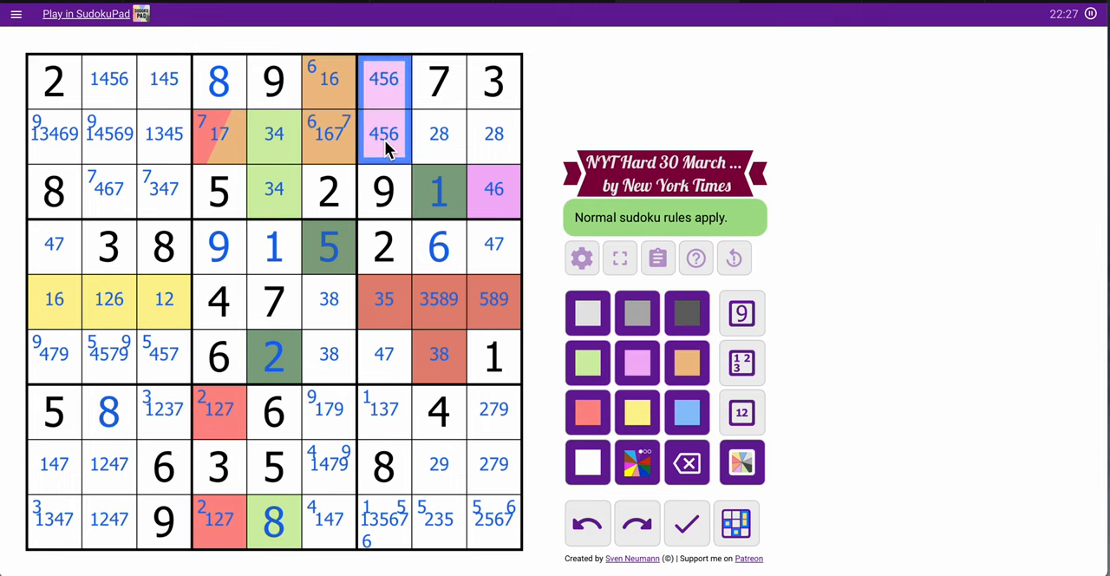
mouse_move(392, 138)
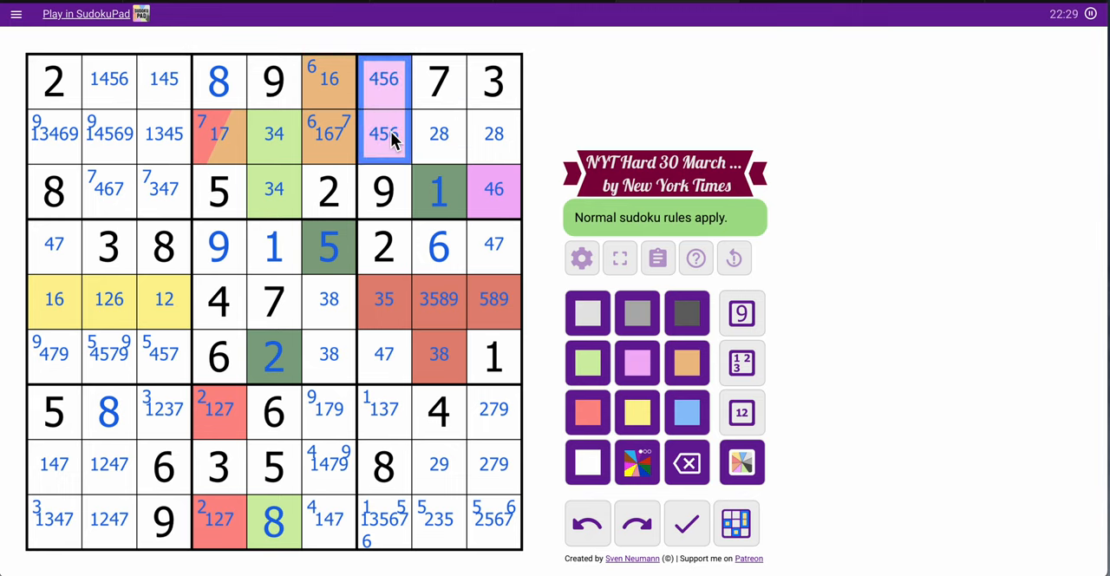
click(383, 132)
text(5 )
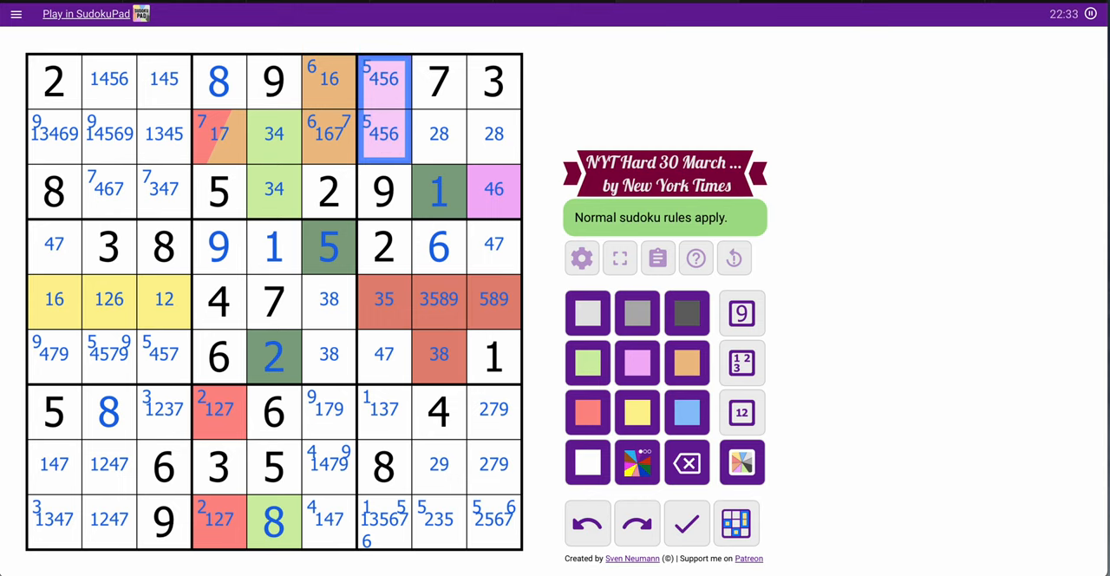
Place 8 in r8c7, 1 in r7c7, 9 in r8c8, 2 in r2c8, 8 in r2c9 and 5 in r5c8
click(384, 300)
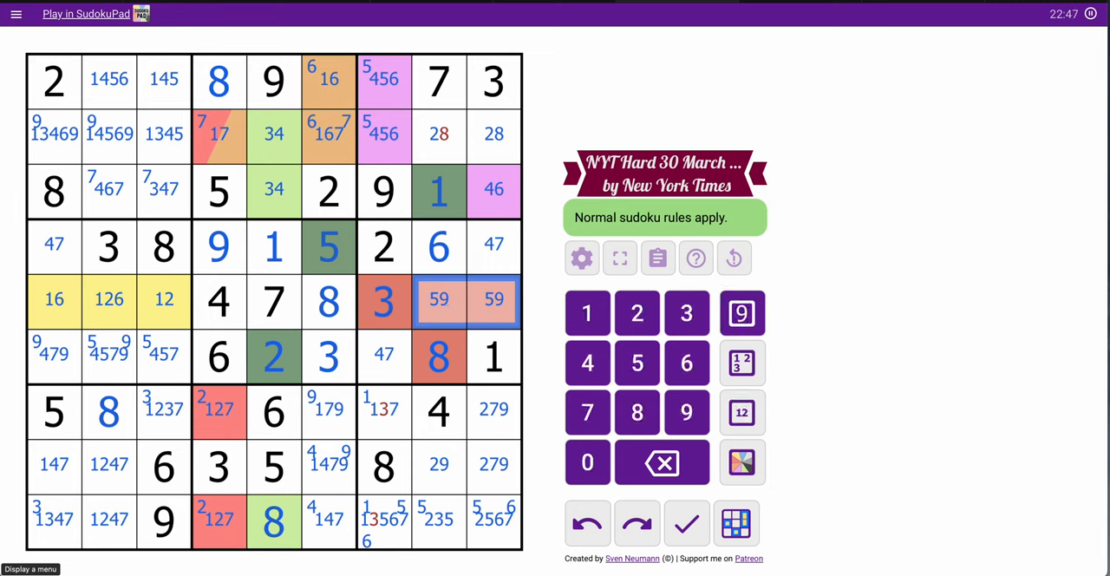
click(438, 299)
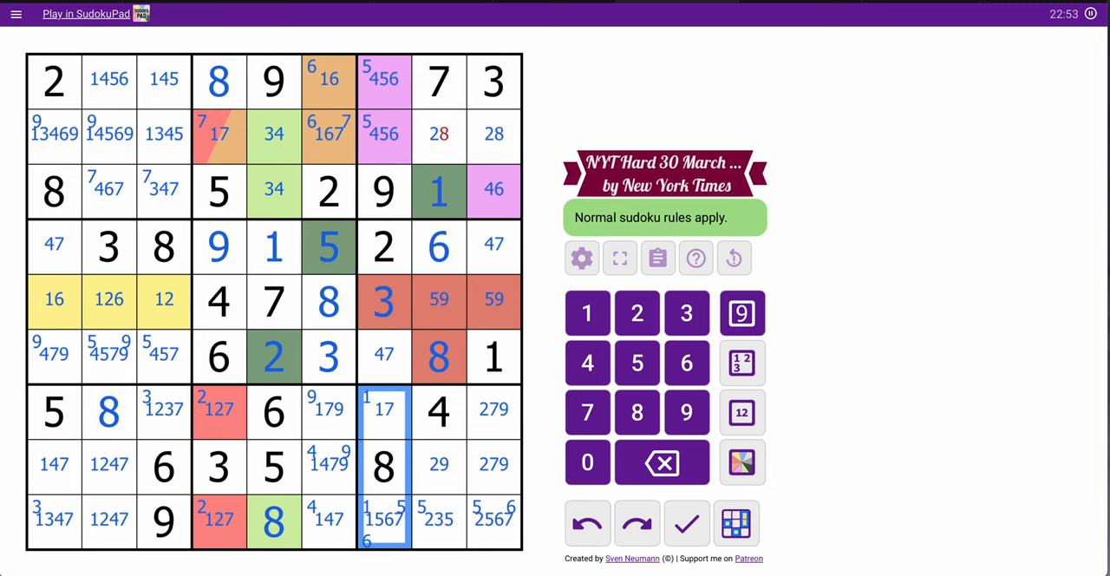
click(438, 355)
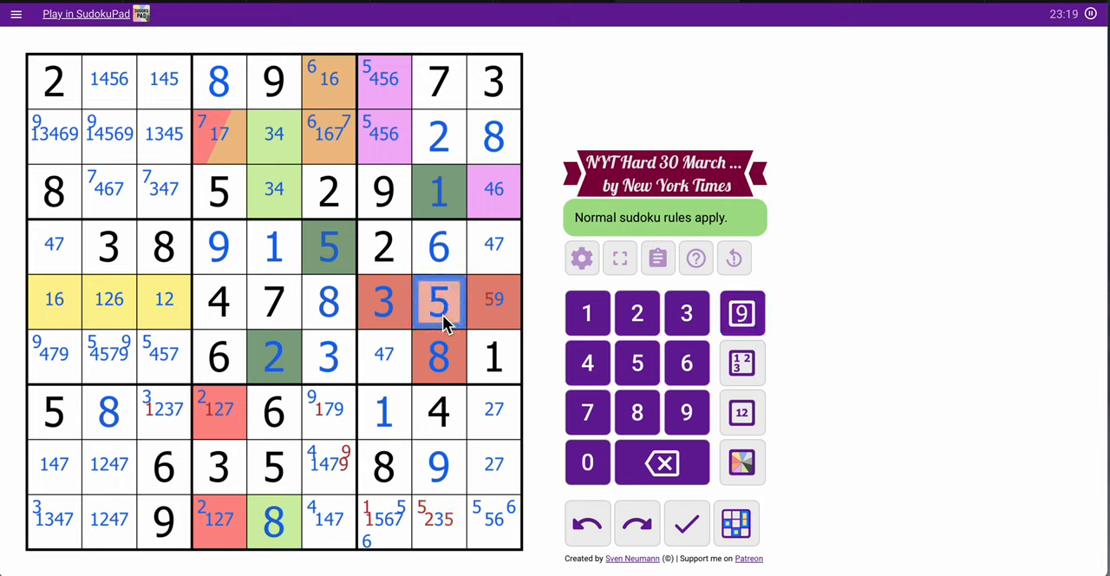
Place 9 in r5c9 and 3 in r9c8, then pencil-mark 5 and 6 in r9c7 and r9c9
click(492, 300)
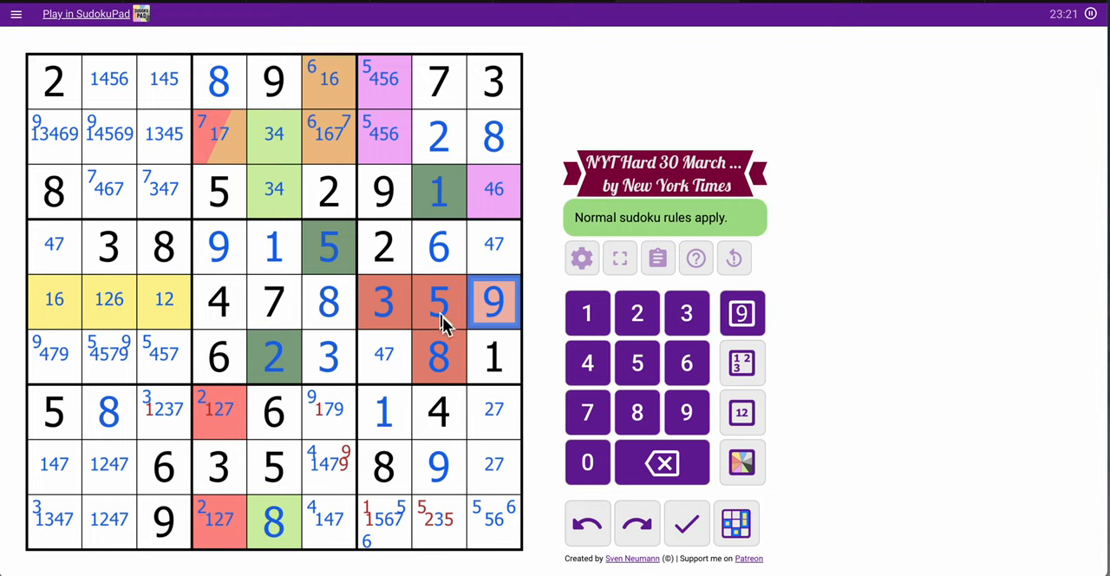
click(437, 520)
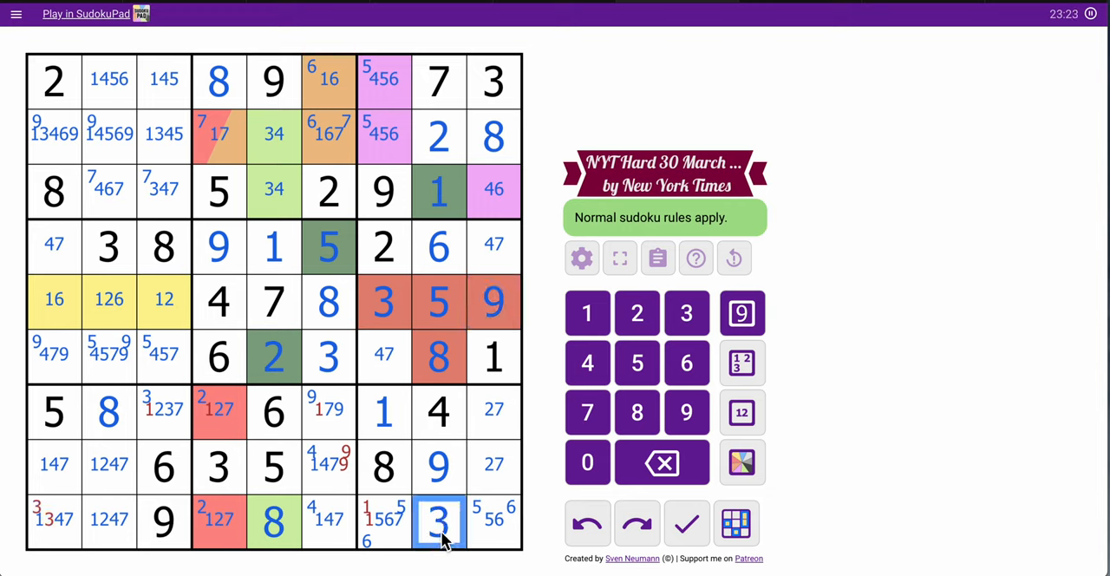
mouse_move(397, 548)
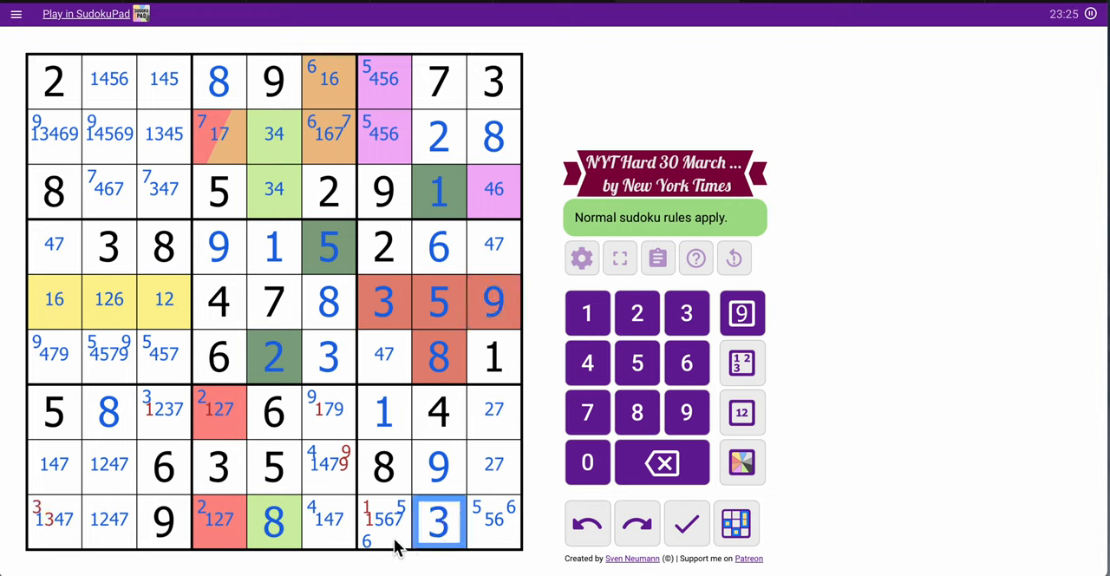
click(383, 520)
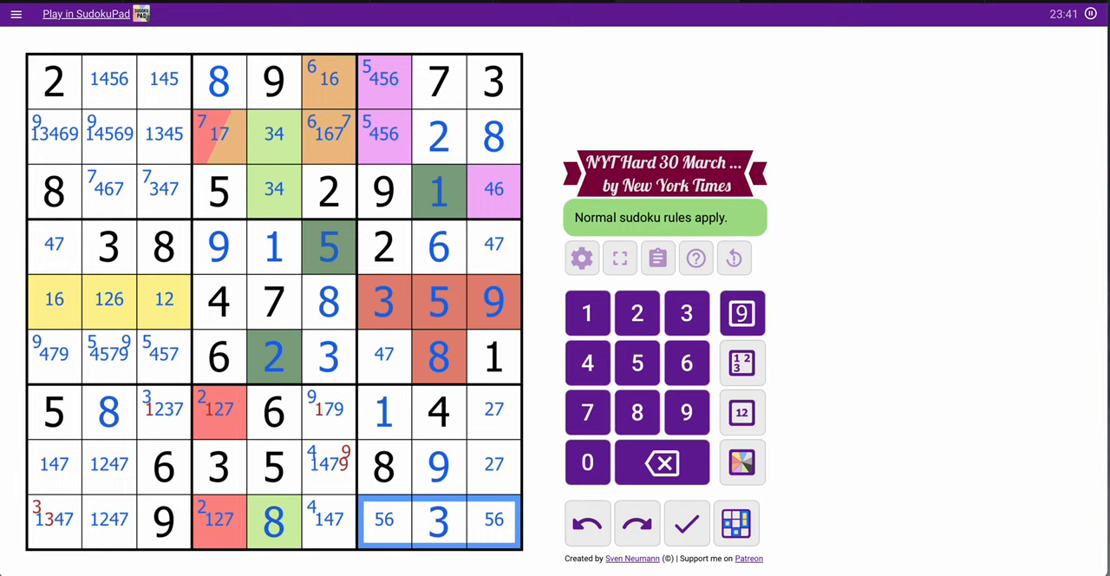
mouse_move(555, 352)
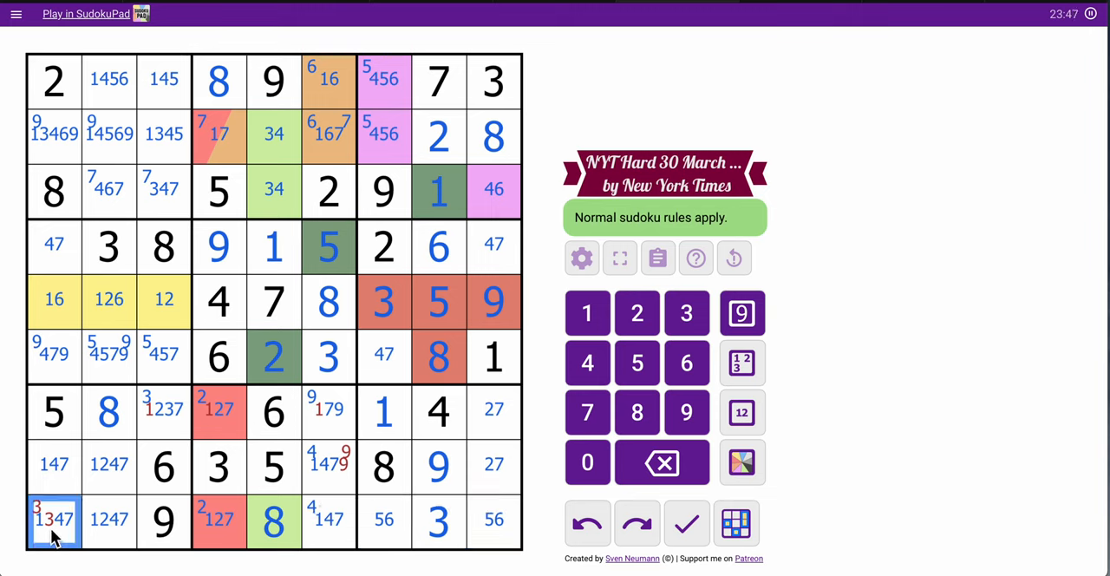
Place 3 in r7c3, trim column 1–3 candidates, then enter 4 in r2c5 and 3 in r3c5
click(163, 409)
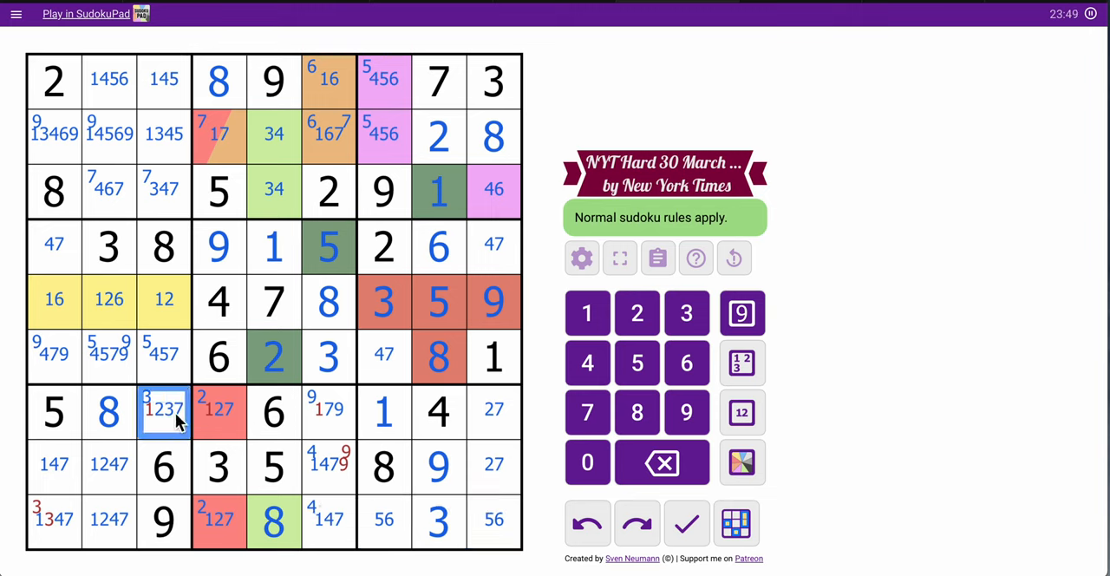
click(163, 133)
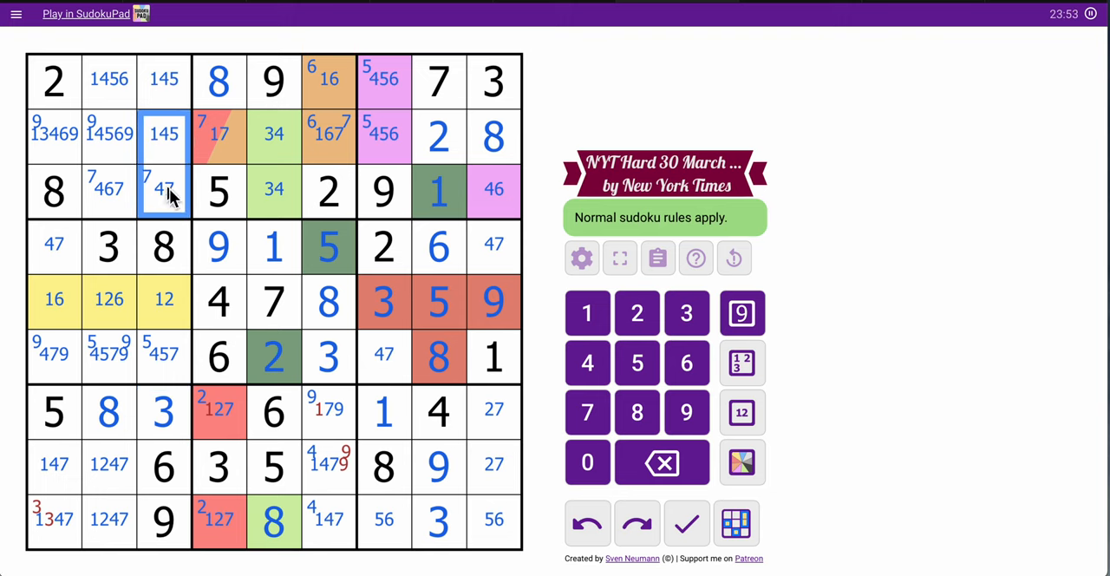
click(54, 298)
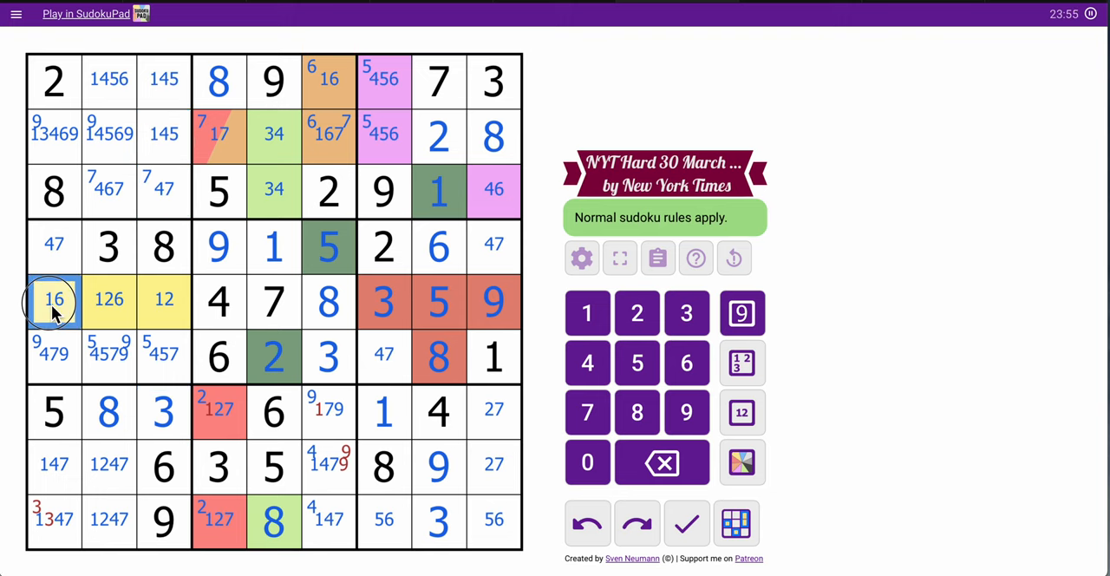
click(54, 246)
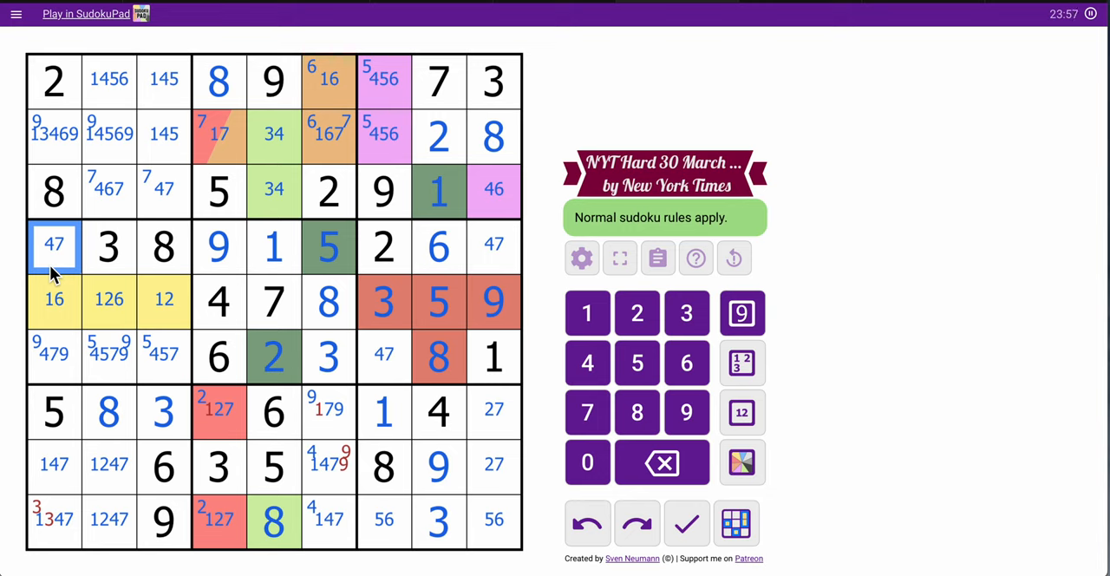
click(274, 191)
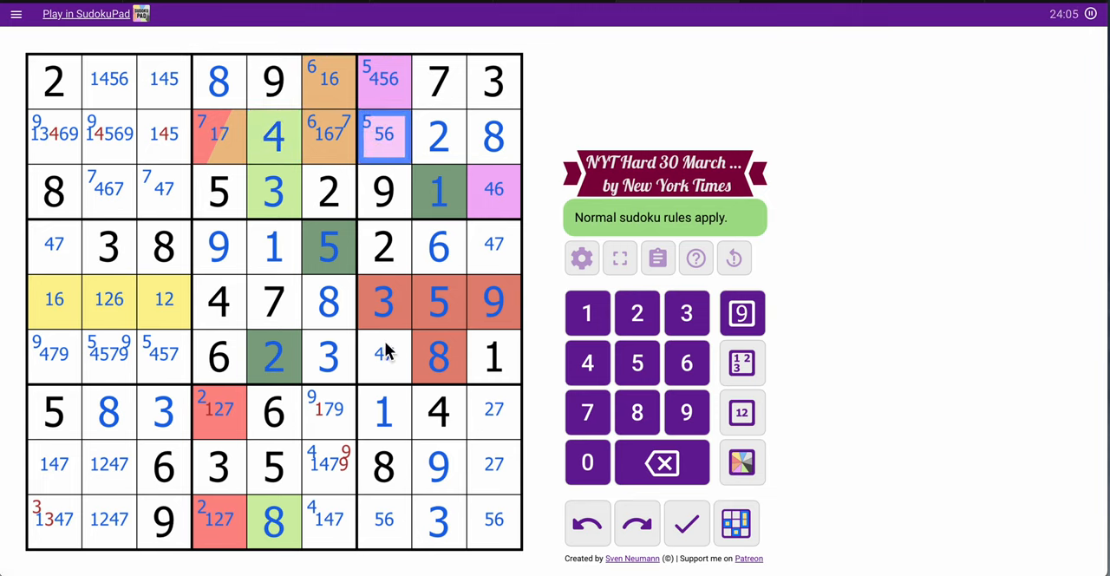
Enter 4, 5, 6 in the top-right box, 6, 5, 9, 1, 3 in the top-left box, and 7 in r4c1
click(383, 80)
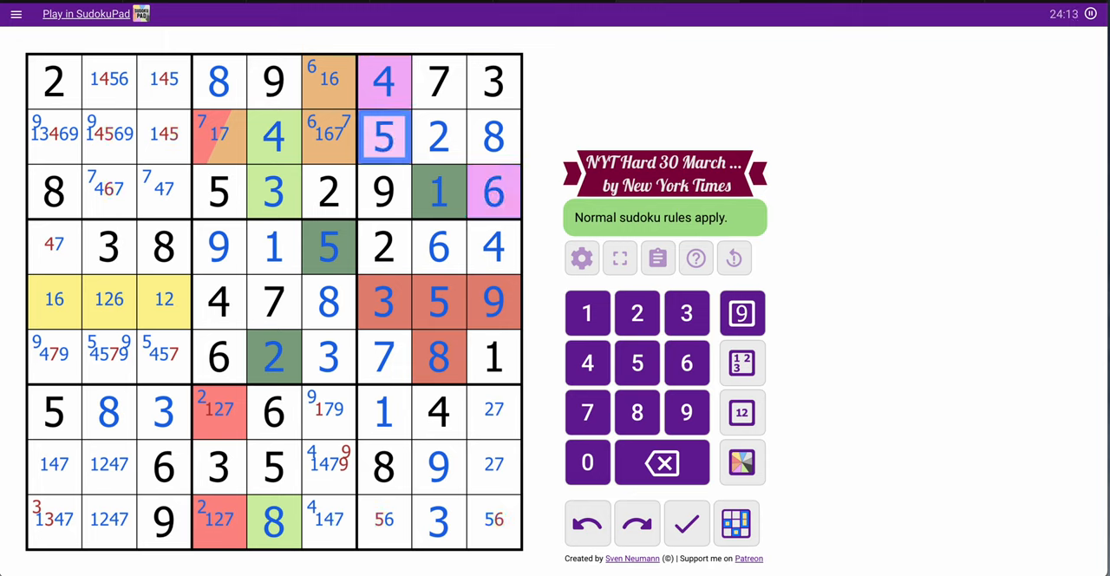
click(163, 135)
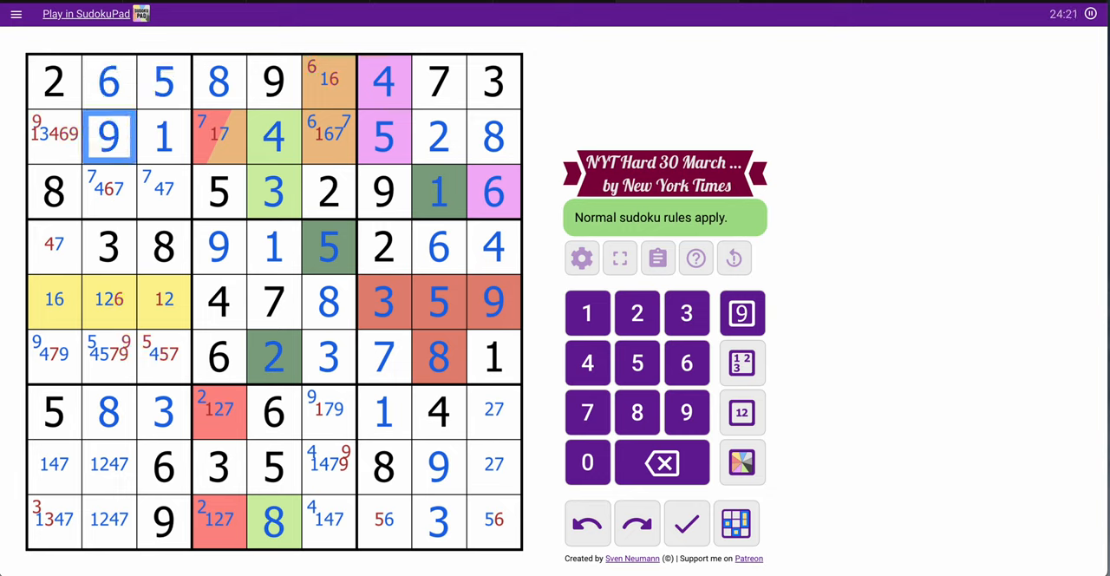
click(107, 191)
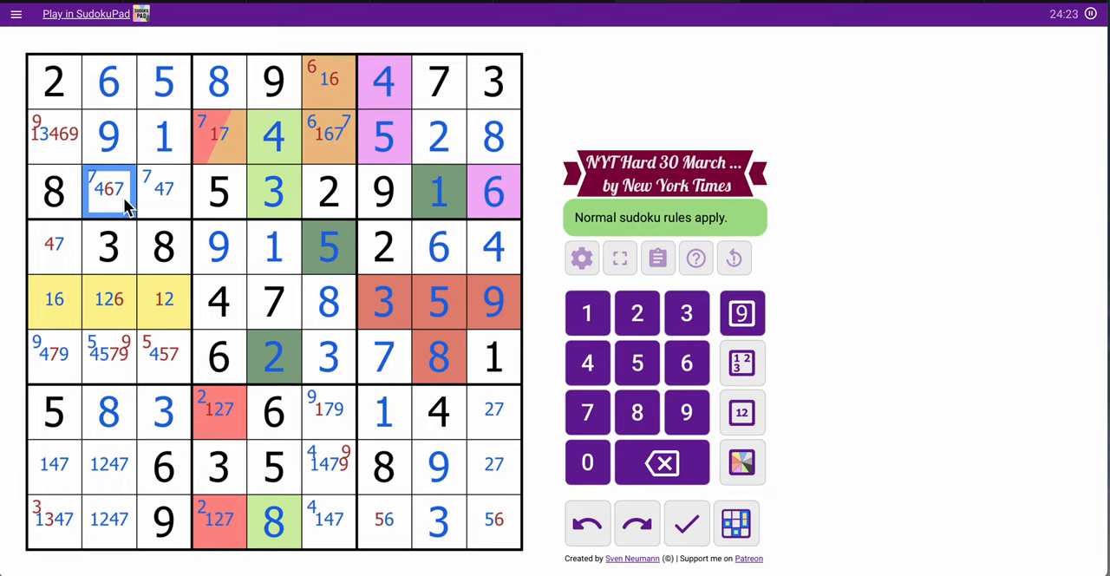
click(163, 191)
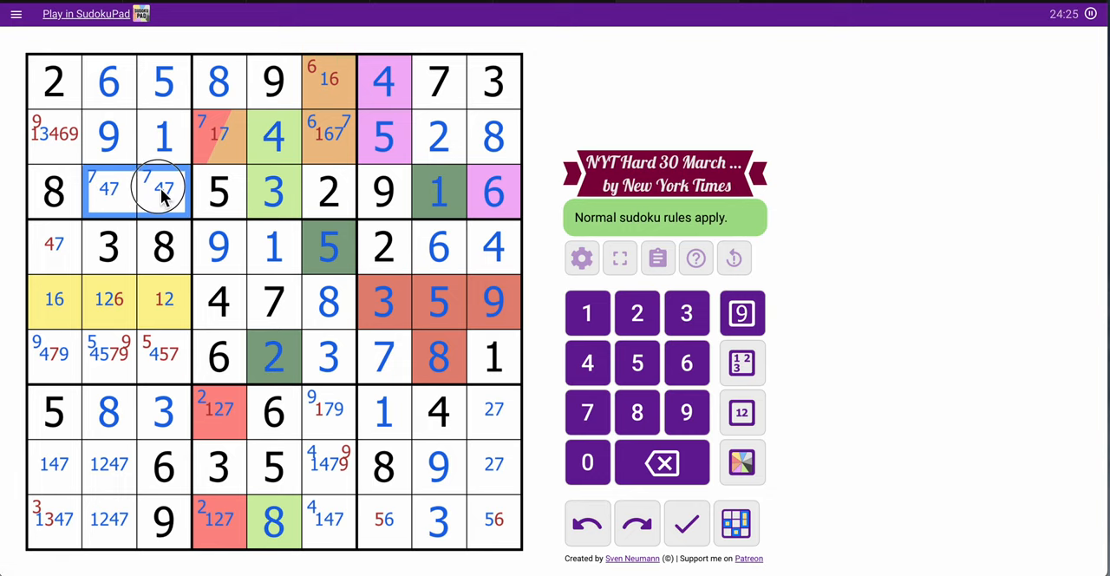
click(54, 136)
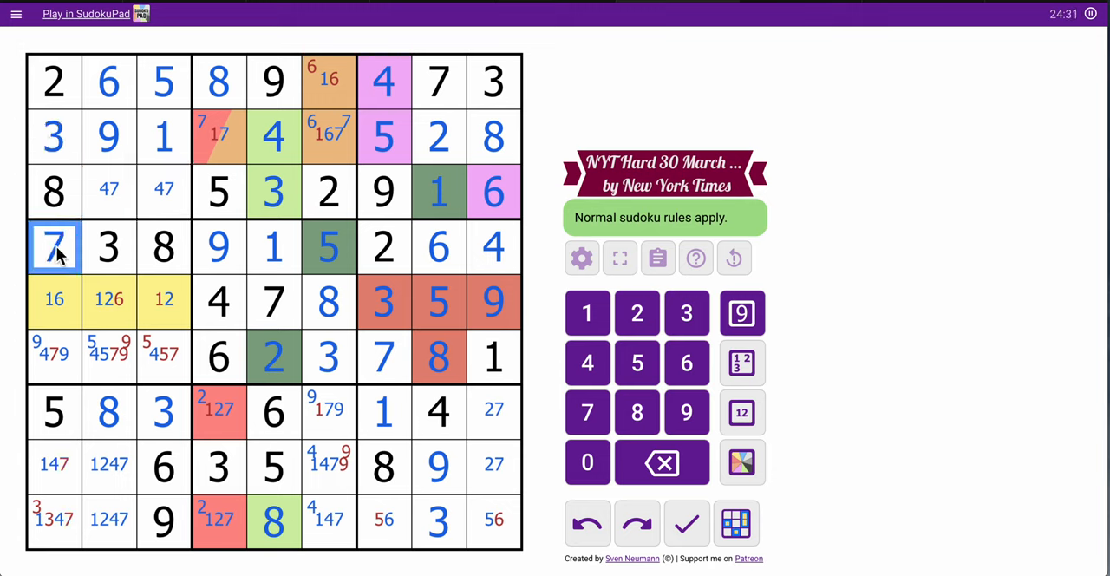
Fill rows 3–6 of columns 1–3, then enter 7 in r2c4, 6 in r2c6 and 1 in r1c6
click(163, 298)
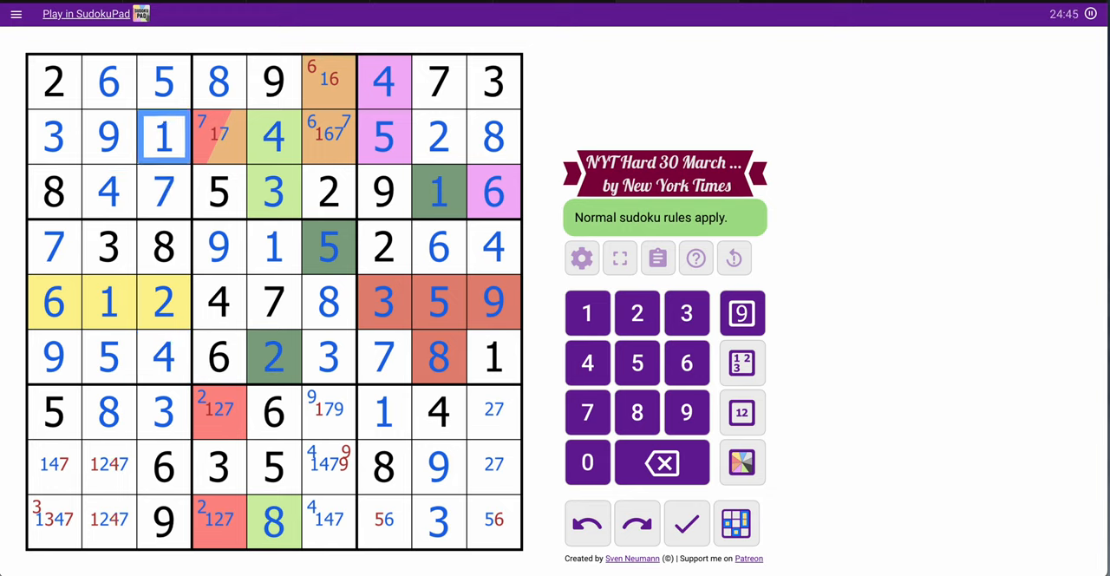
click(219, 135)
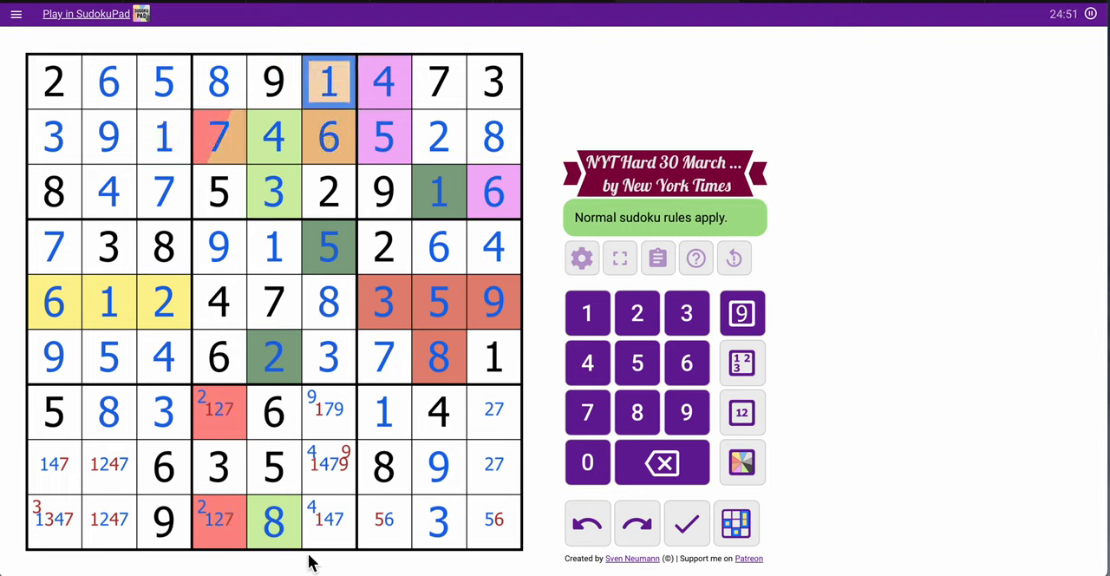
Enter 2 in r7c4, 1 in r9c4 and 9 in r7c6, leaving 47 candidates in r8c6 and r9c6
click(218, 409)
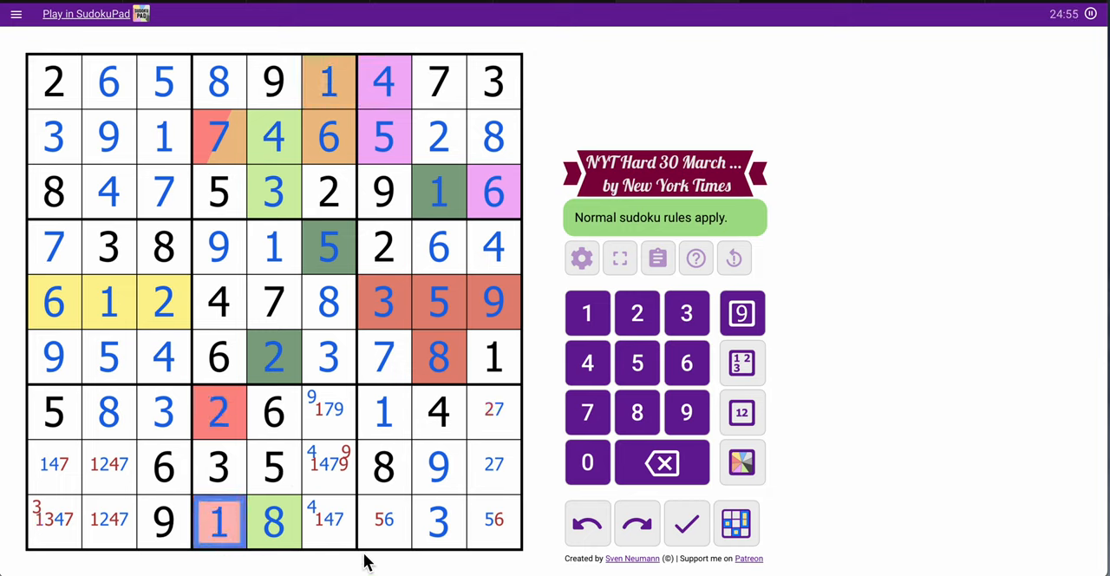
mouse_move(350, 494)
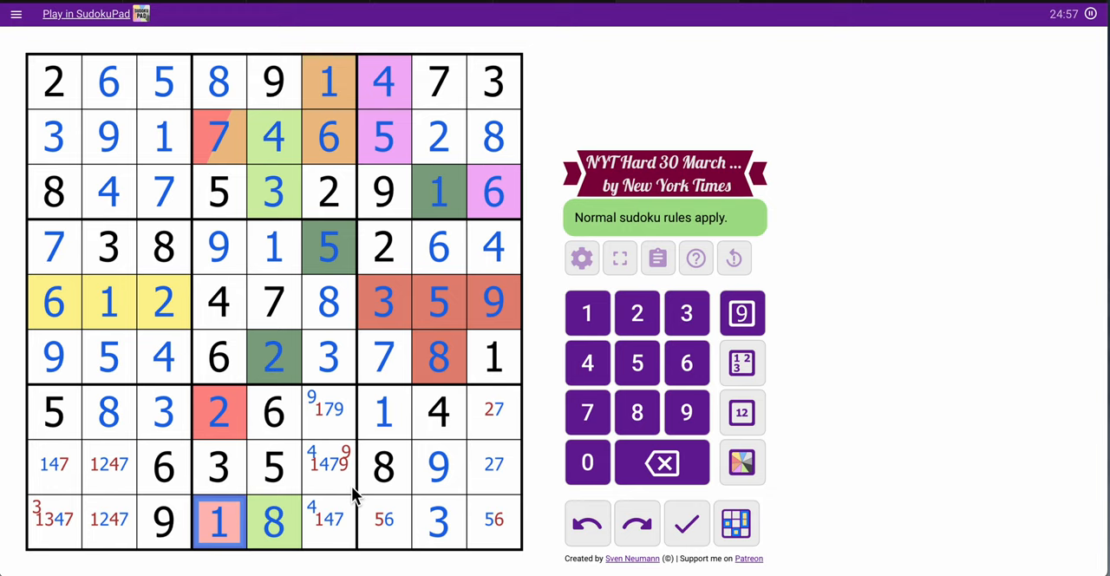
mouse_move(340, 479)
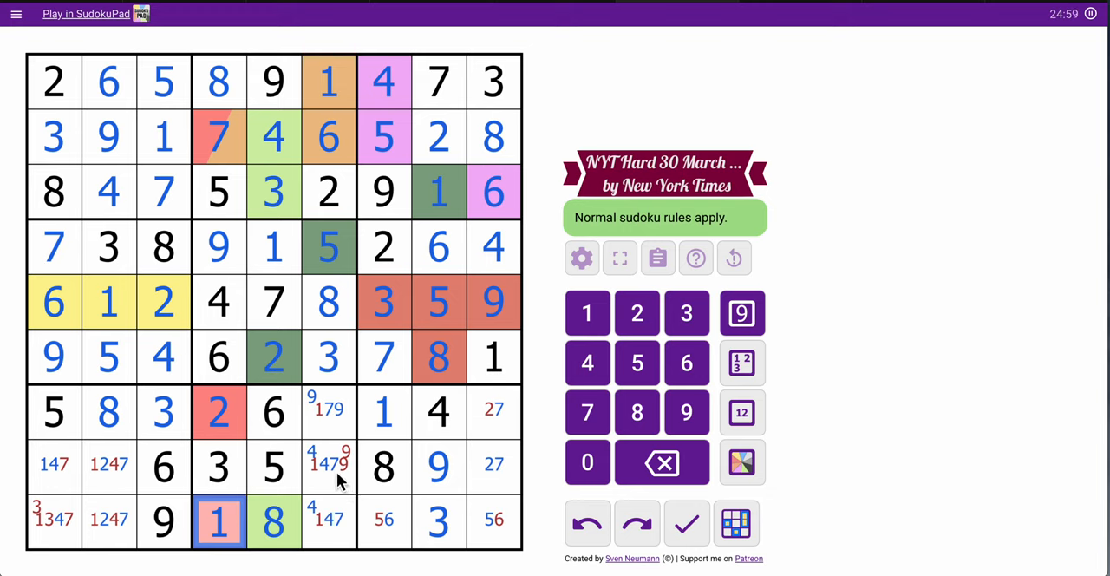
click(328, 411)
text(9)
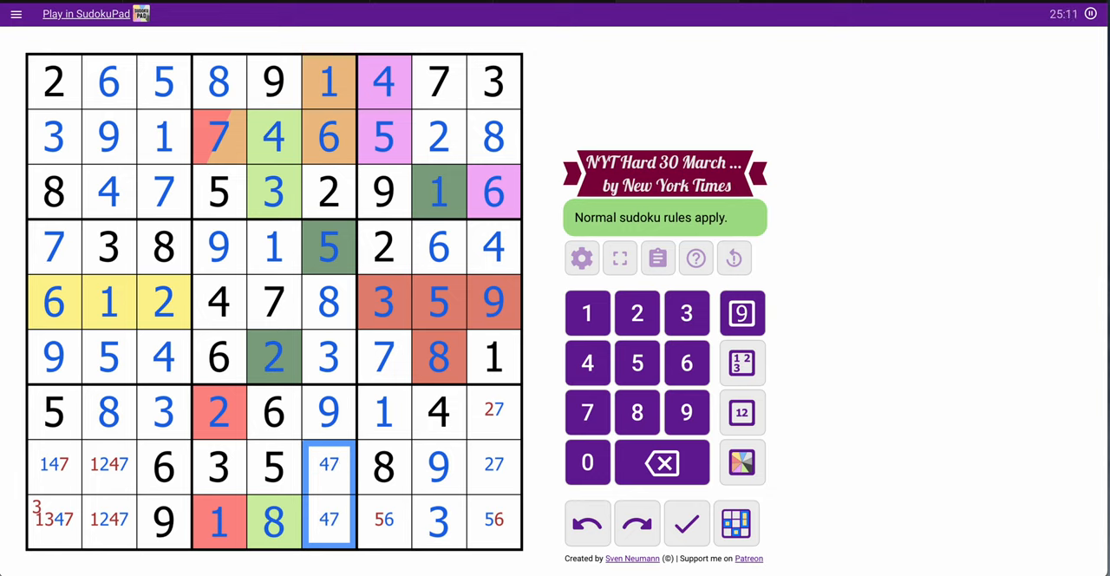
mouse_move(280, 494)
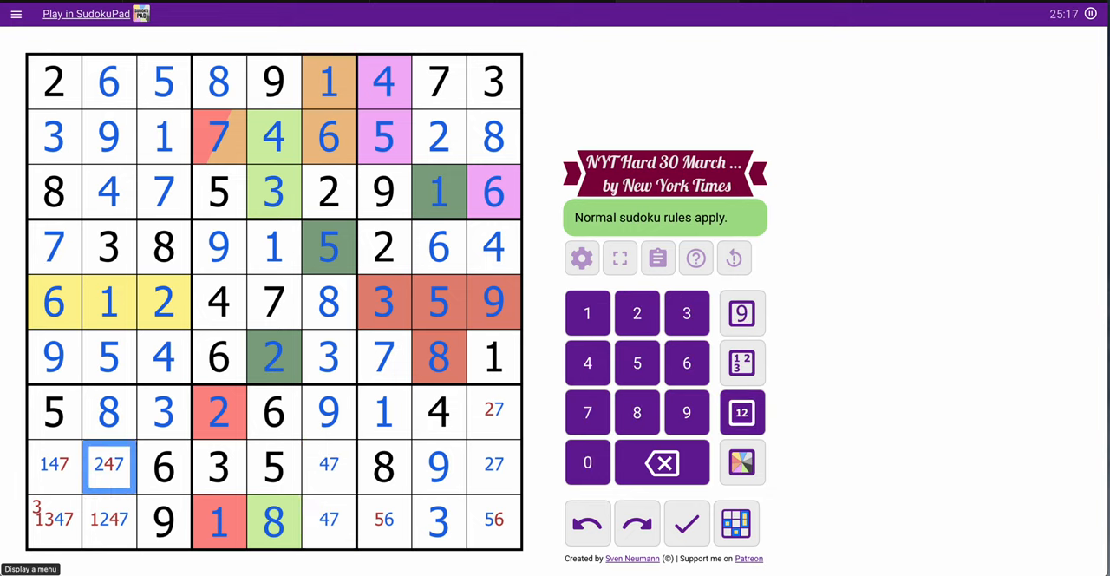
Narrow the bottom-left candidates and enter the last digits until the Congrats dialog shows 25:43
click(107, 518)
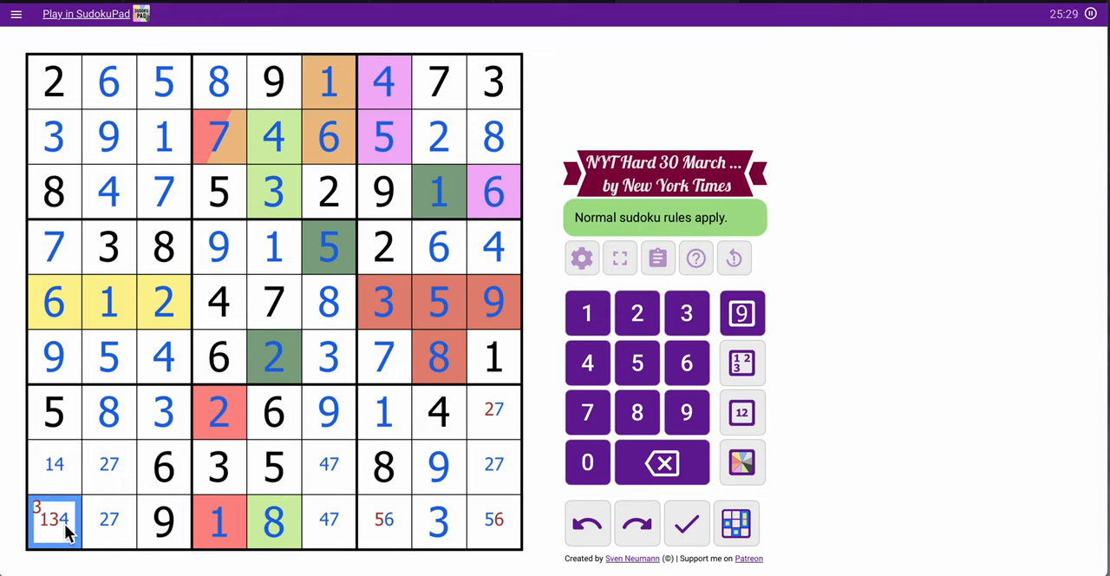
click(586, 360)
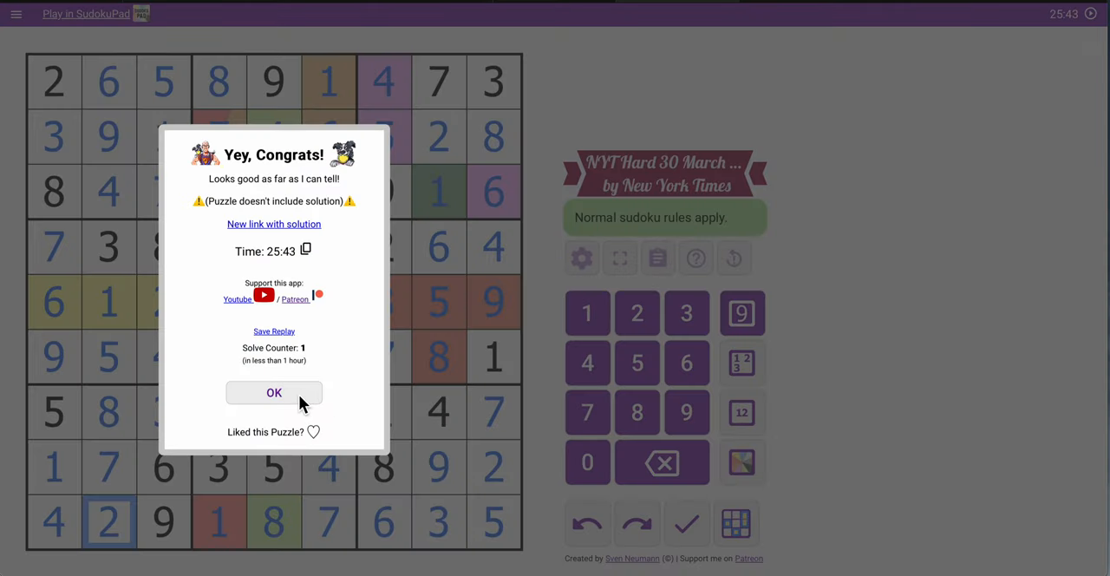
Dismiss the 'Yey, Congrats!' dialog and return to the fully solved grid
click(274, 392)
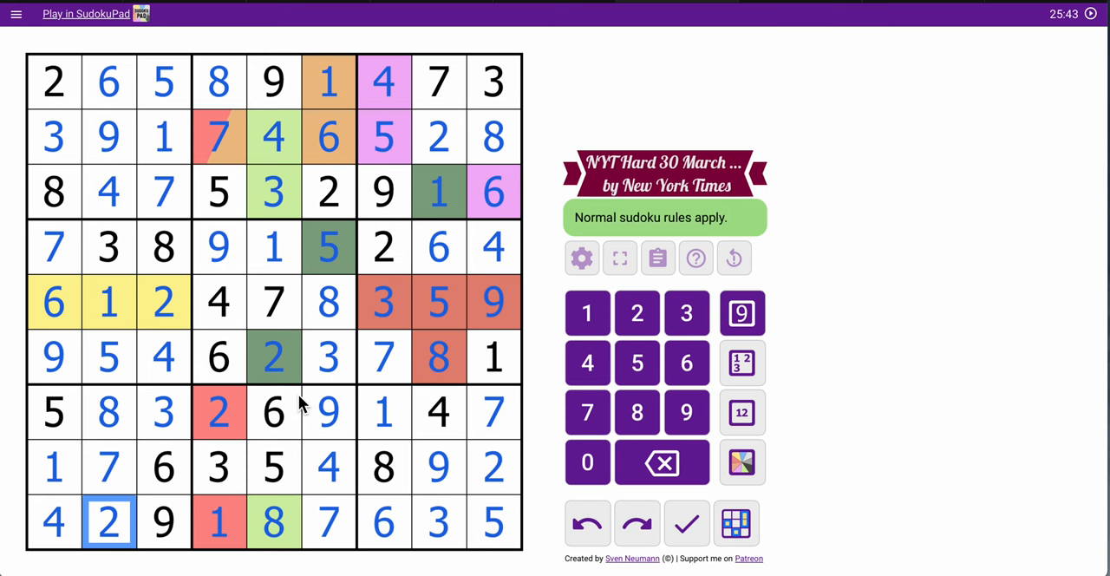
mouse_move(407, 108)
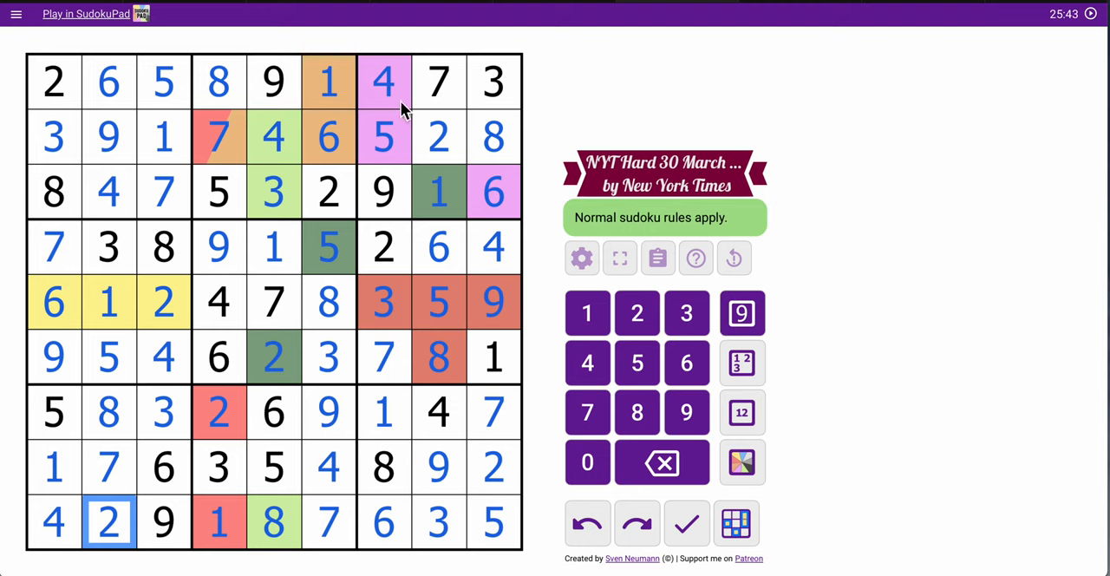
click(384, 135)
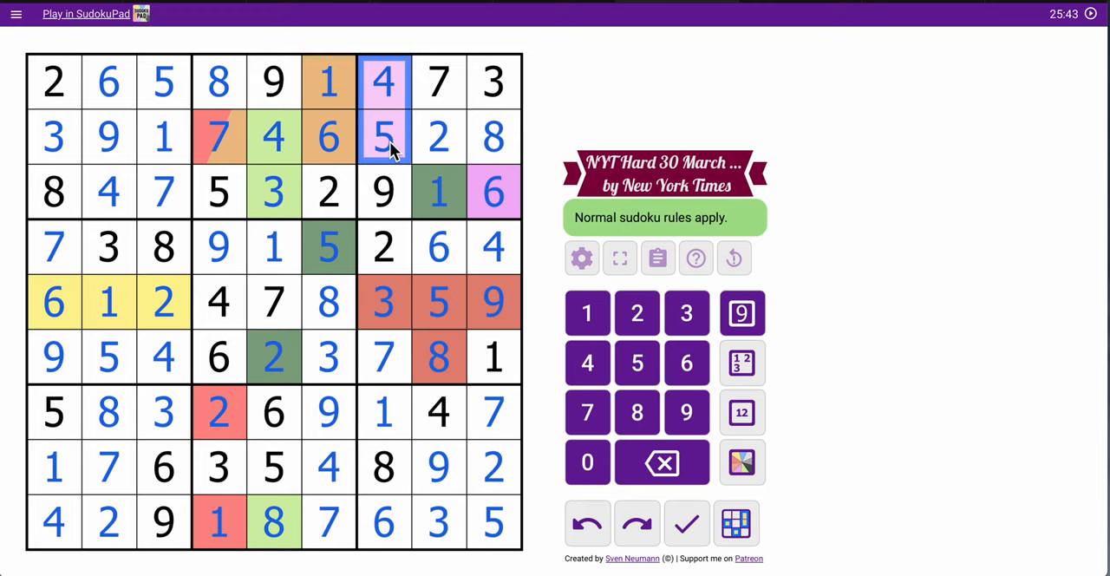
mouse_move(676, 52)
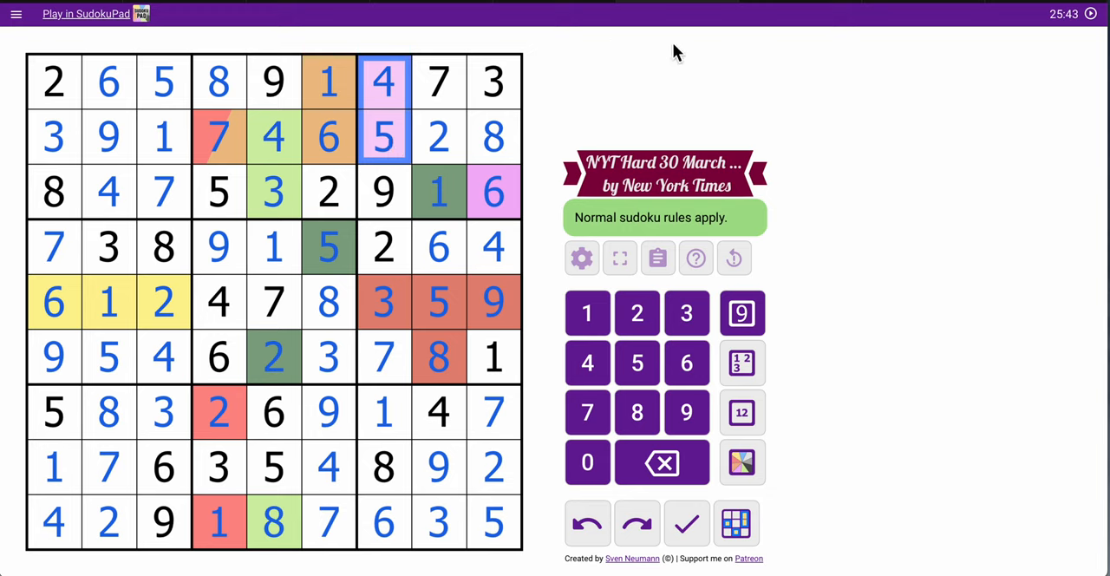